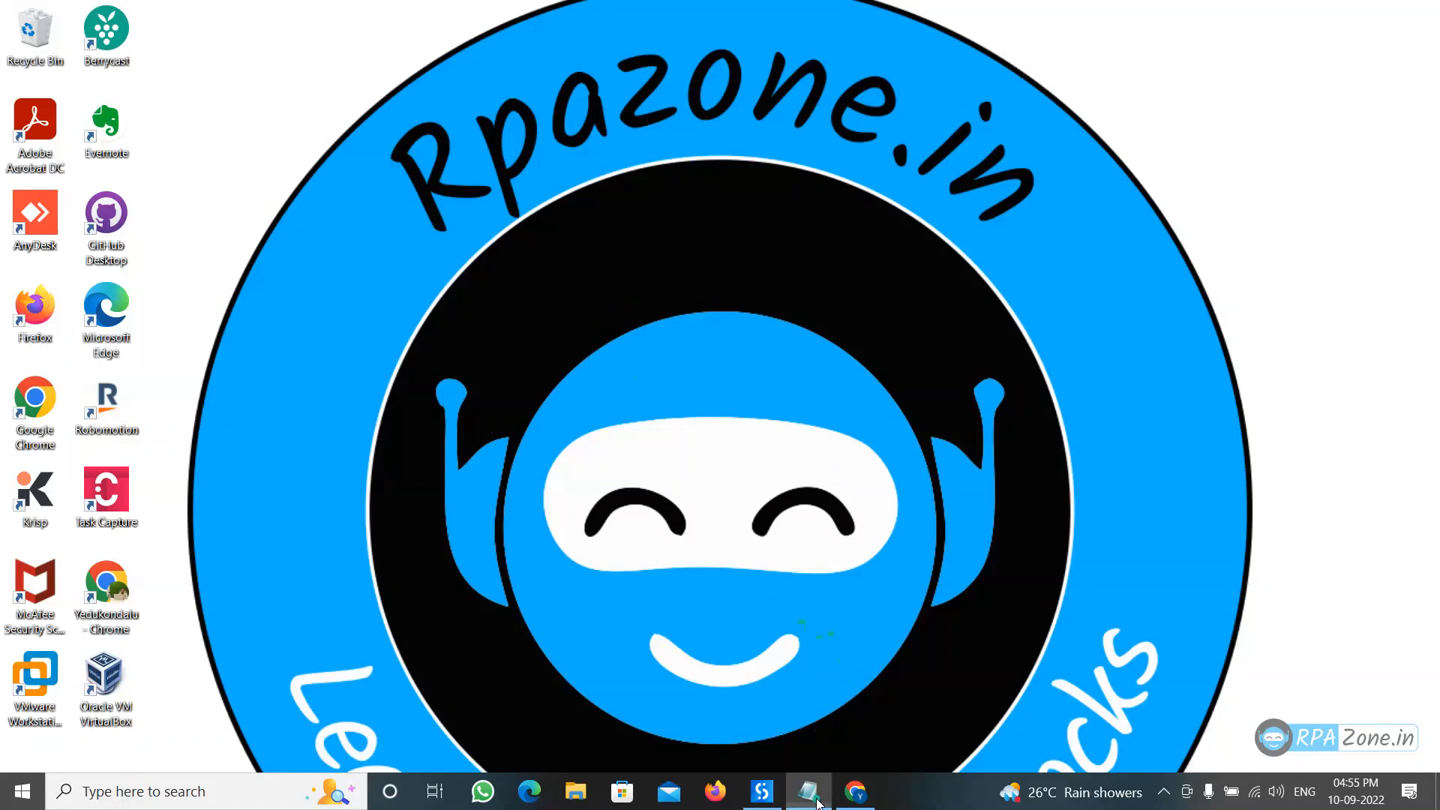
Show the Image downloads project files, including Product List.xlsx in the Input folder
left_click(806, 790)
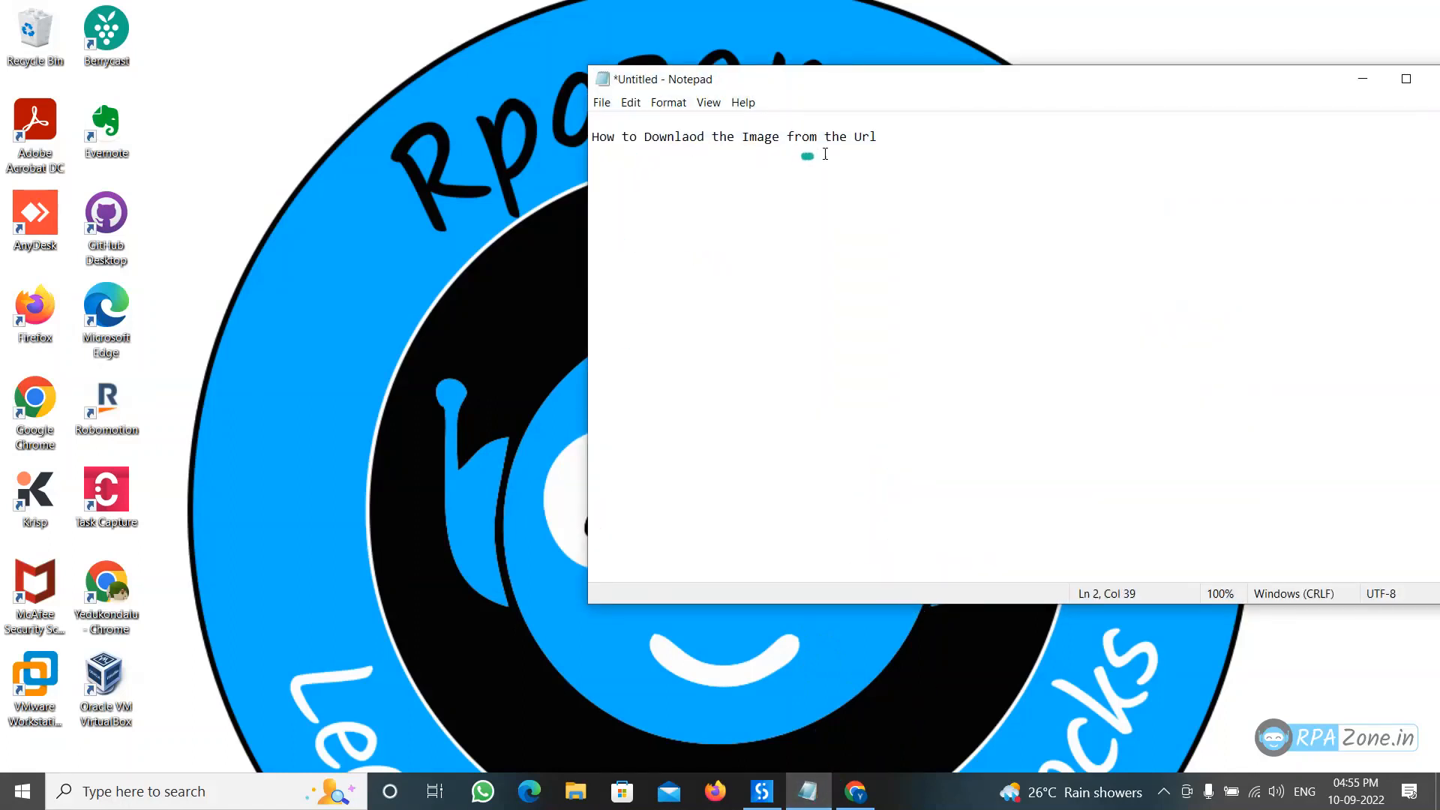
mouse_move(1295, 153)
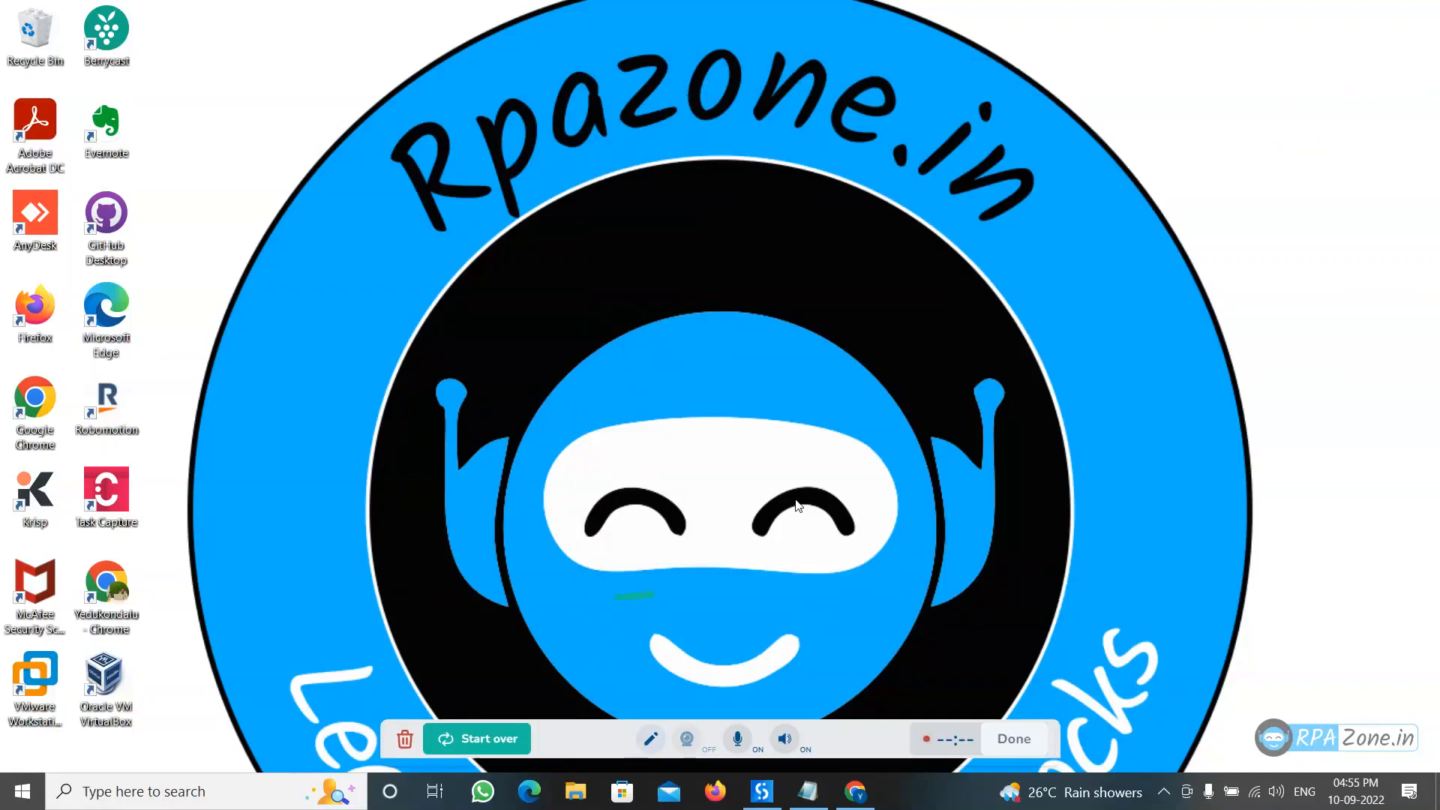
mouse_move(760, 791)
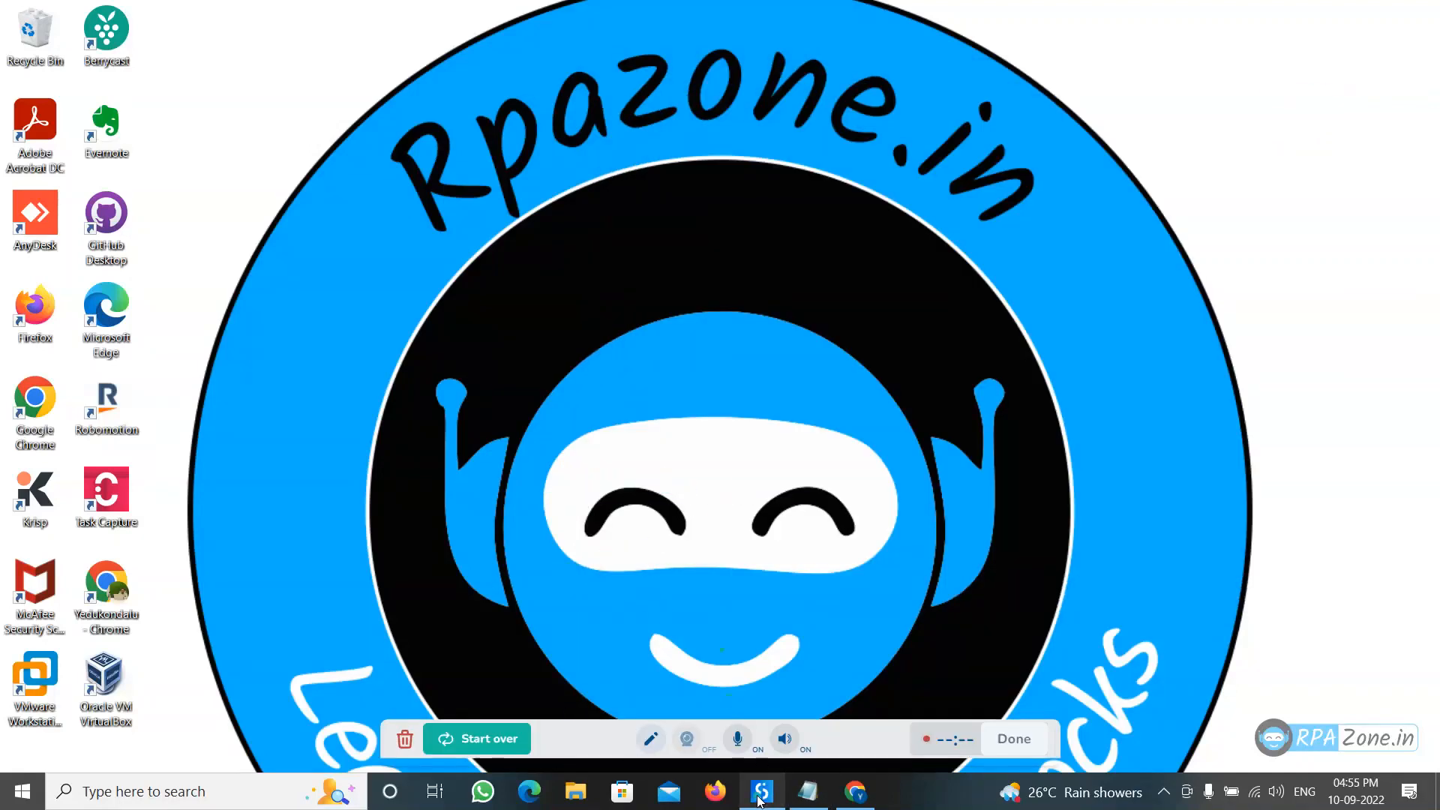
left_click(760, 790)
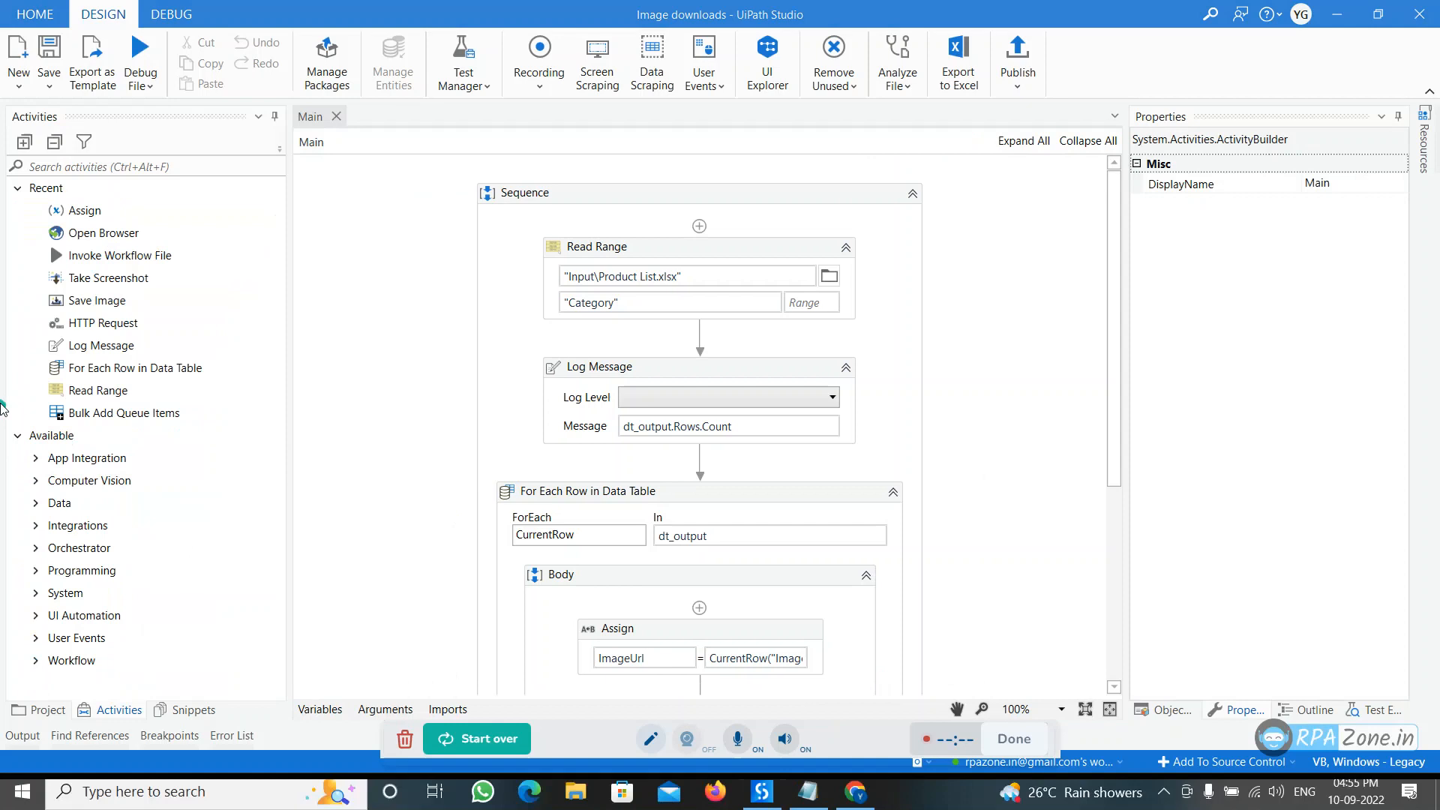
mouse_move(50, 702)
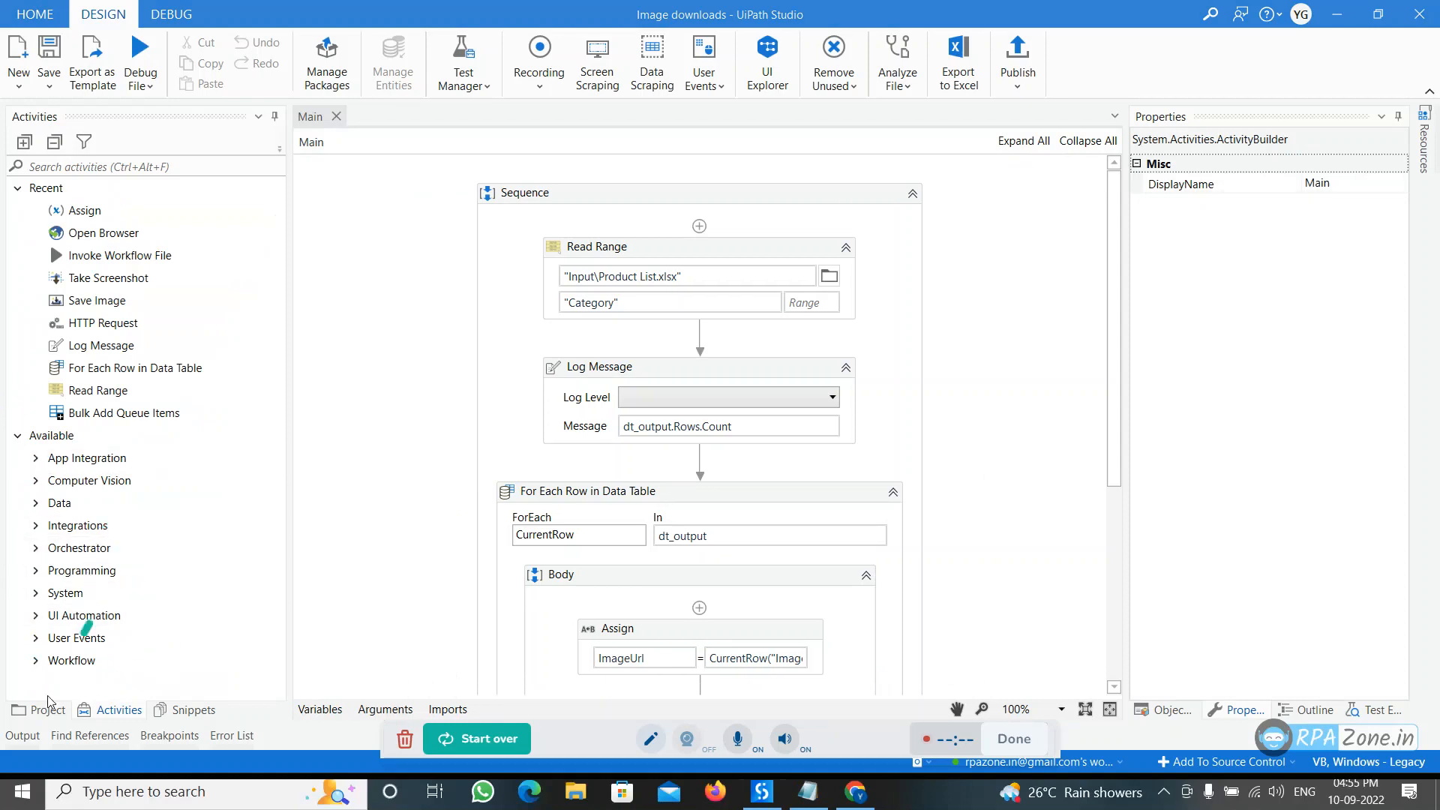
left_click(36, 708)
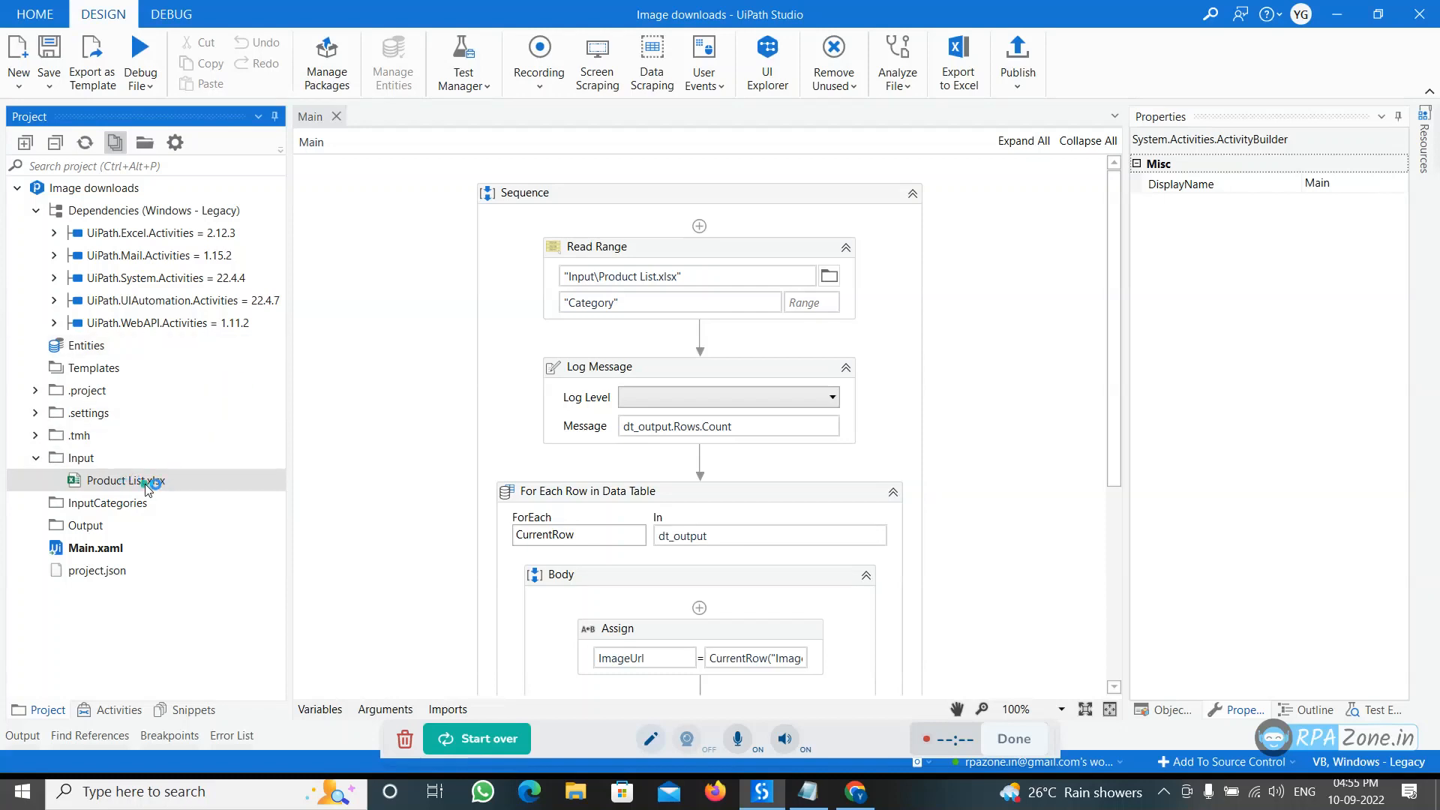
Open Product List.xlsx, preview one Imageurl link's image, then return to the workflow
double_click(121, 480)
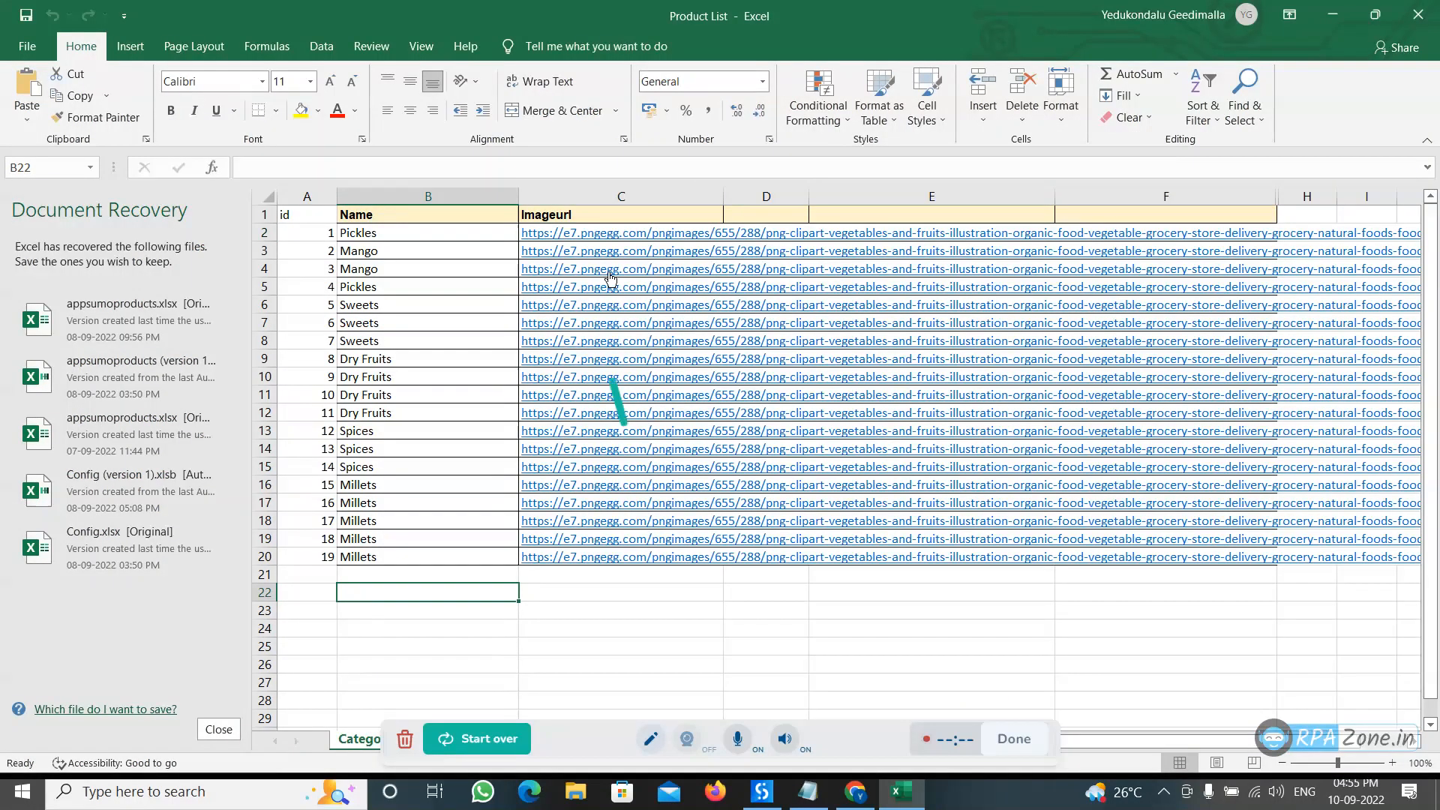
left_click(620, 214)
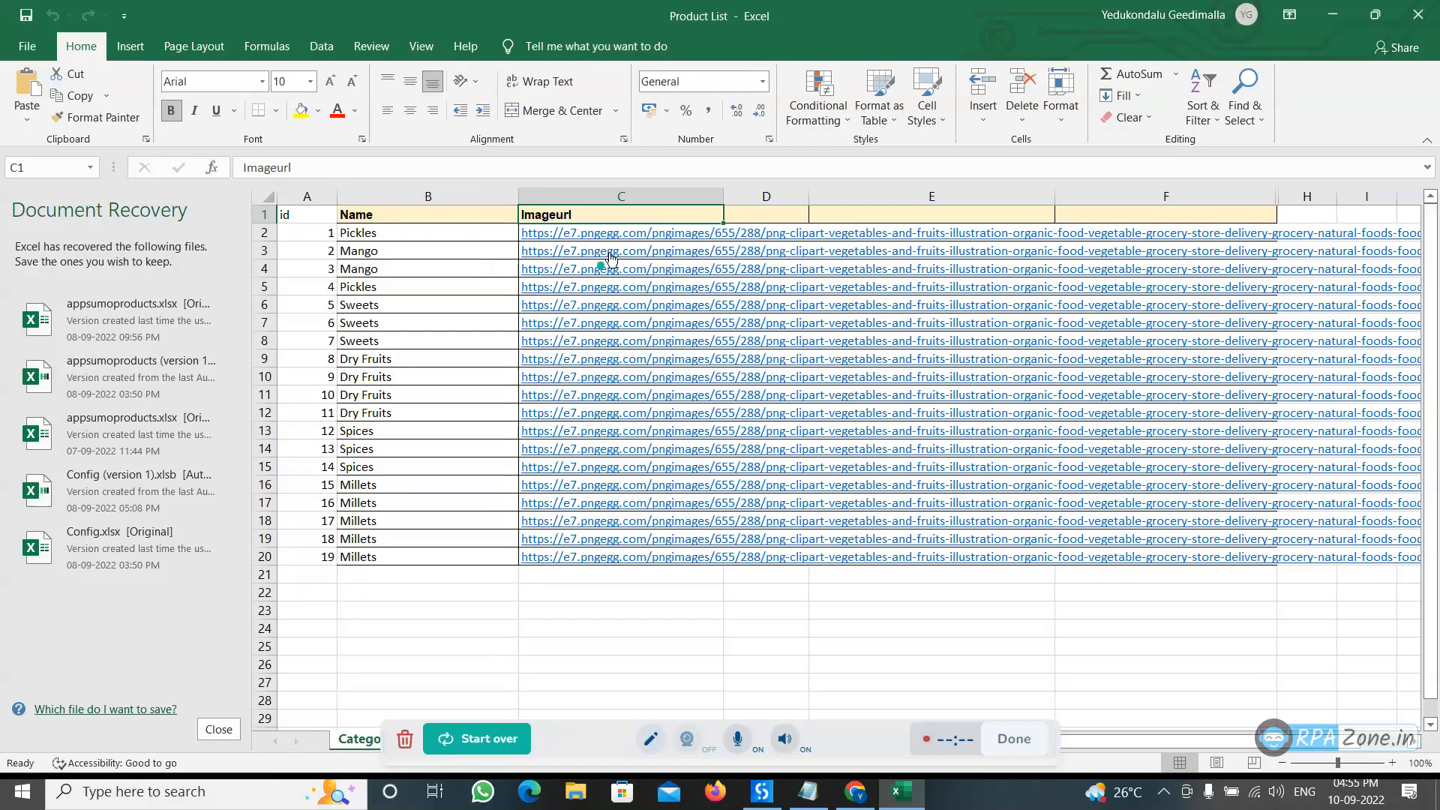
left_click(609, 251)
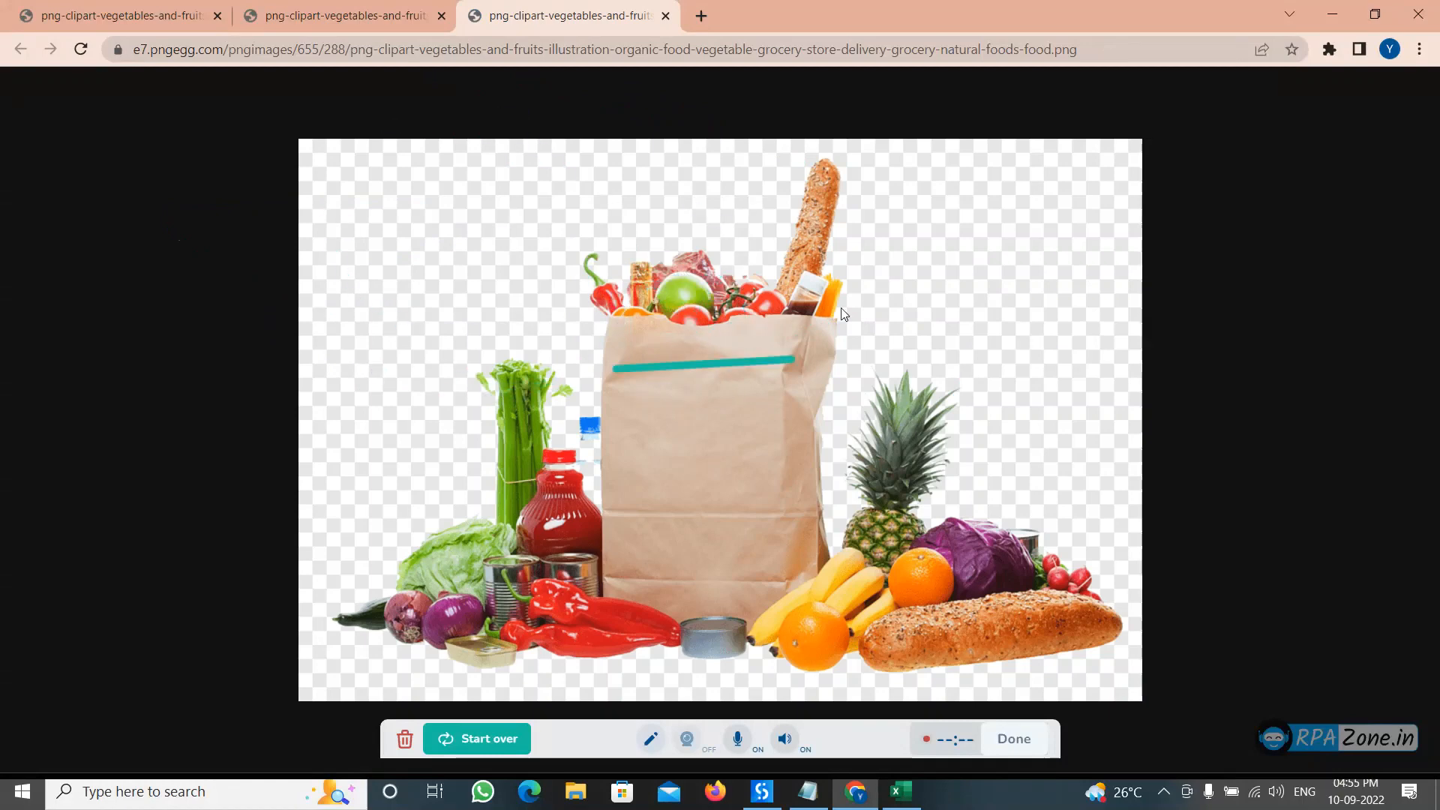
left_click(898, 790)
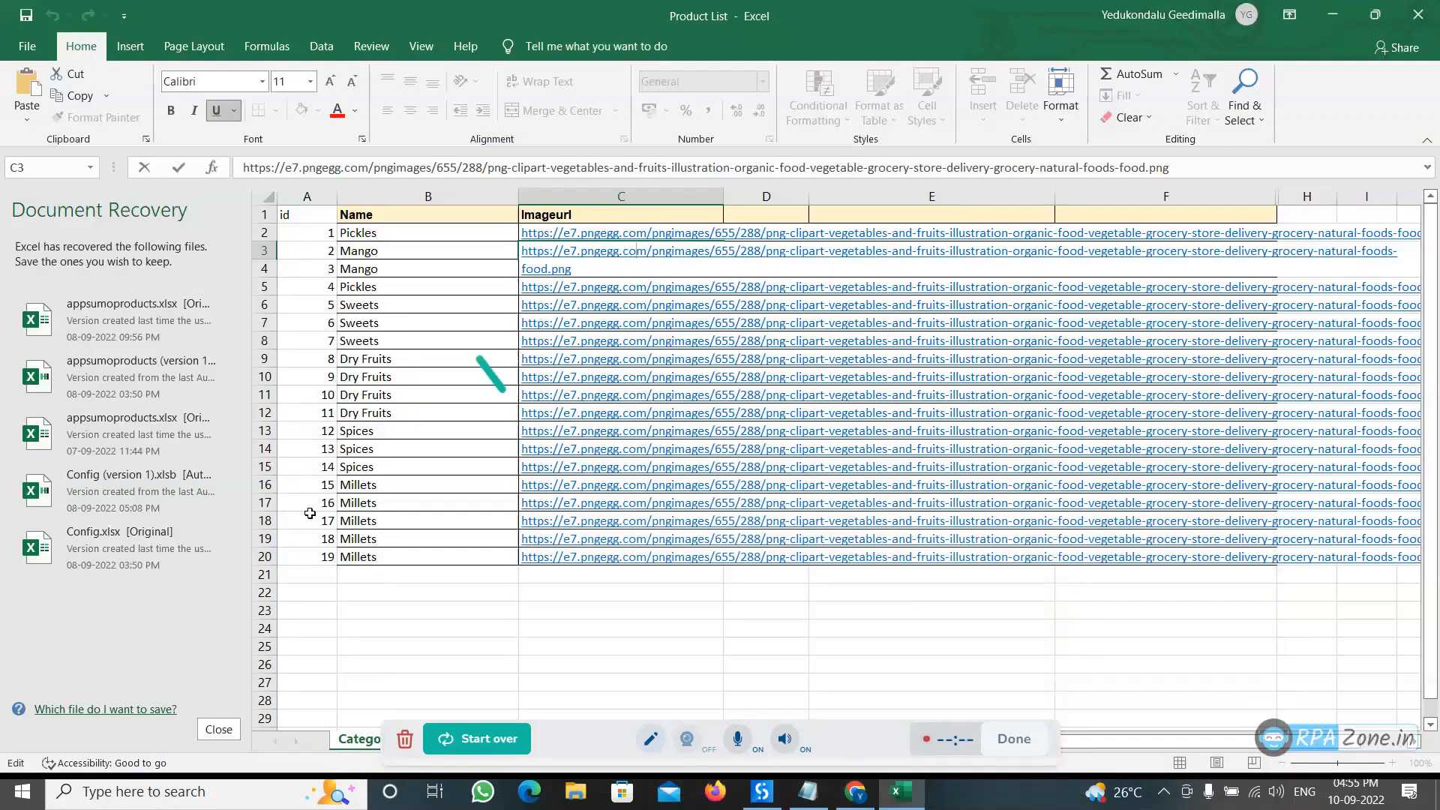
mouse_move(762, 790)
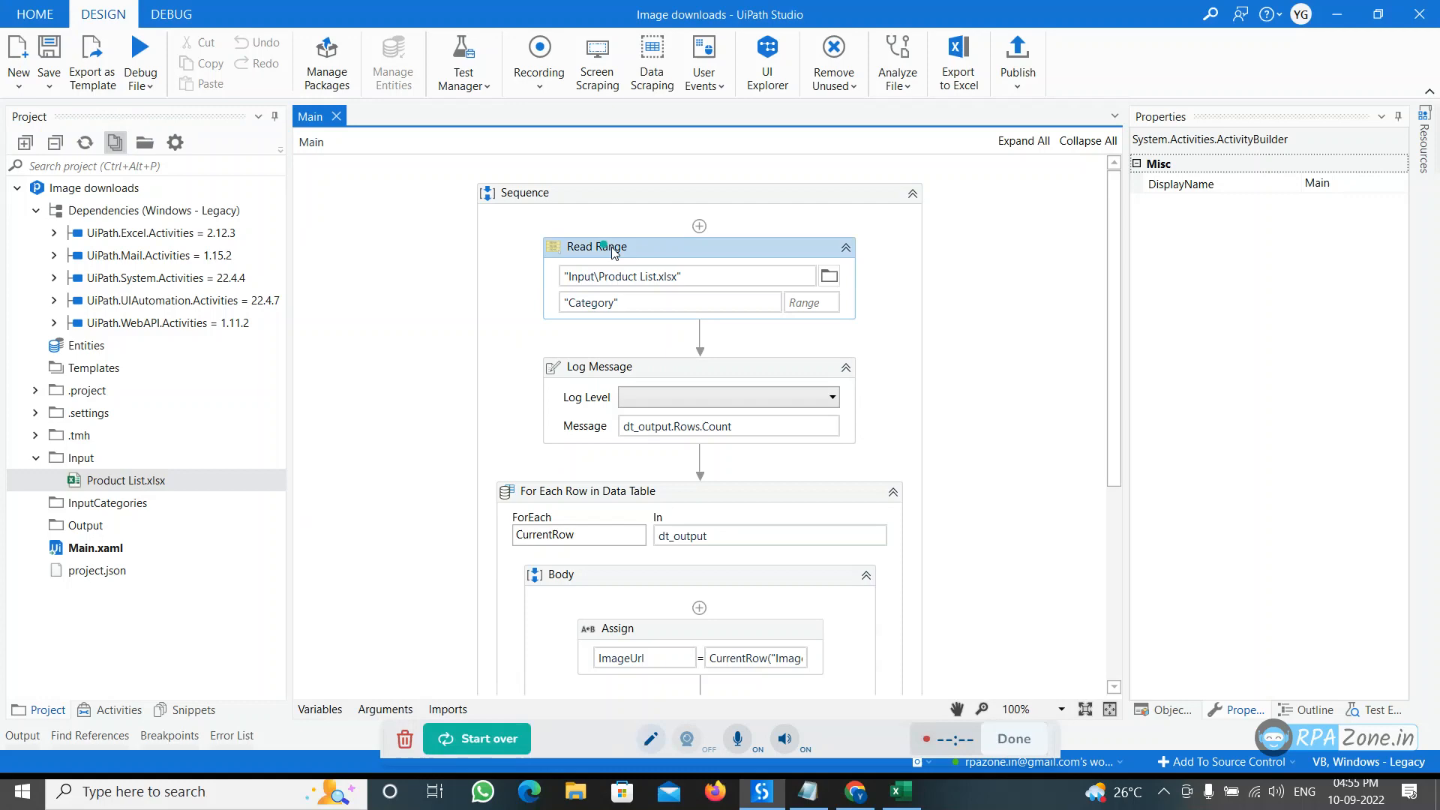
left_click(598, 246)
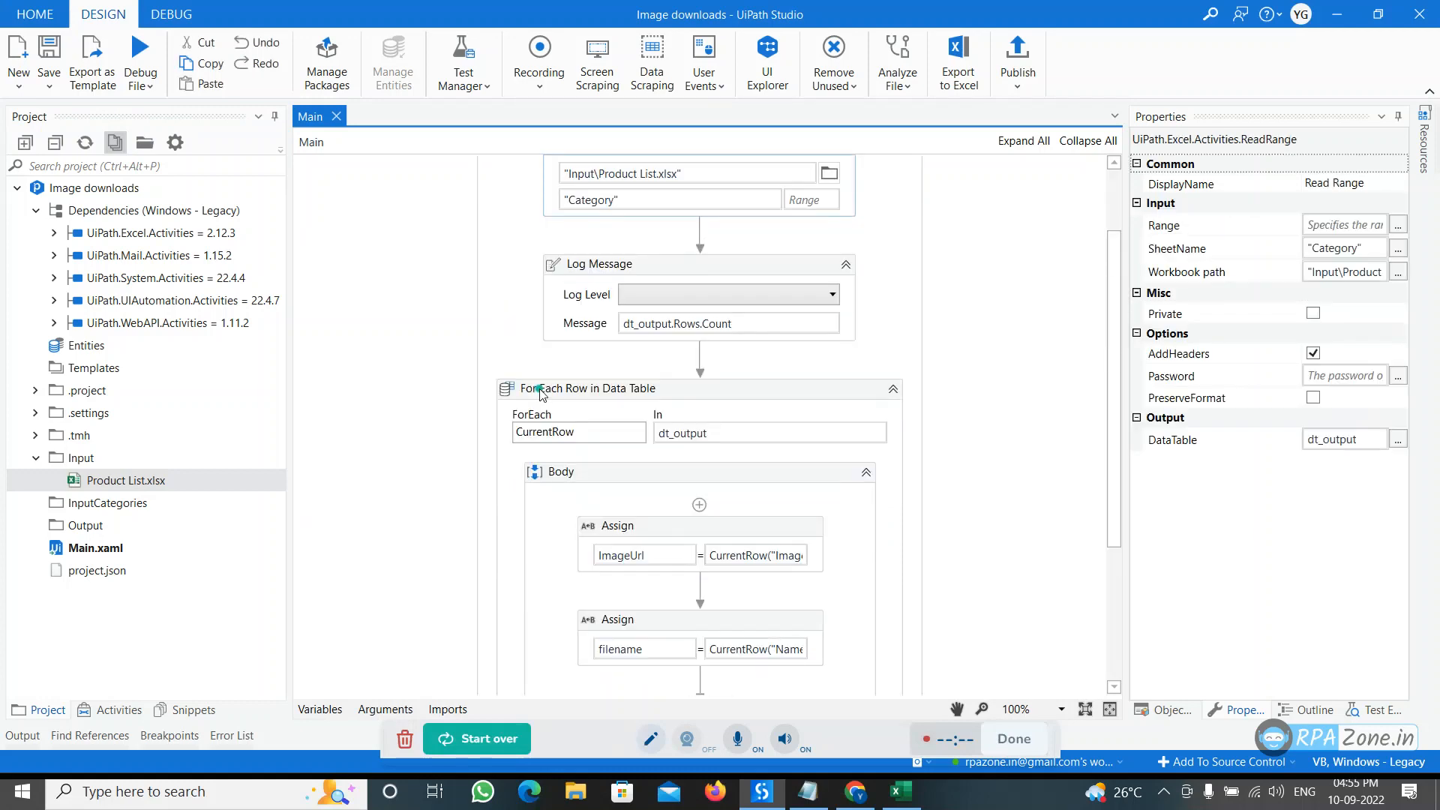
scroll("up", 3)
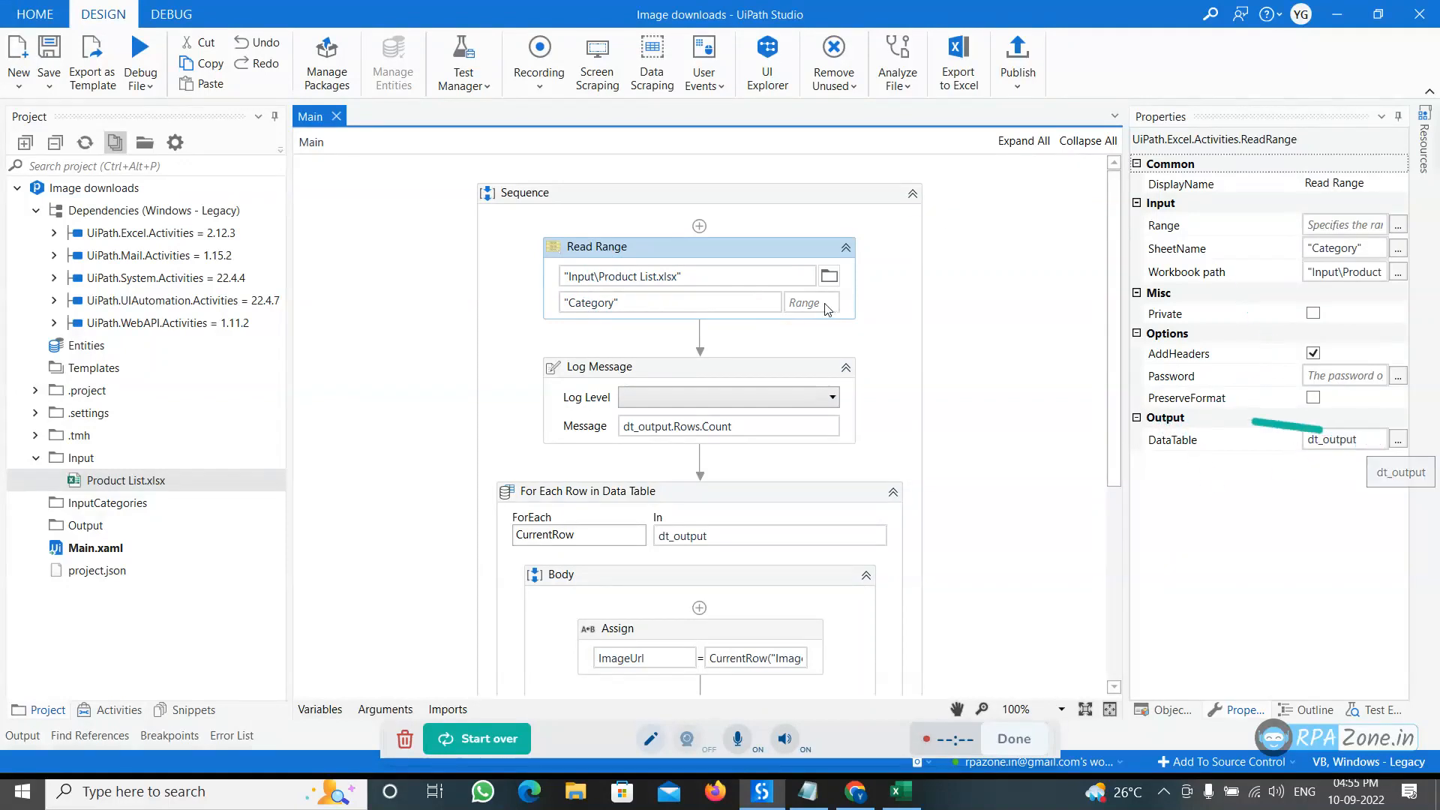
mouse_move(1341, 439)
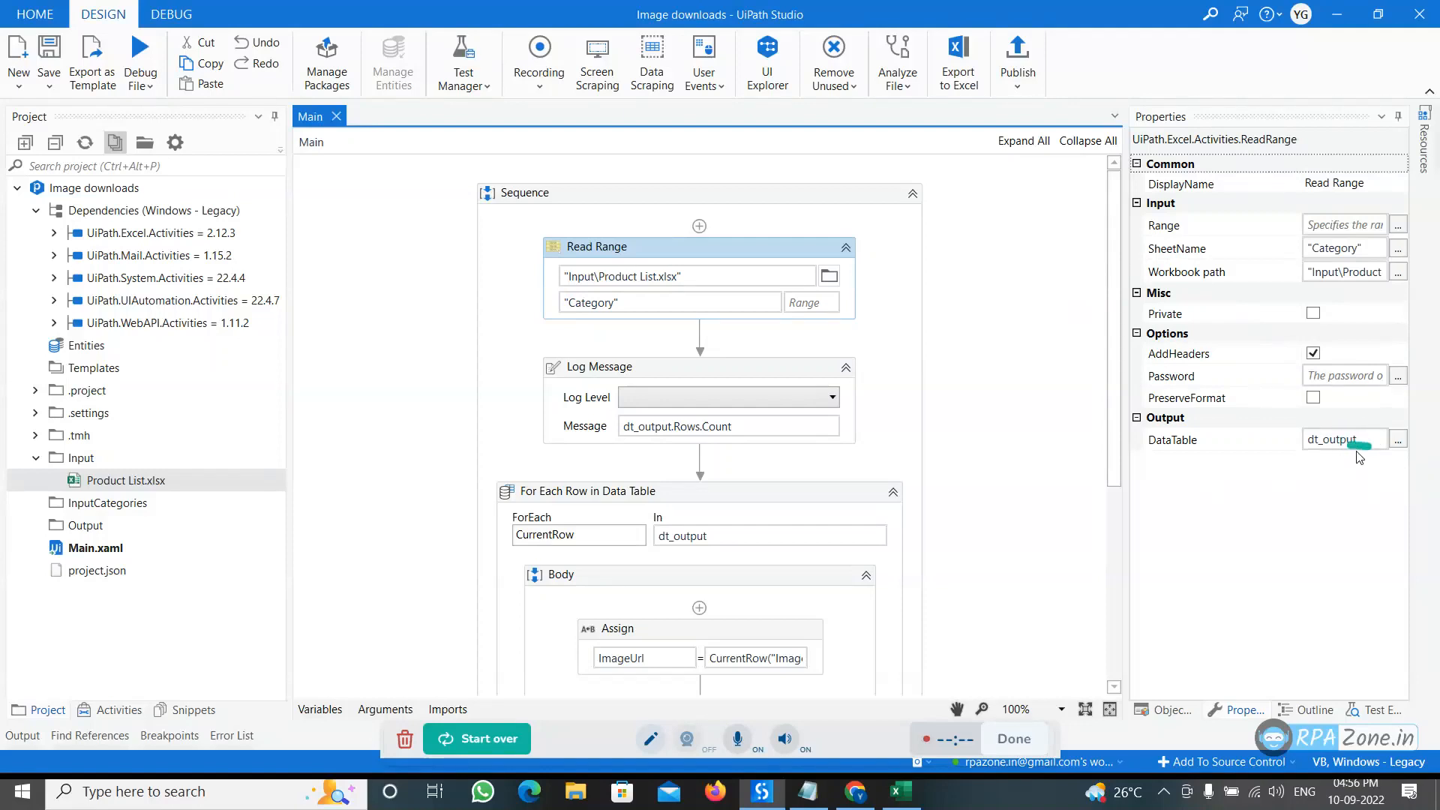
scroll("down", 3)
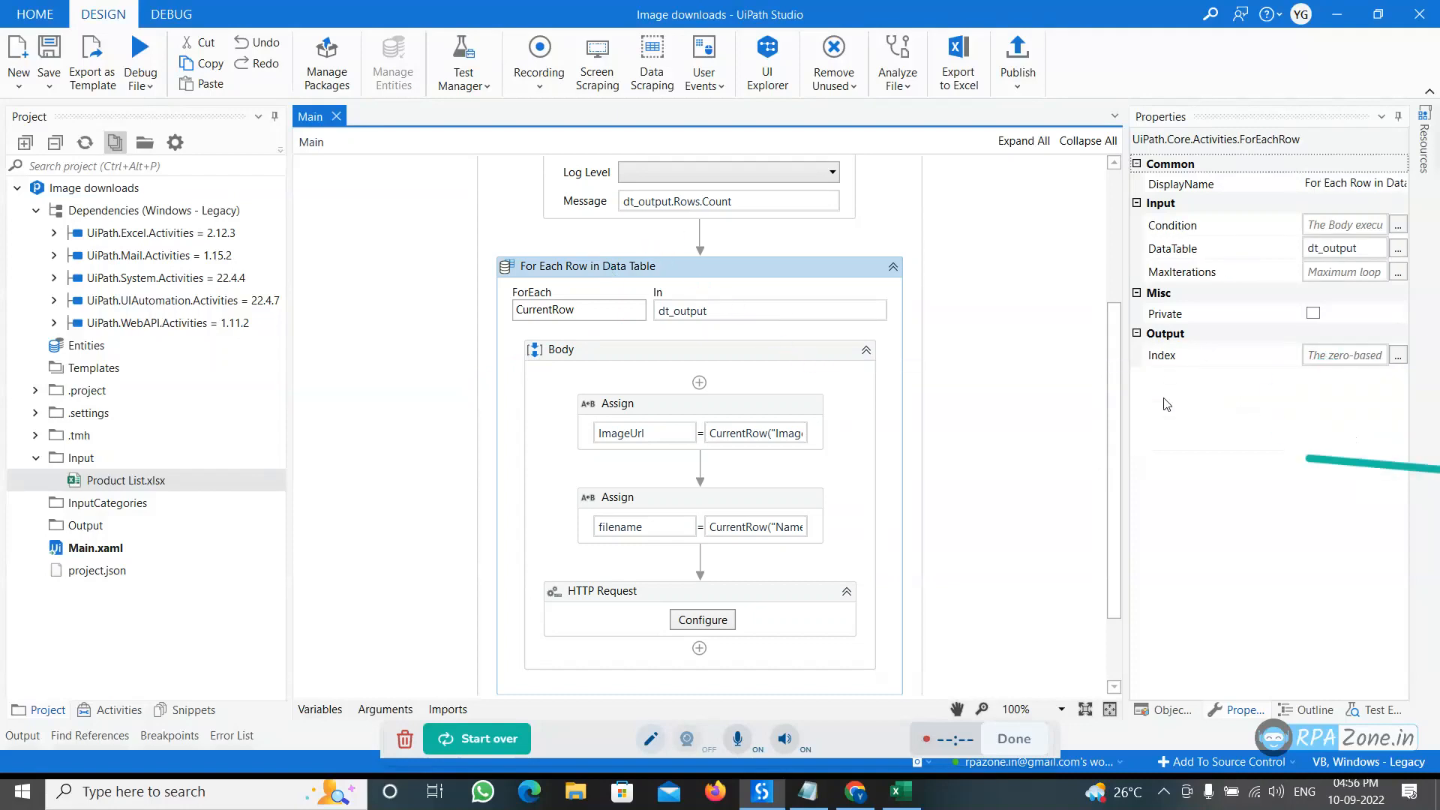
scroll("up", 3)
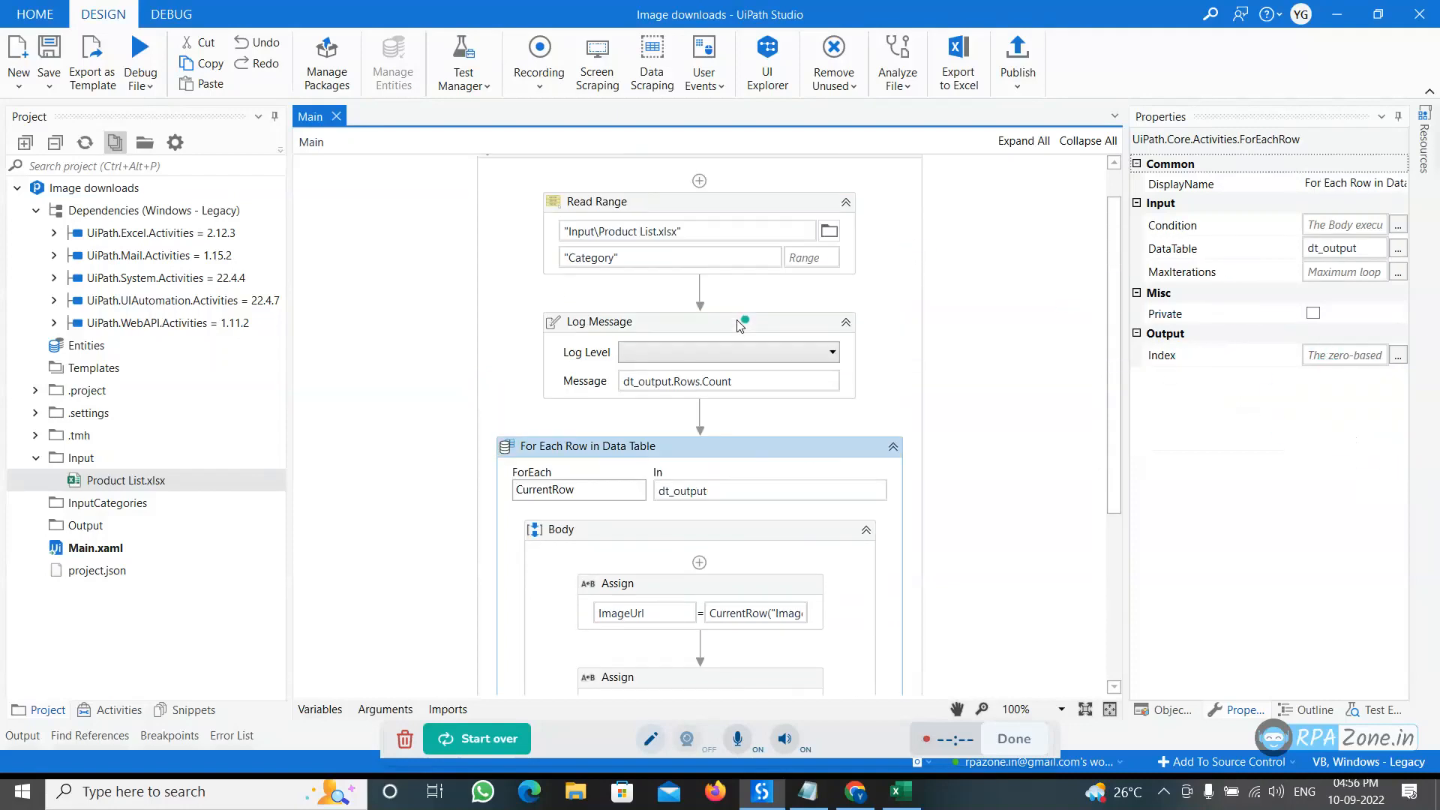
scroll("down", 3)
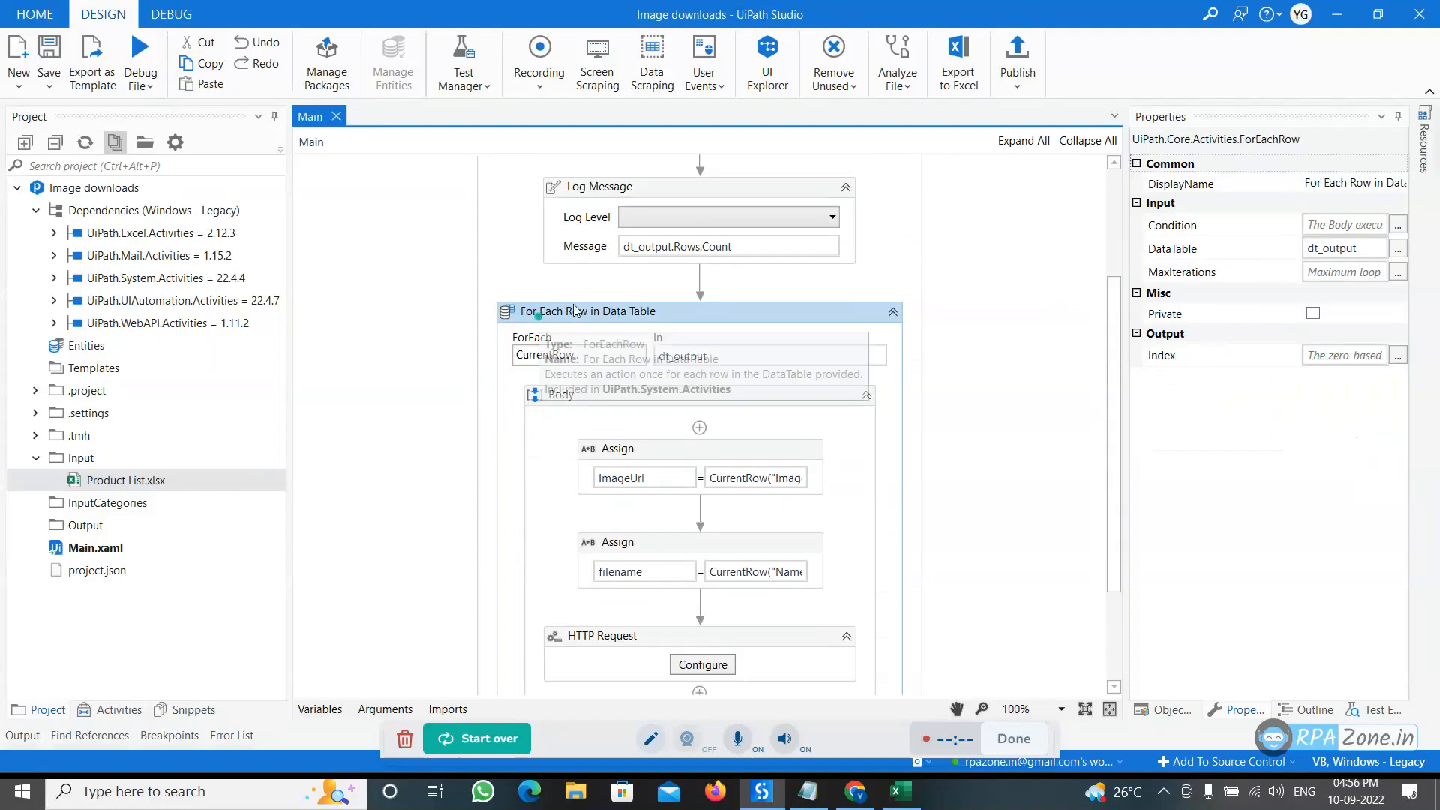
mouse_move(625, 303)
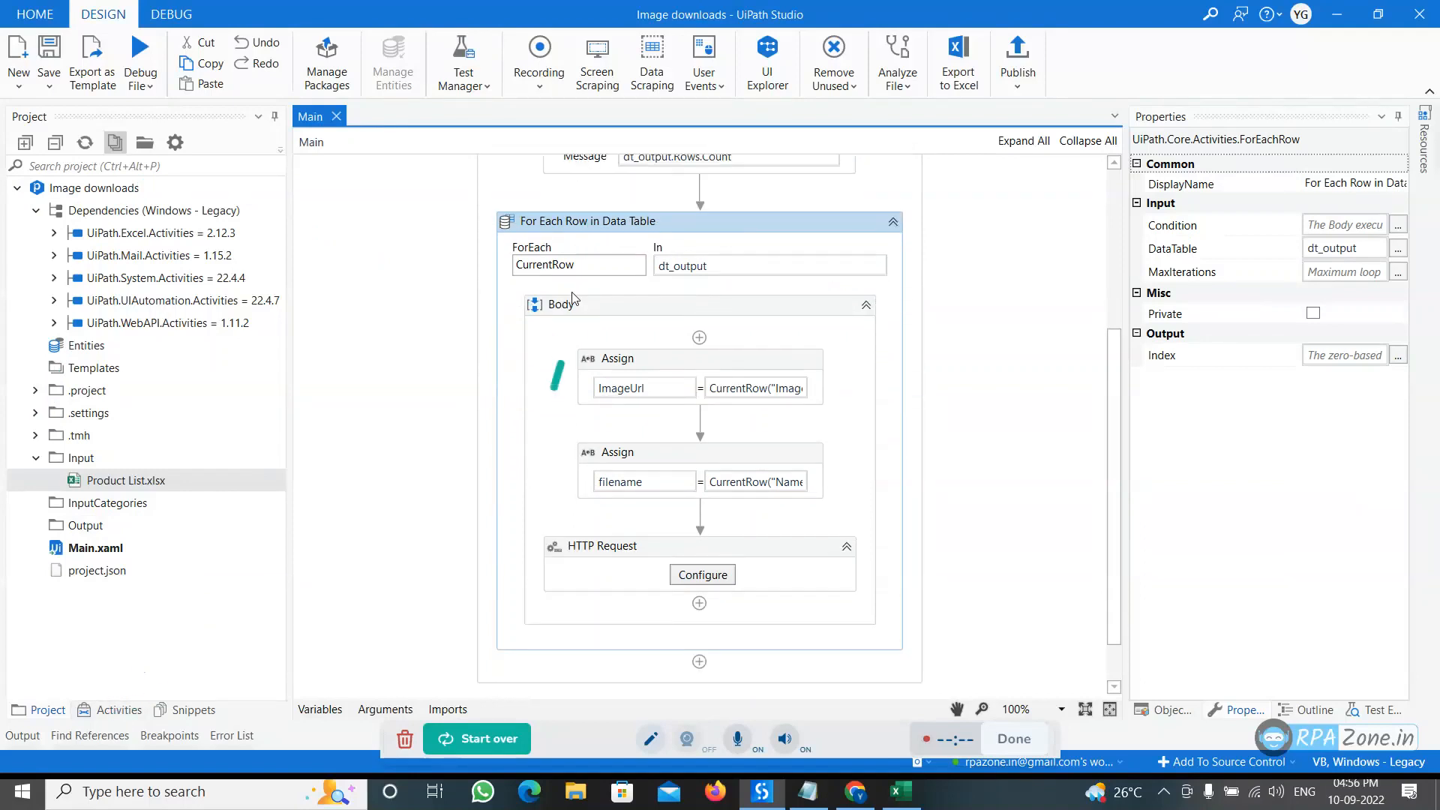
left_click(595, 265)
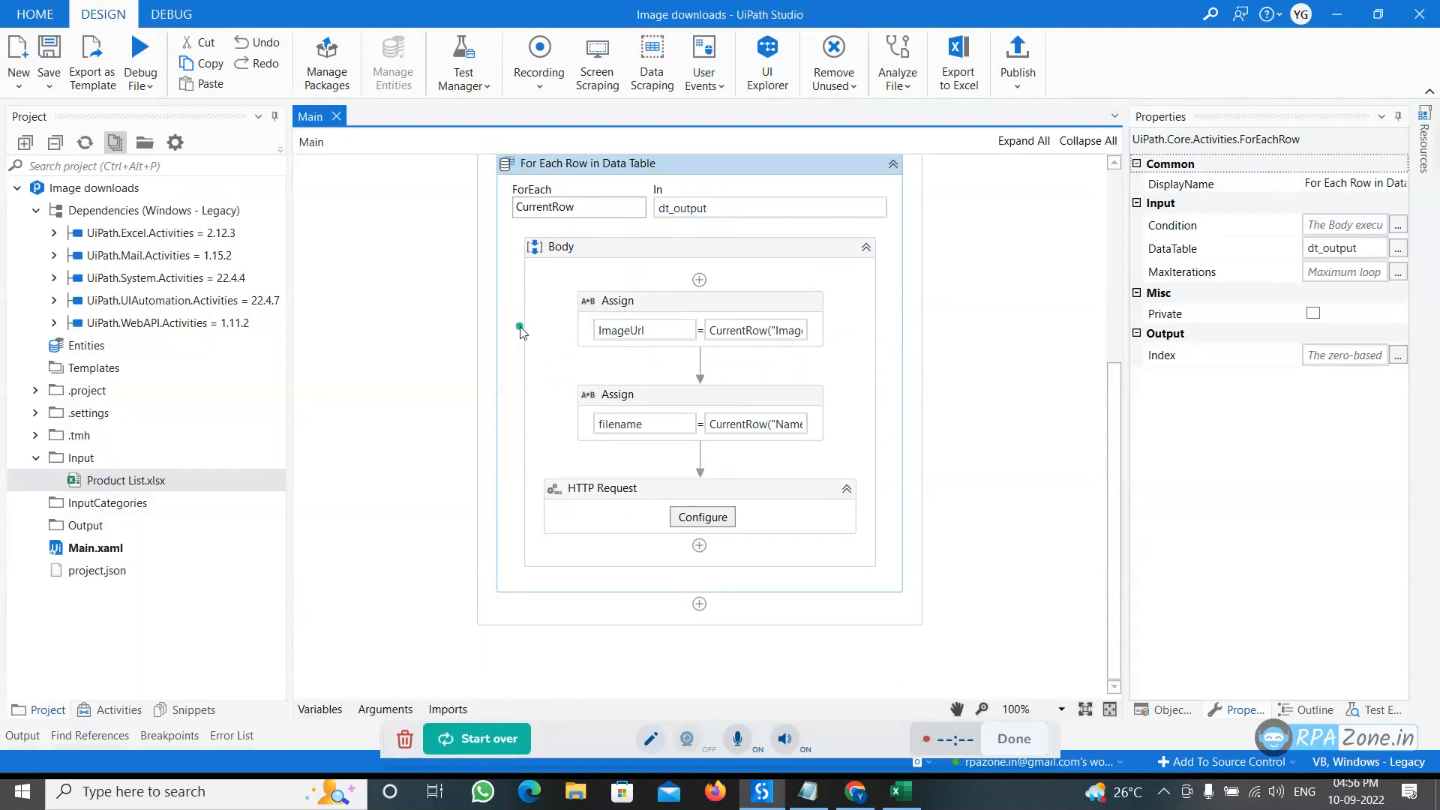
left_click(618, 301)
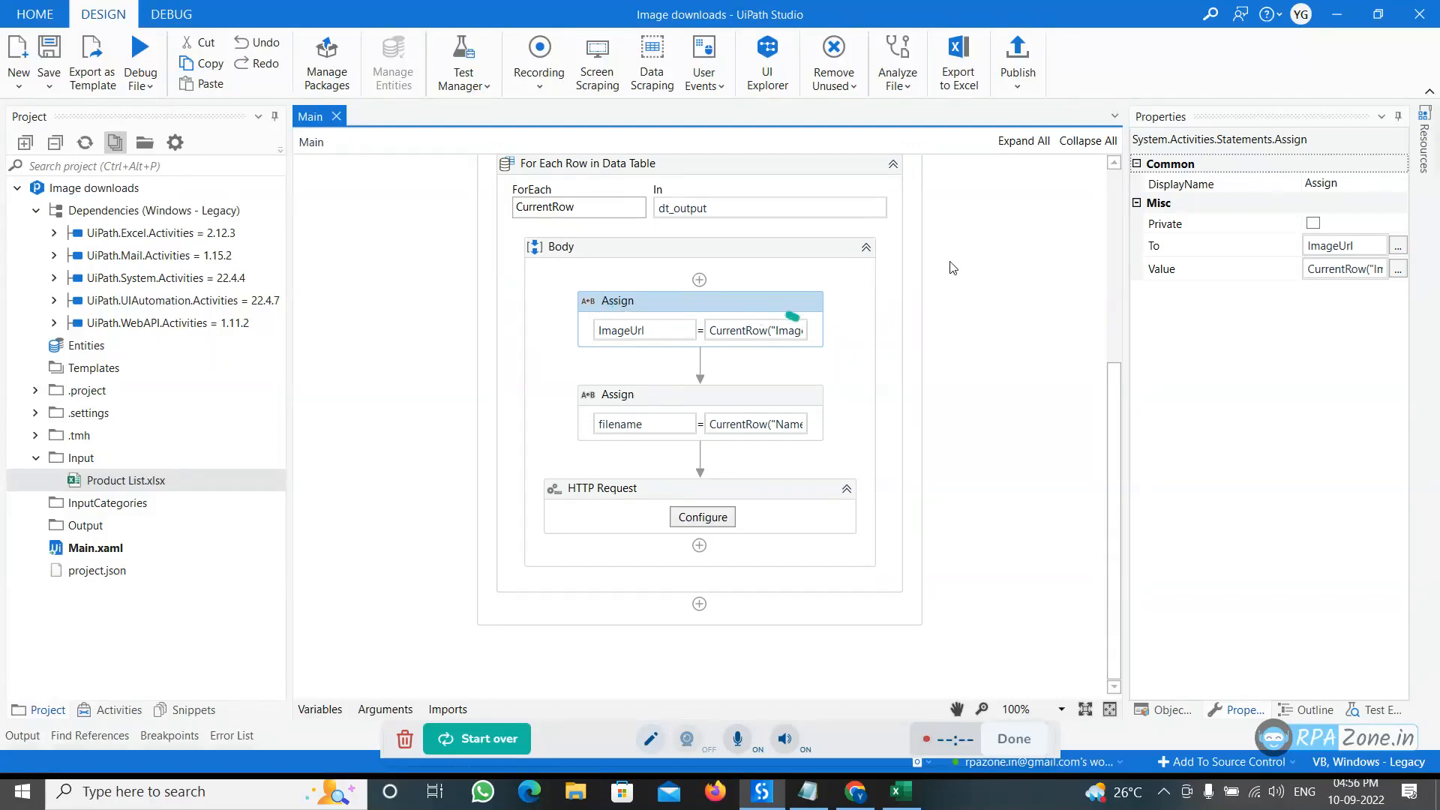
mouse_move(659, 312)
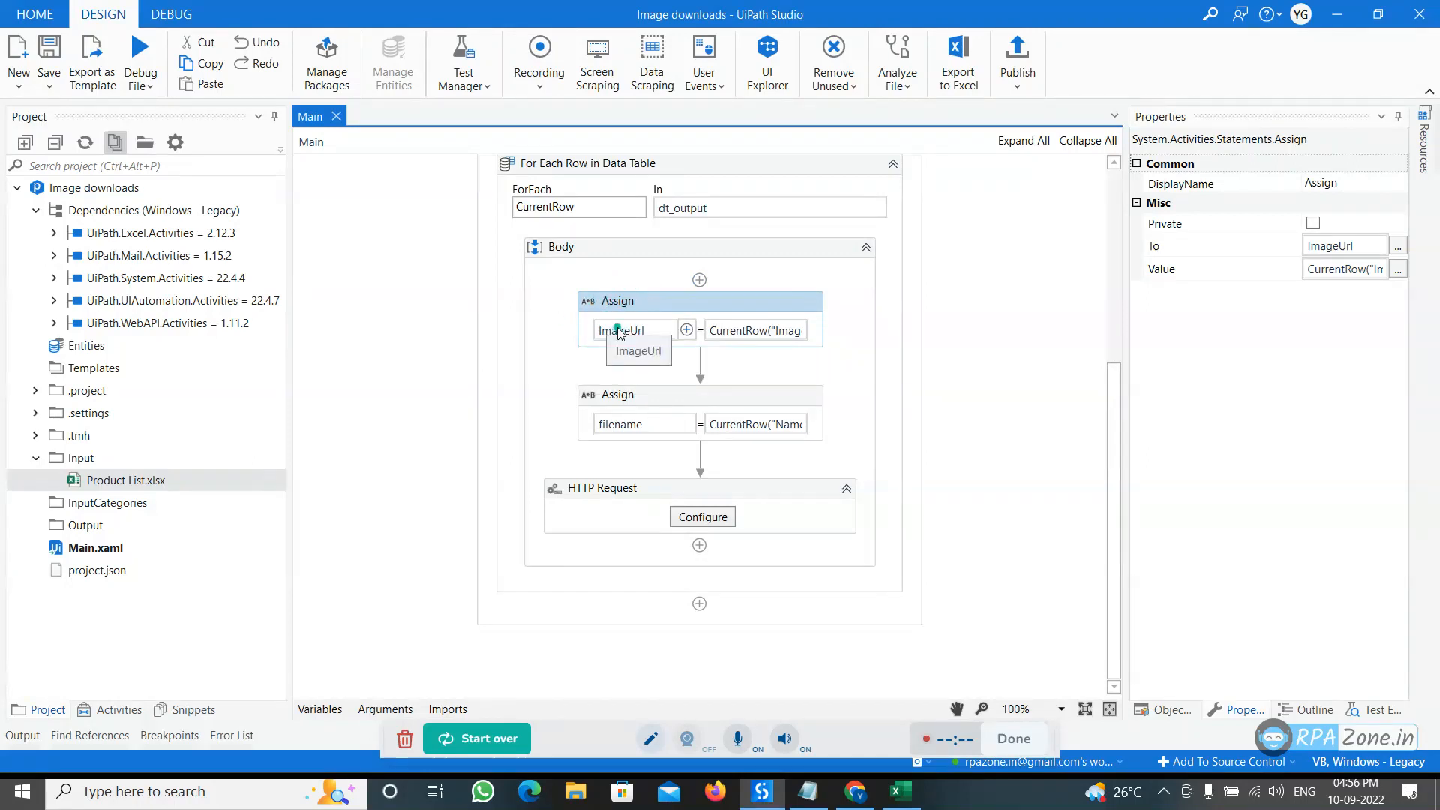
mouse_move(826, 336)
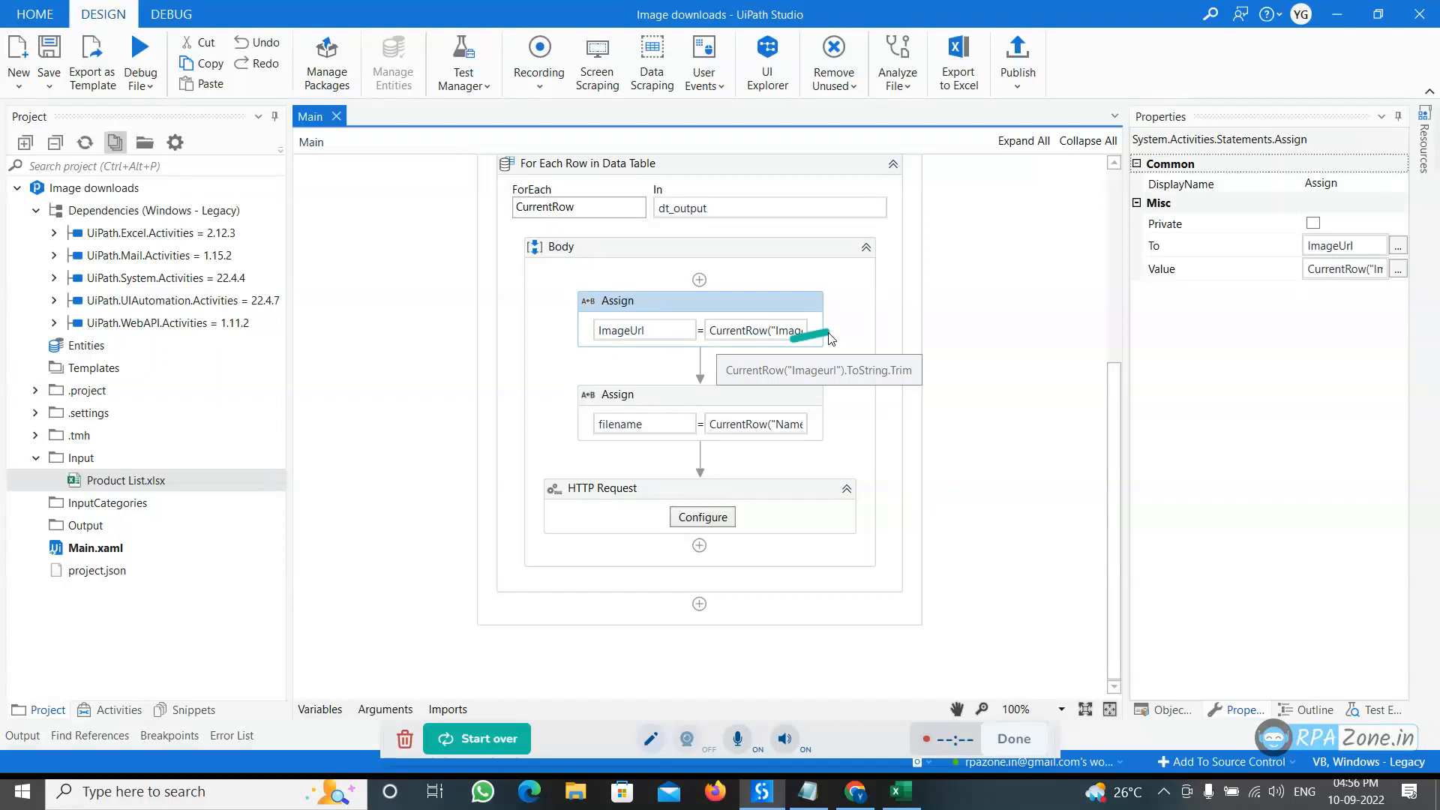
left_click(1396, 269)
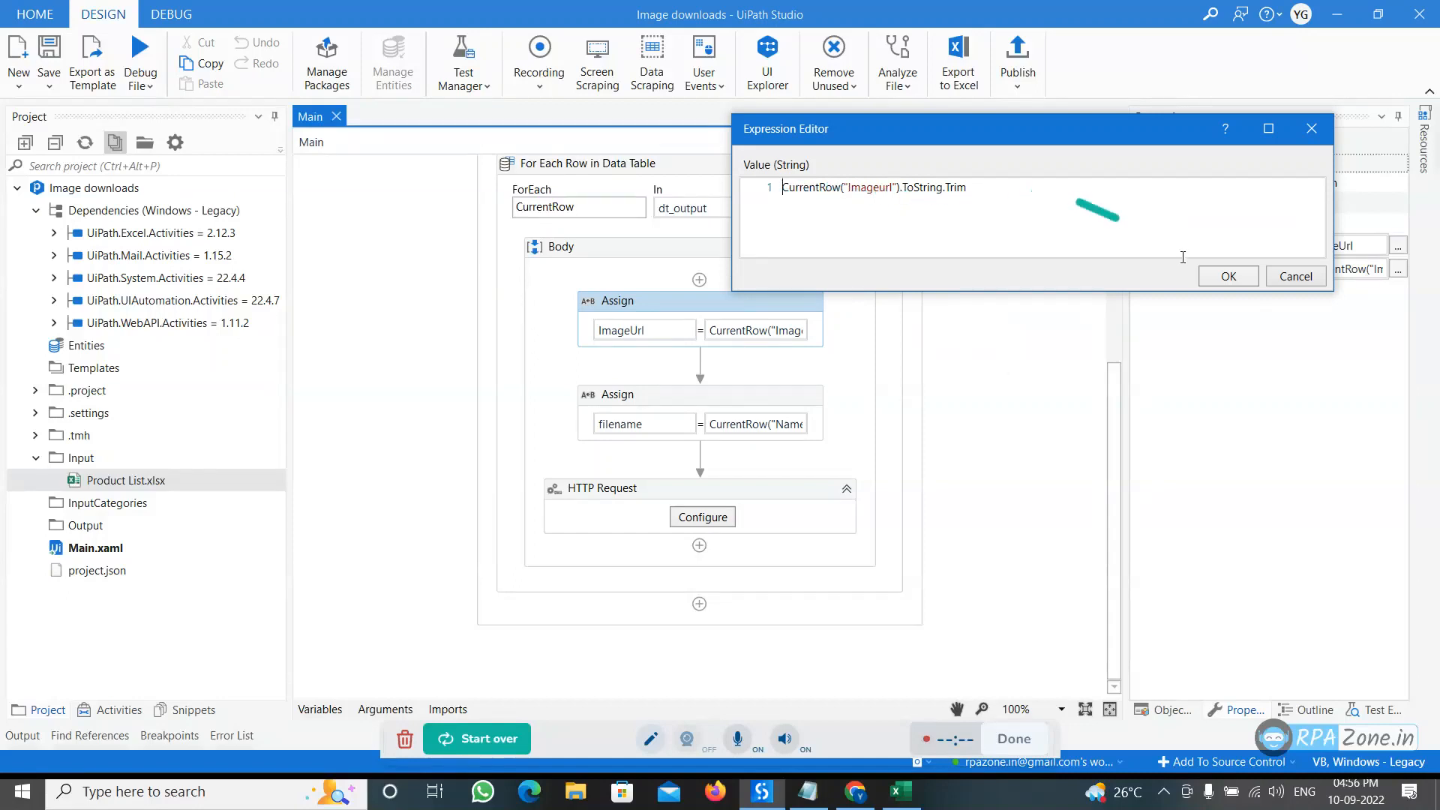
left_click(1227, 276)
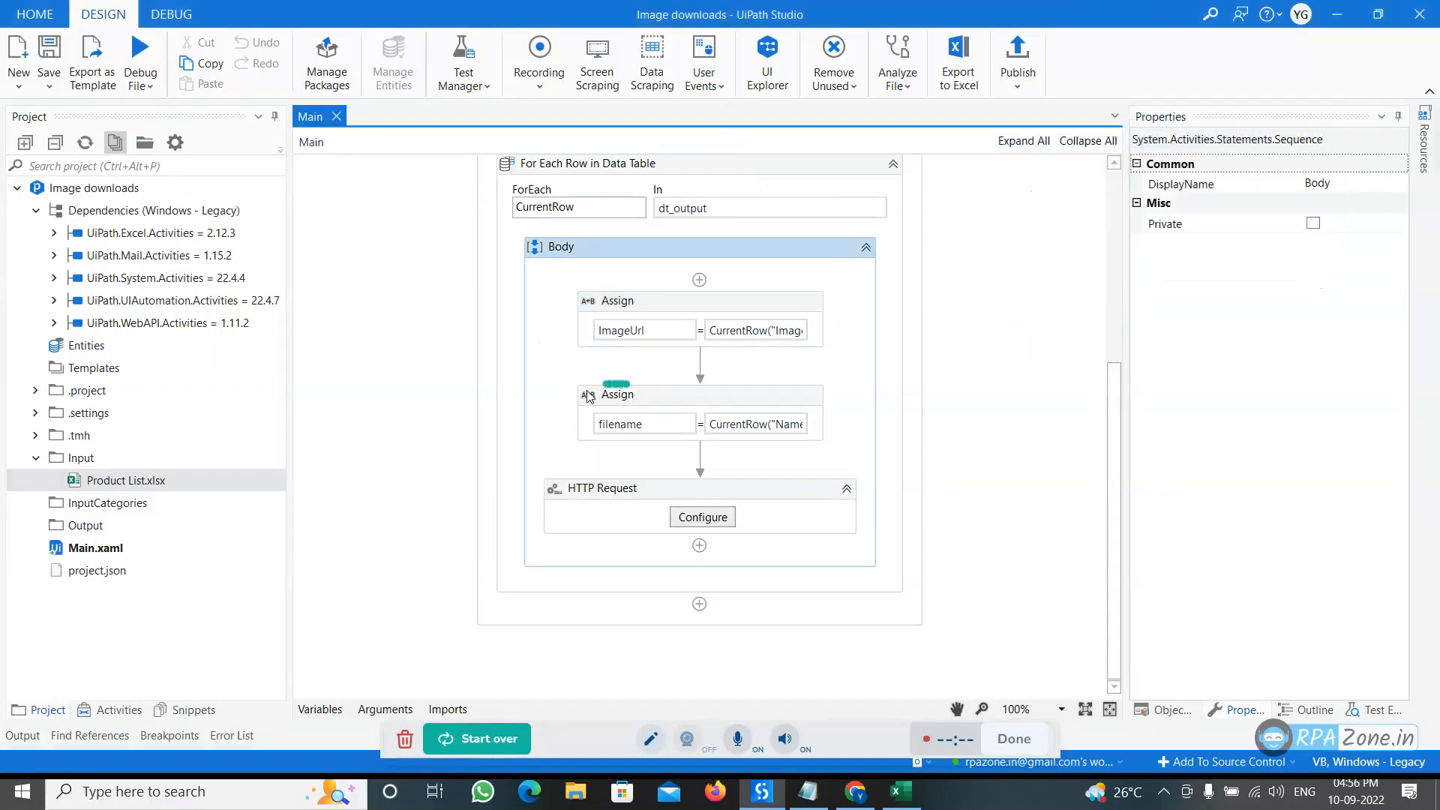
Set filename to CurrentRow("Name").ToString.Trim+CurrentRow("id").ToString.Trim, checked against the sheet columns
left_click(617, 396)
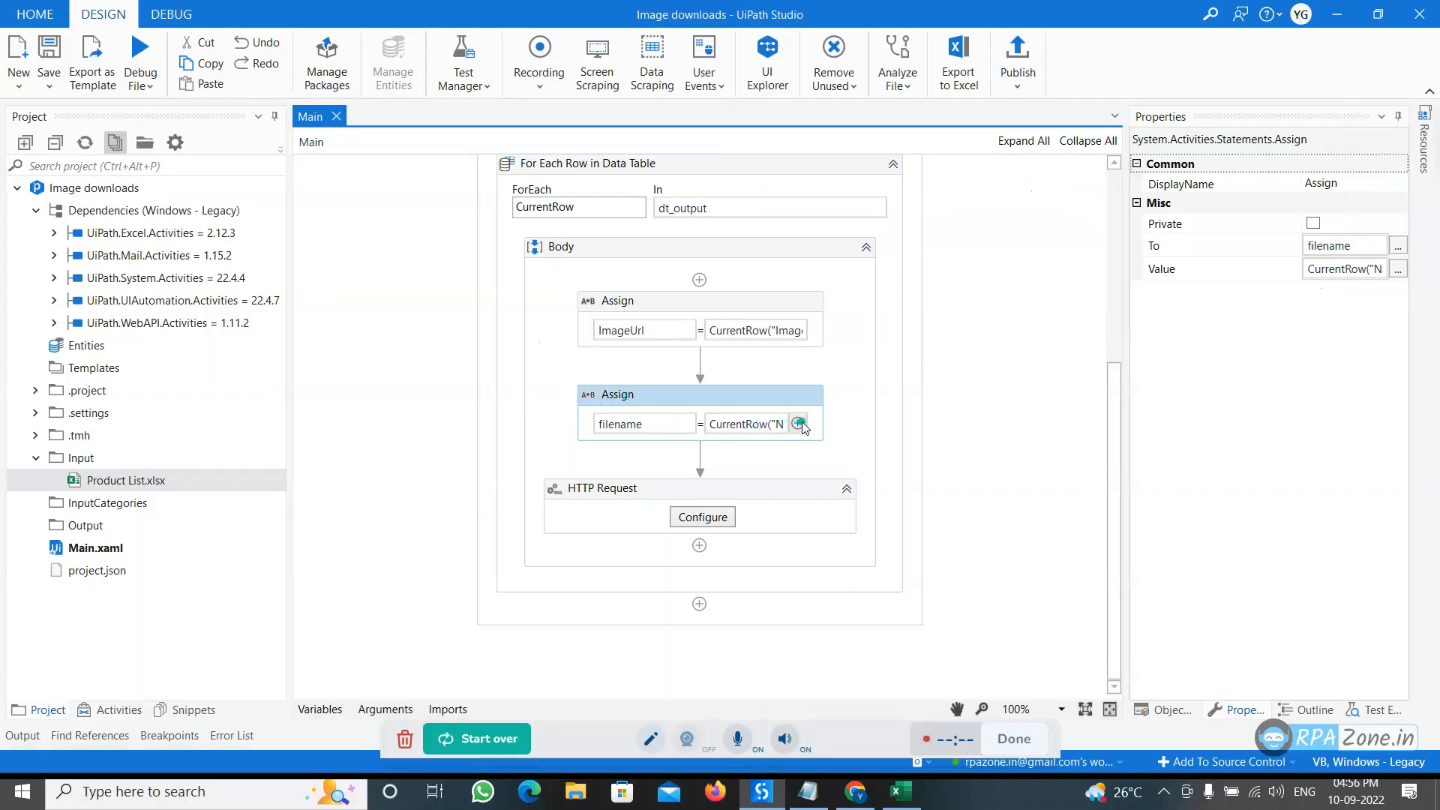
left_click(798, 423)
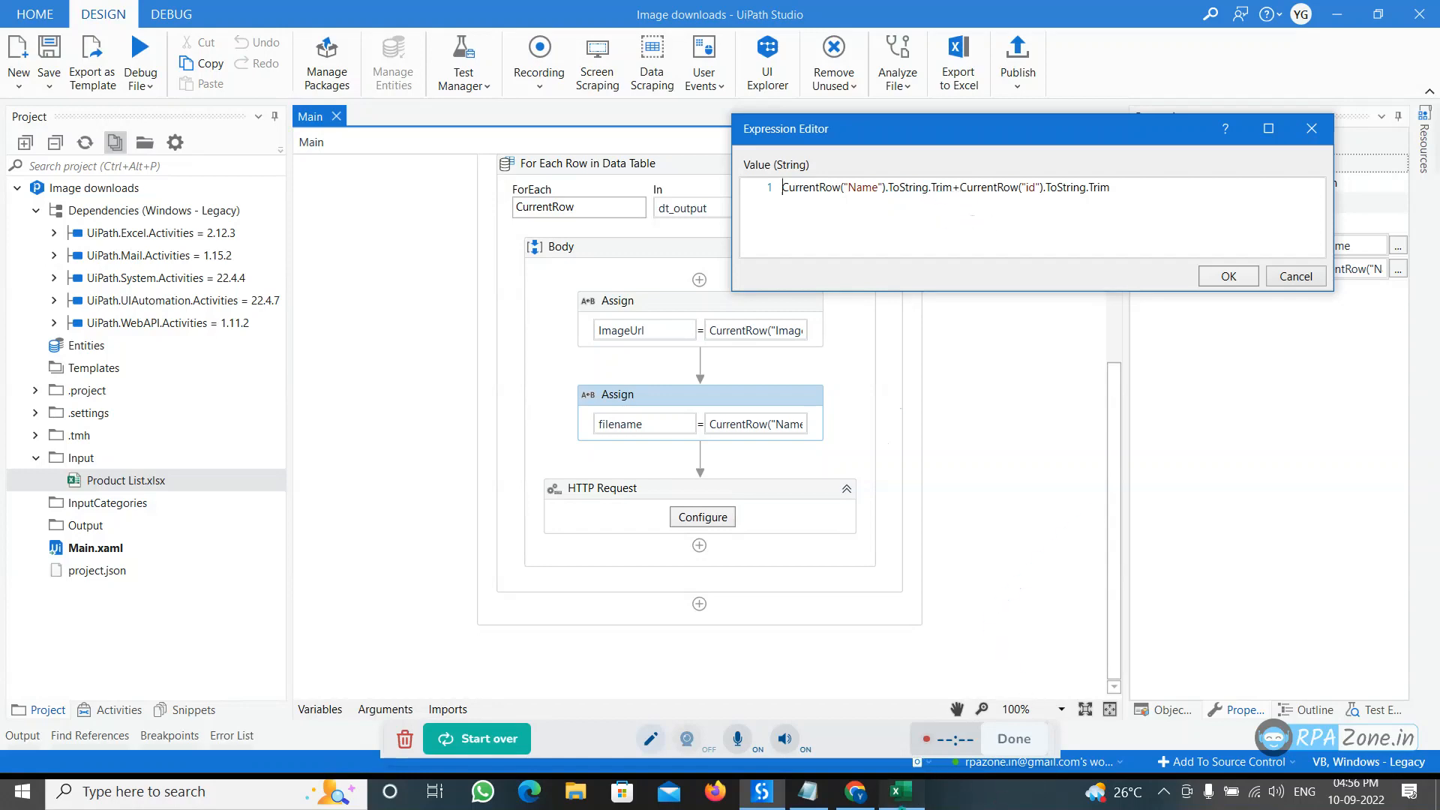
left_click(898, 792)
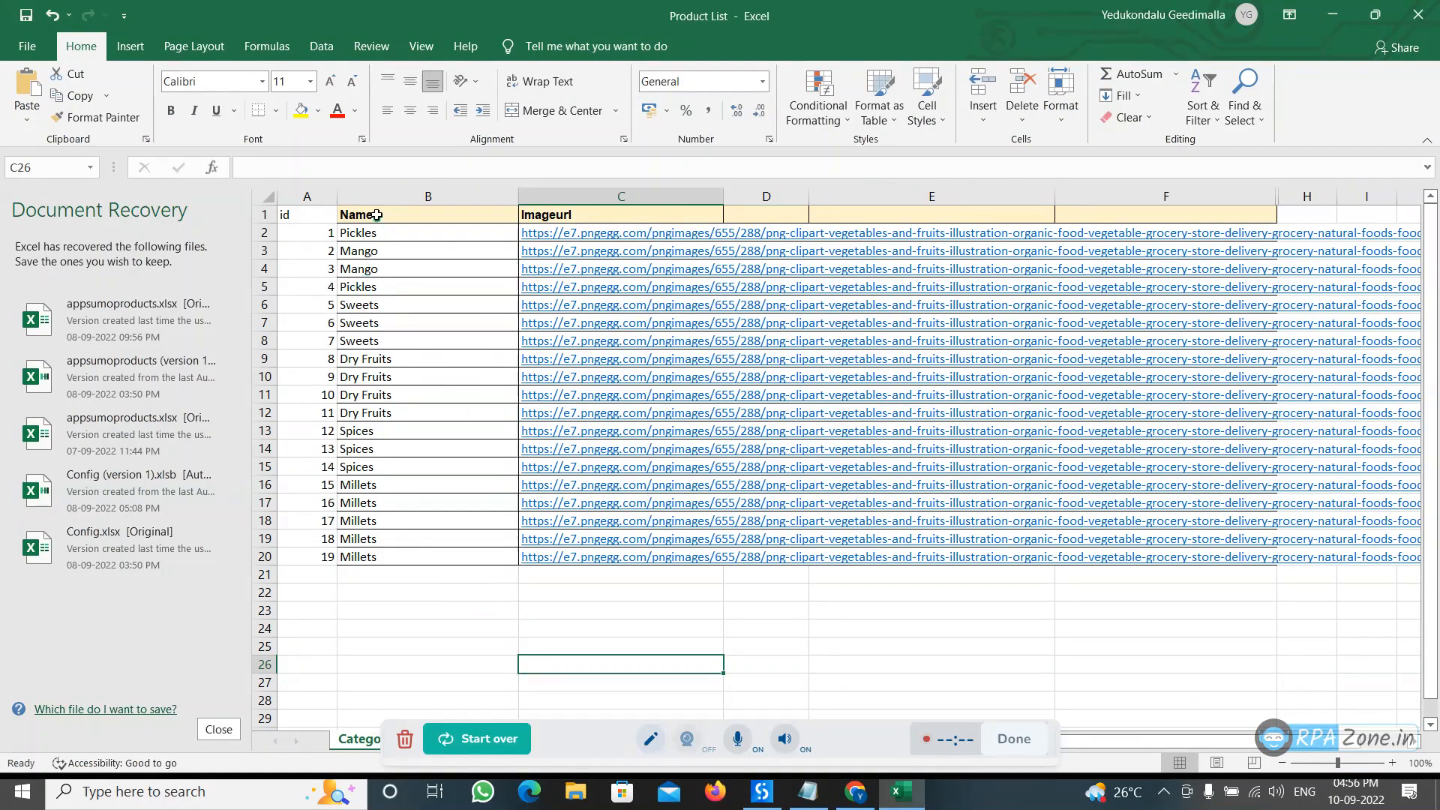
left_click(621, 557)
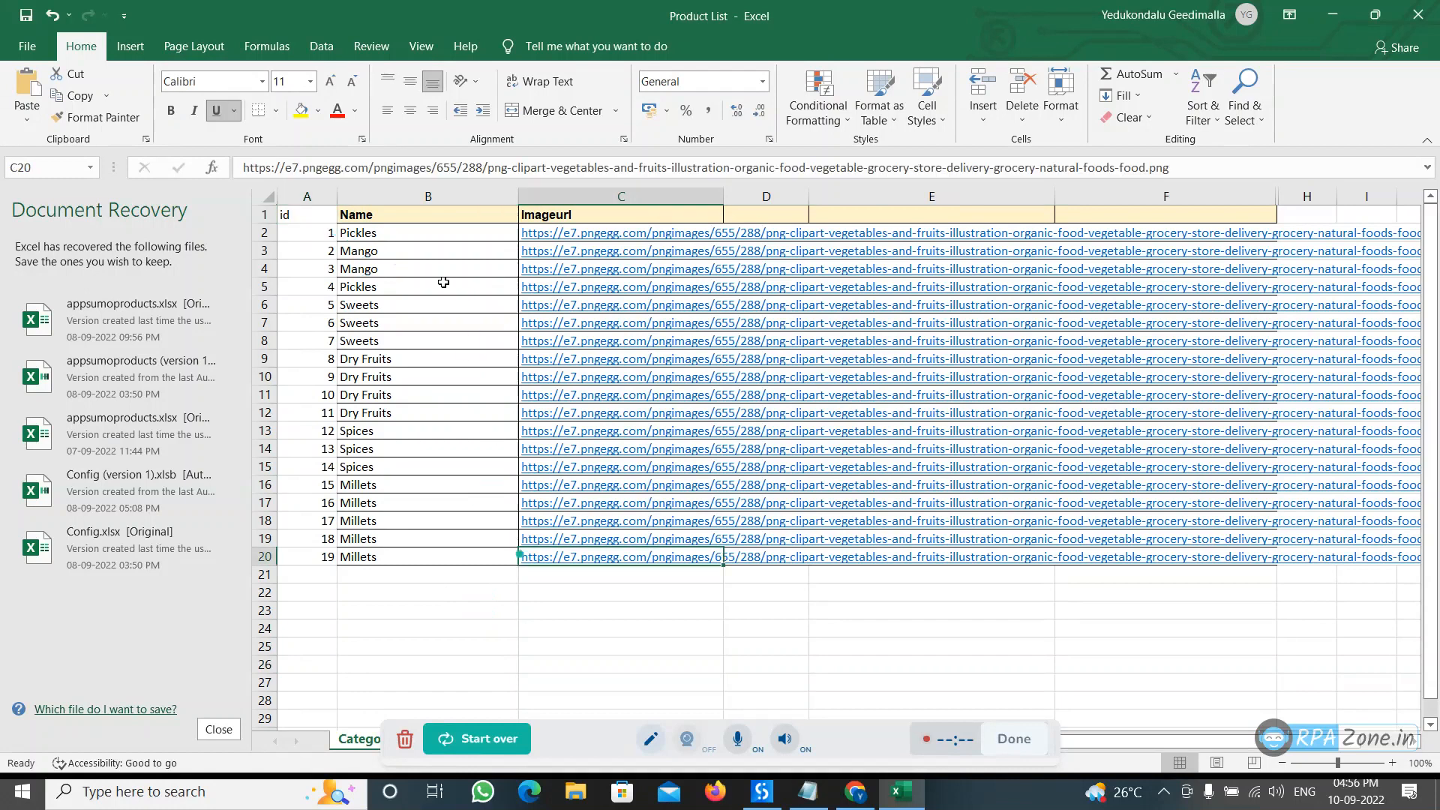
left_click(427, 341)
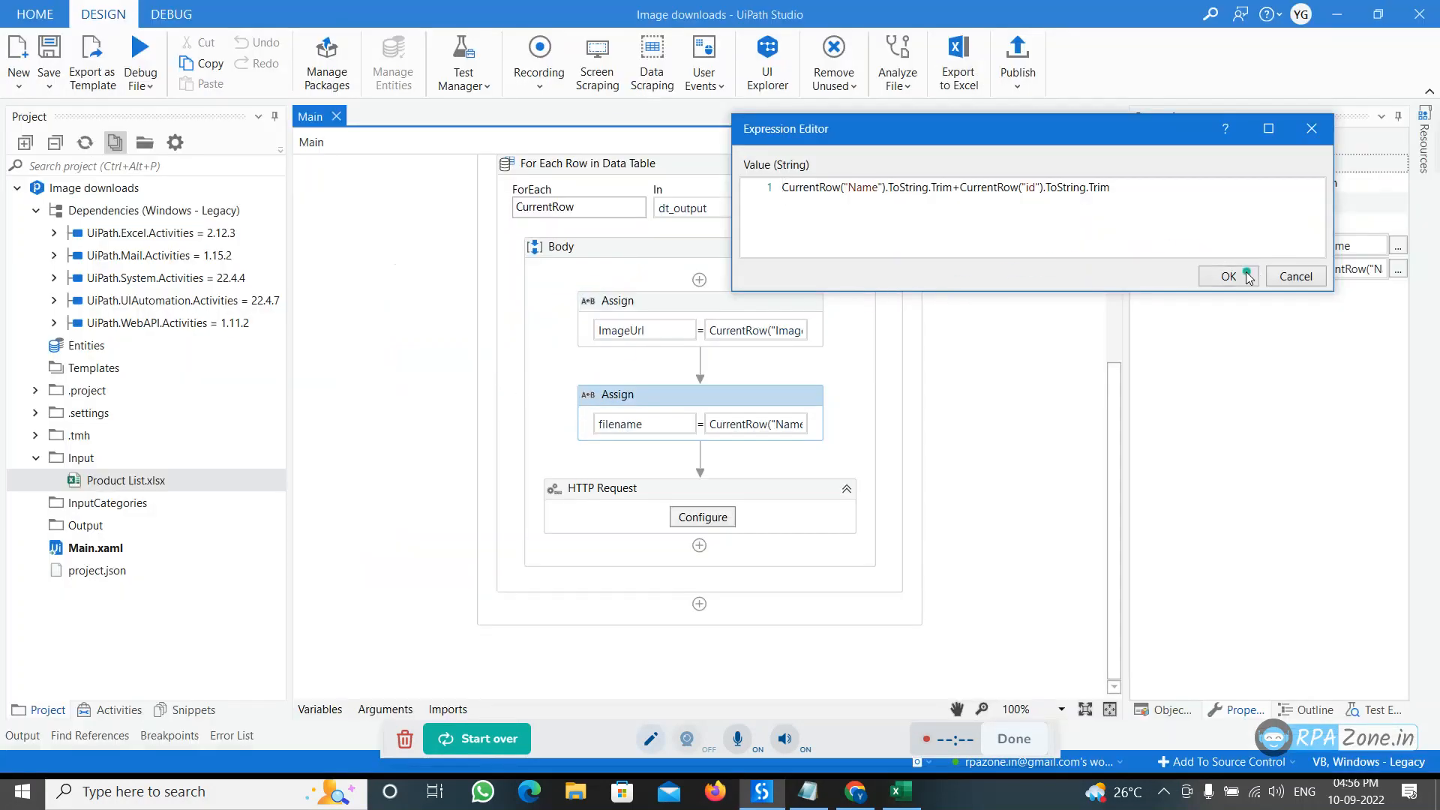
left_click(1227, 277)
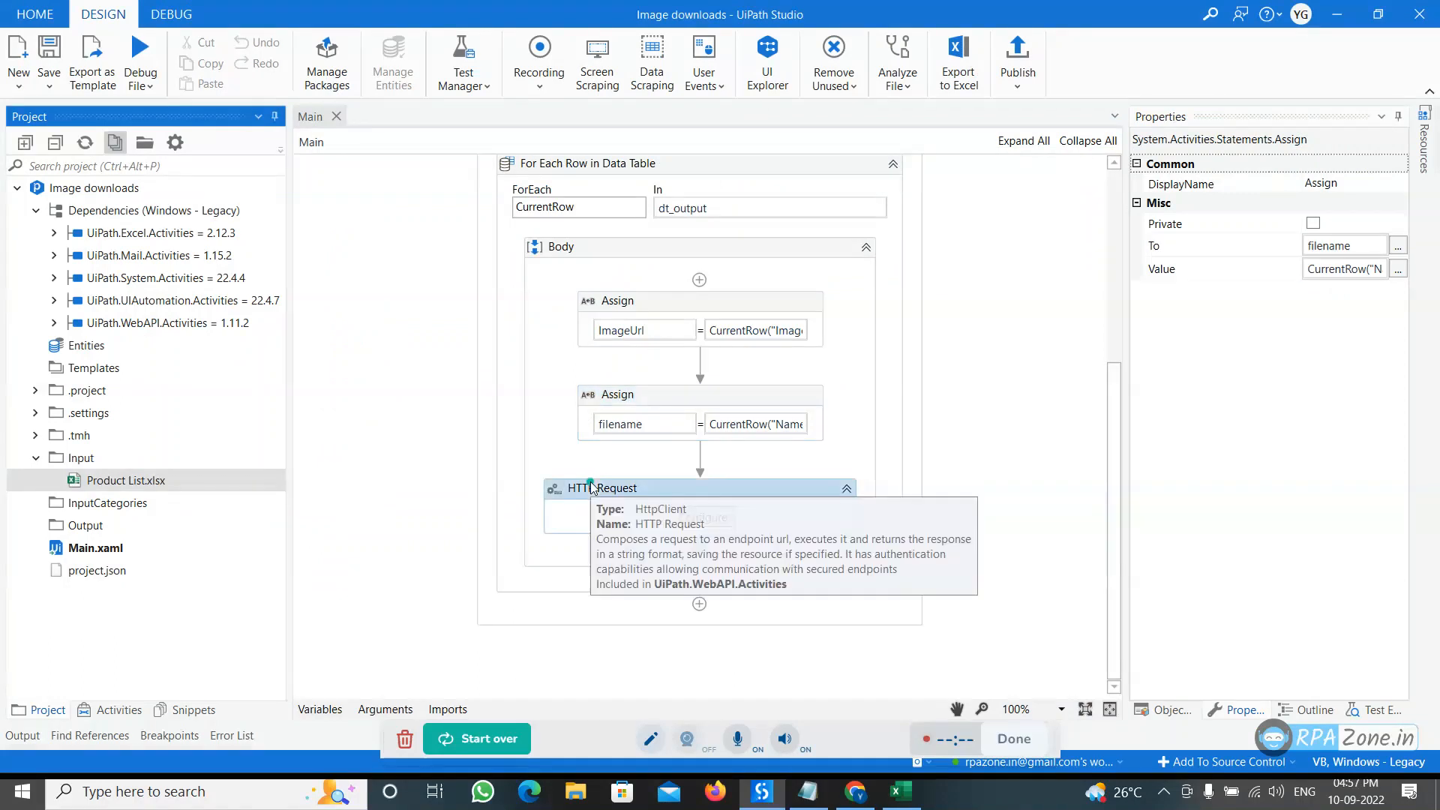
Show the HTTP Request properties: GET to ImageUrl with a 6000 ms timeout
left_click(602, 488)
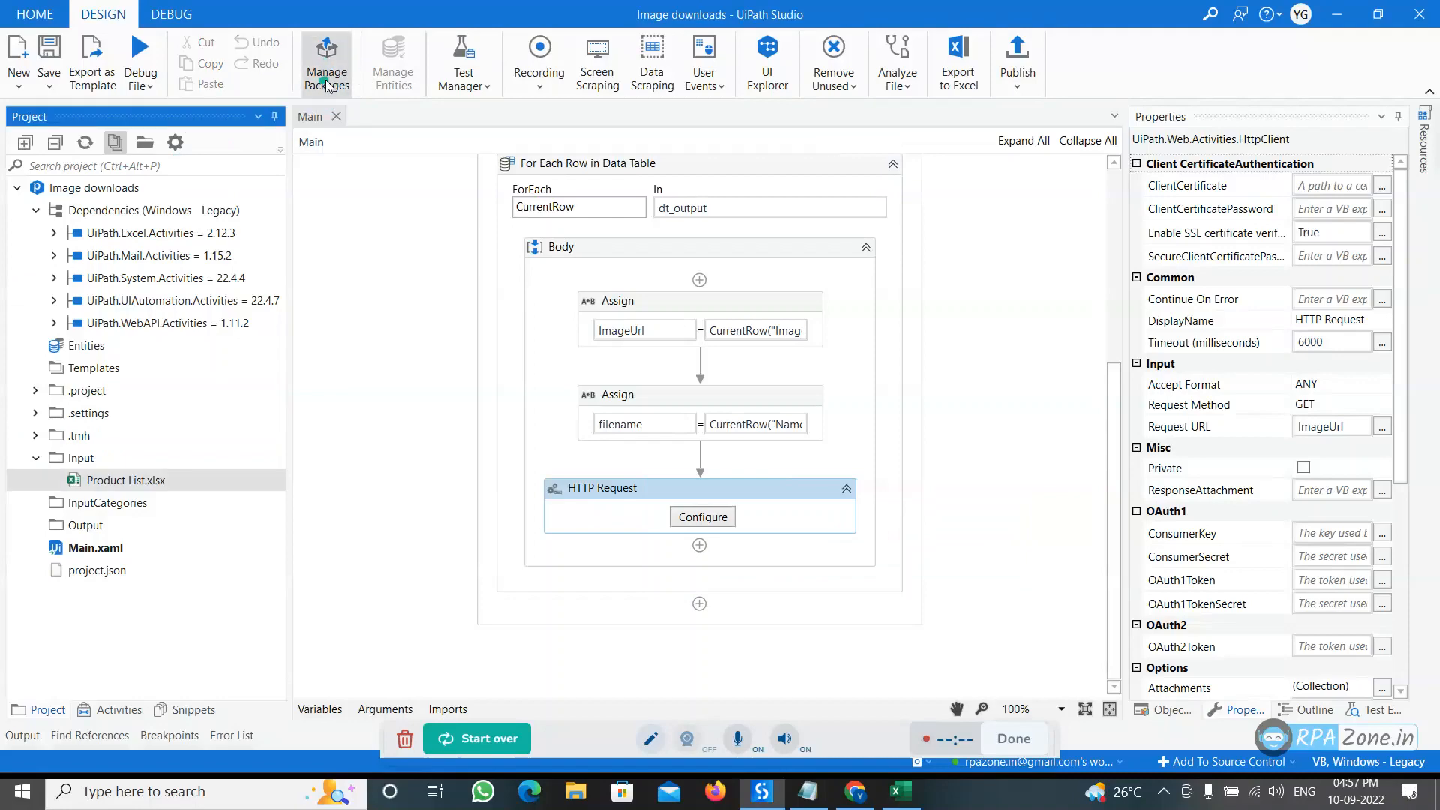
left_click(326, 62)
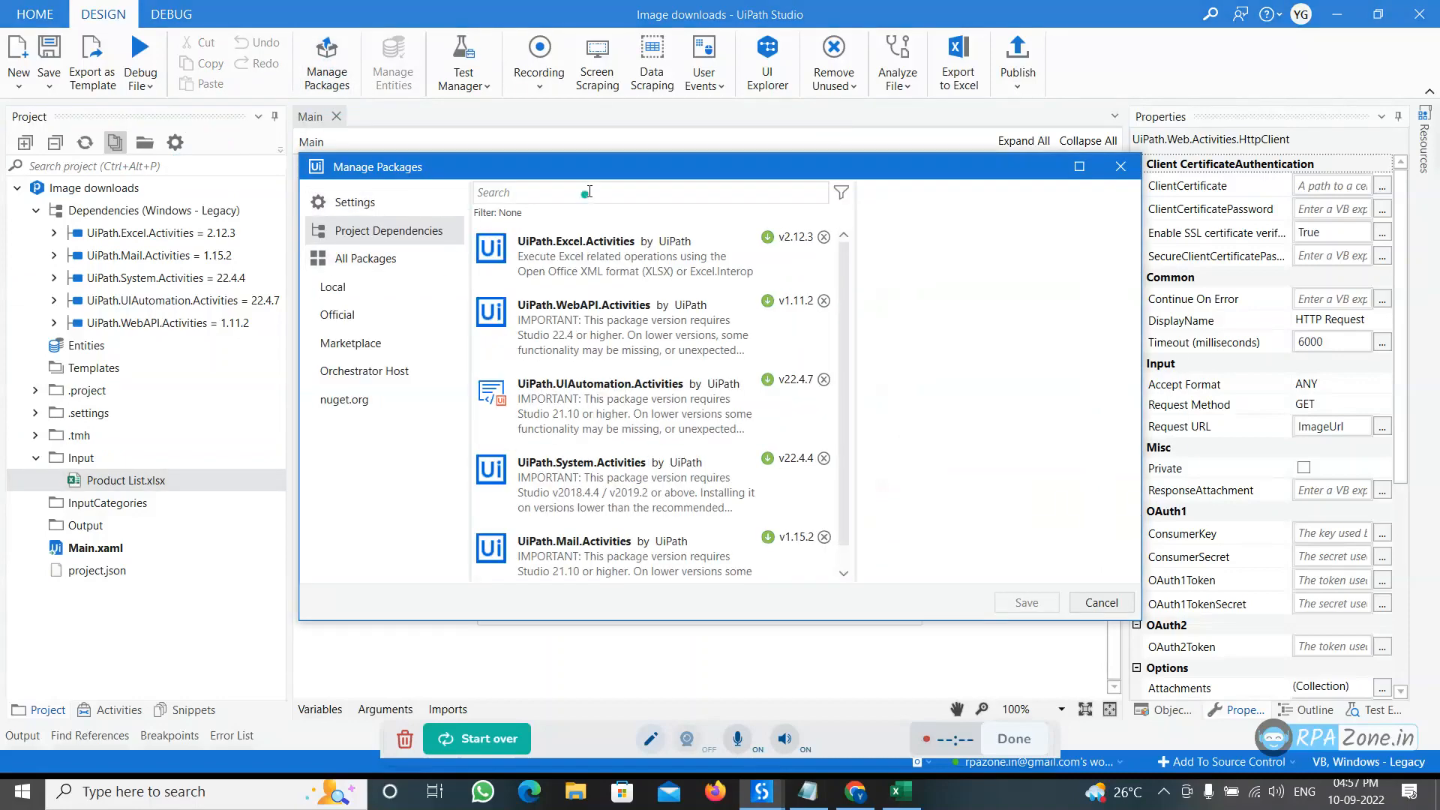
mouse_move(336, 314)
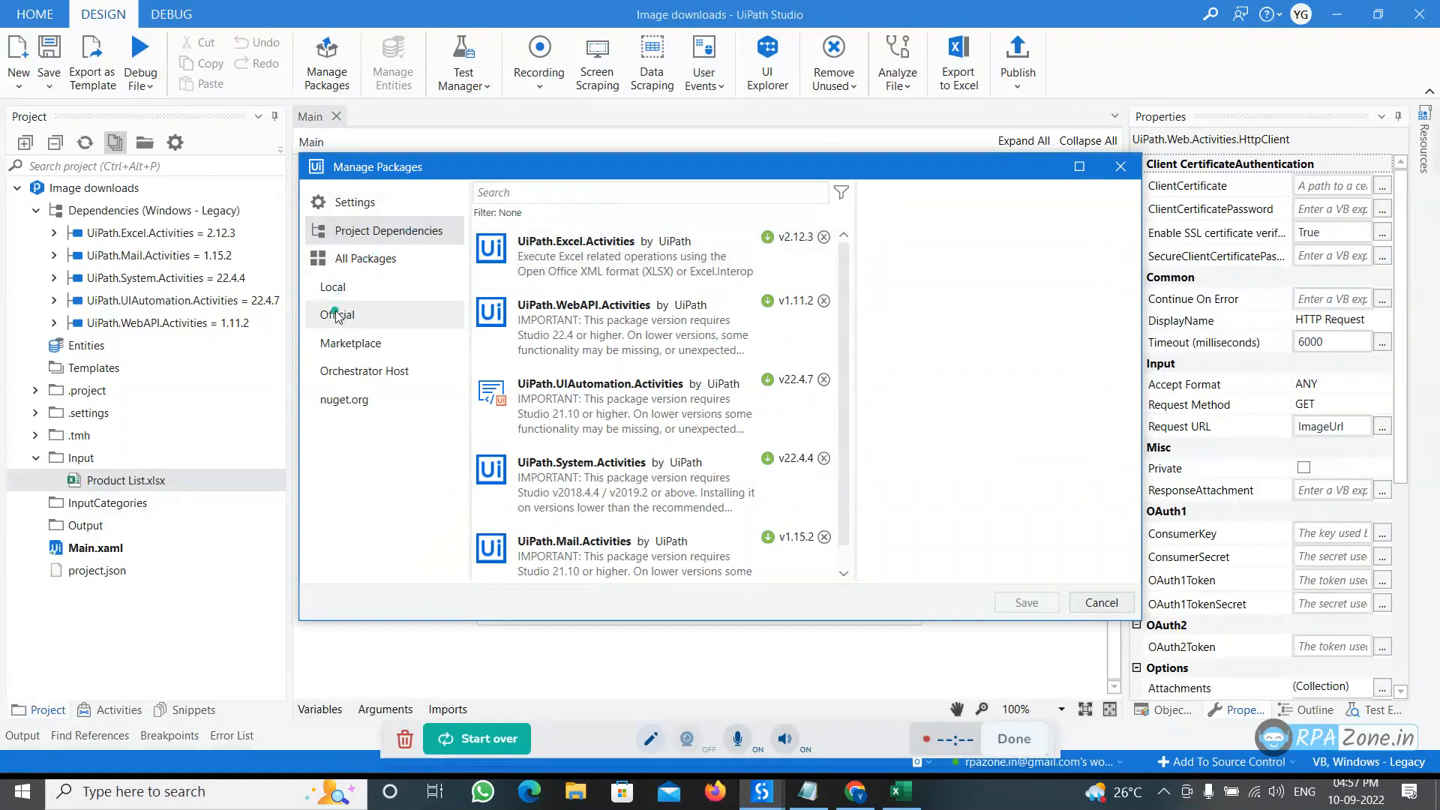
type("w")
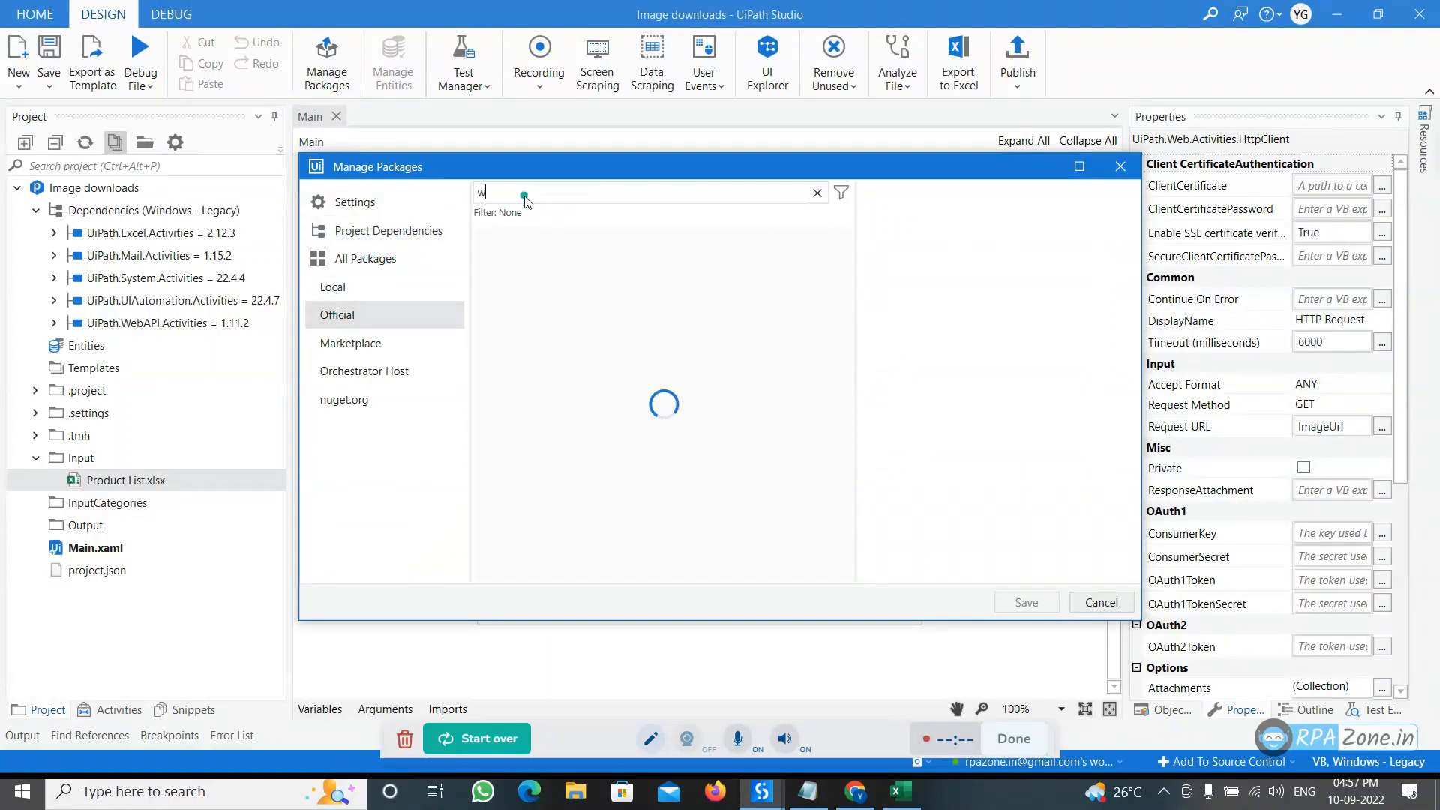
type("eb api")
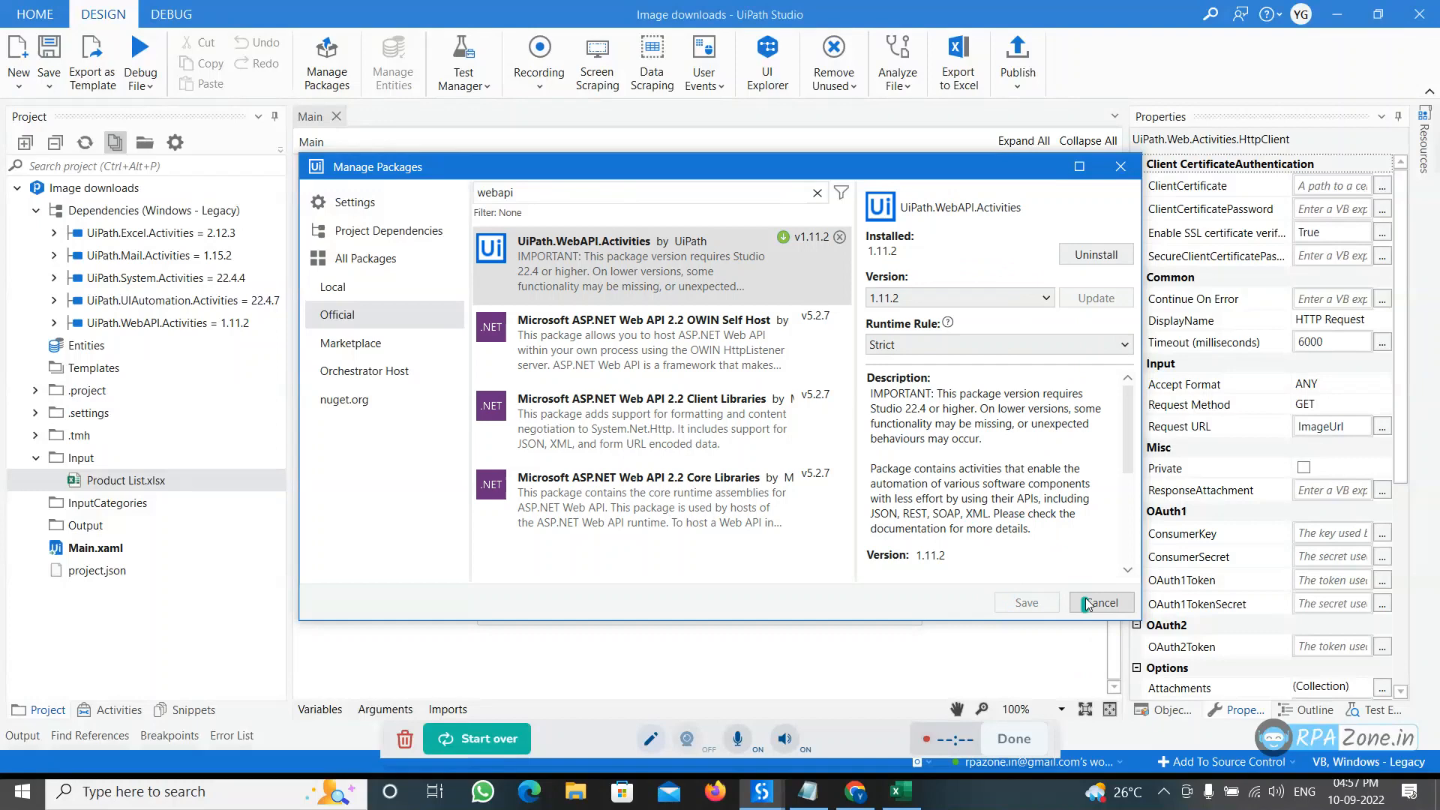
left_click(1099, 601)
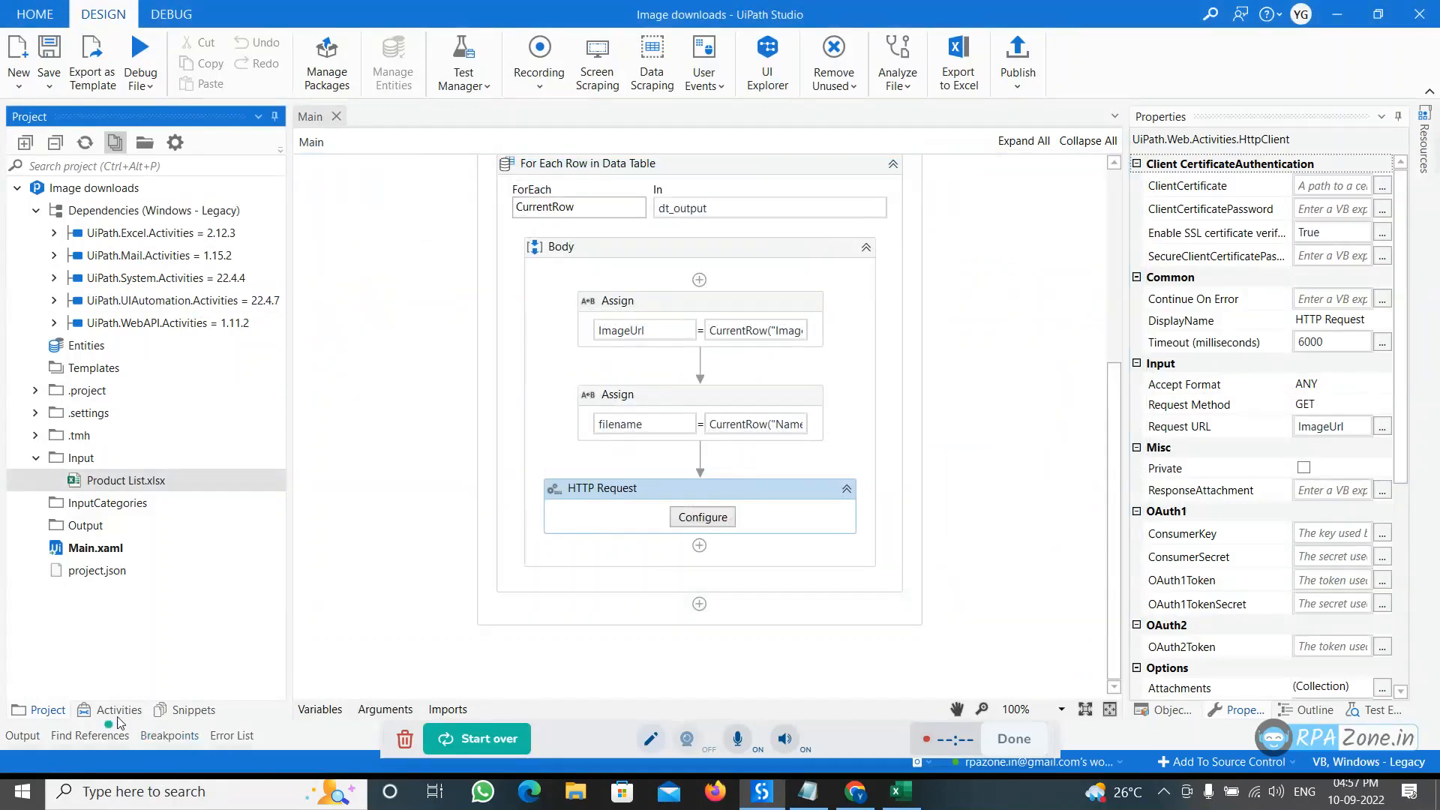
Open the Activities pane listing Save Image, HTTP Request and activity categories
left_click(118, 708)
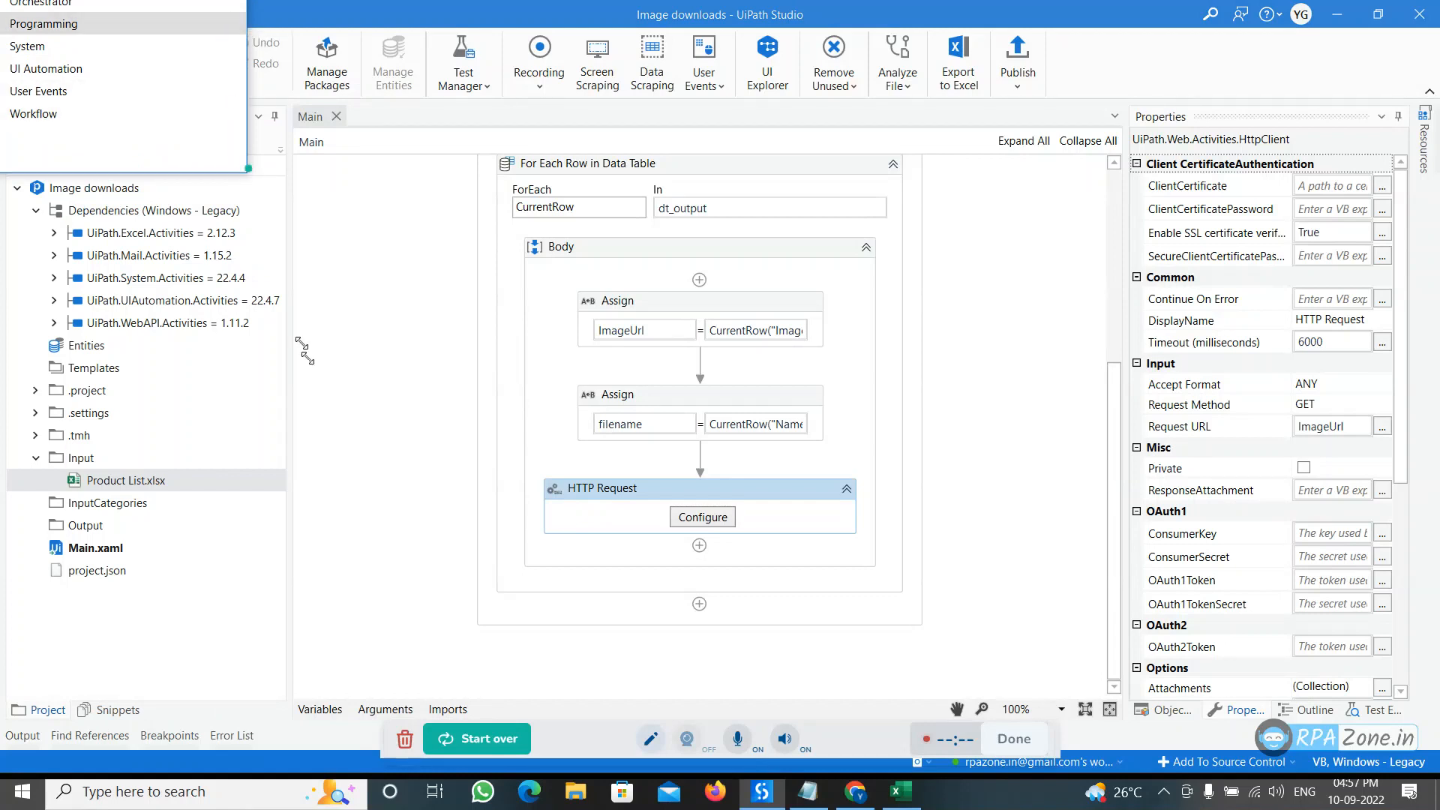
left_click(293, 12)
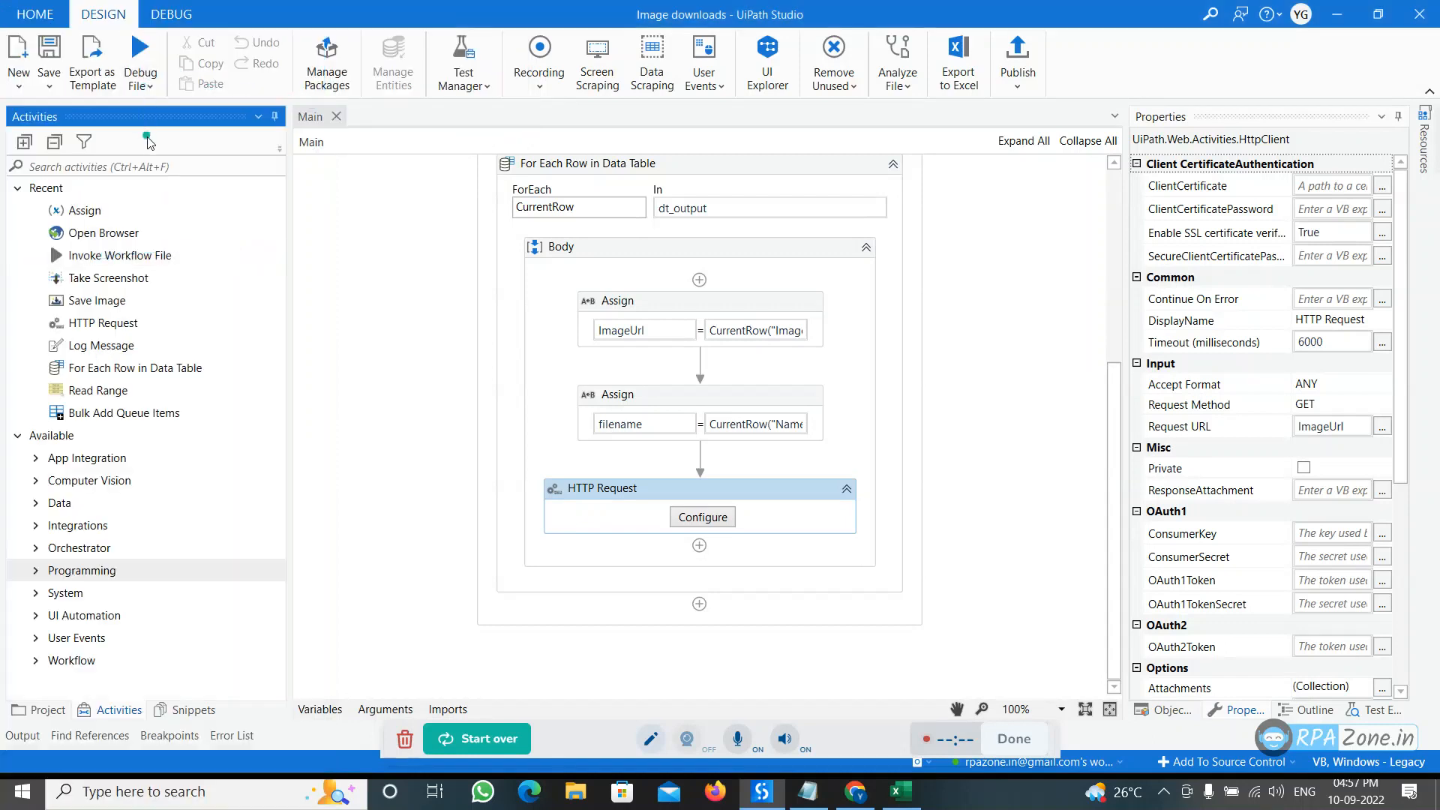
Search activities for 'http' and check the Request URL ImageUrl against the sheet's URLs
left_click(138, 166)
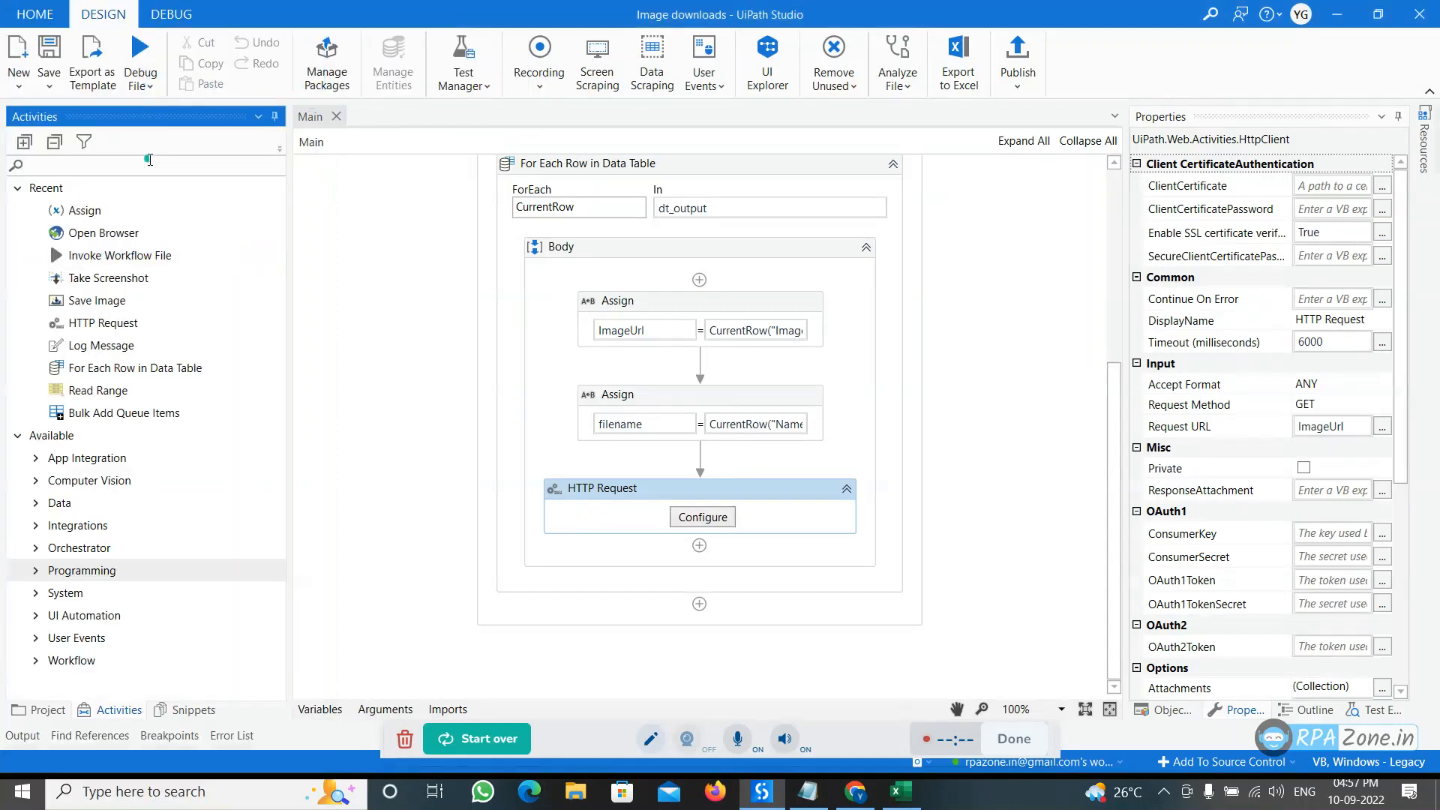
type("http")
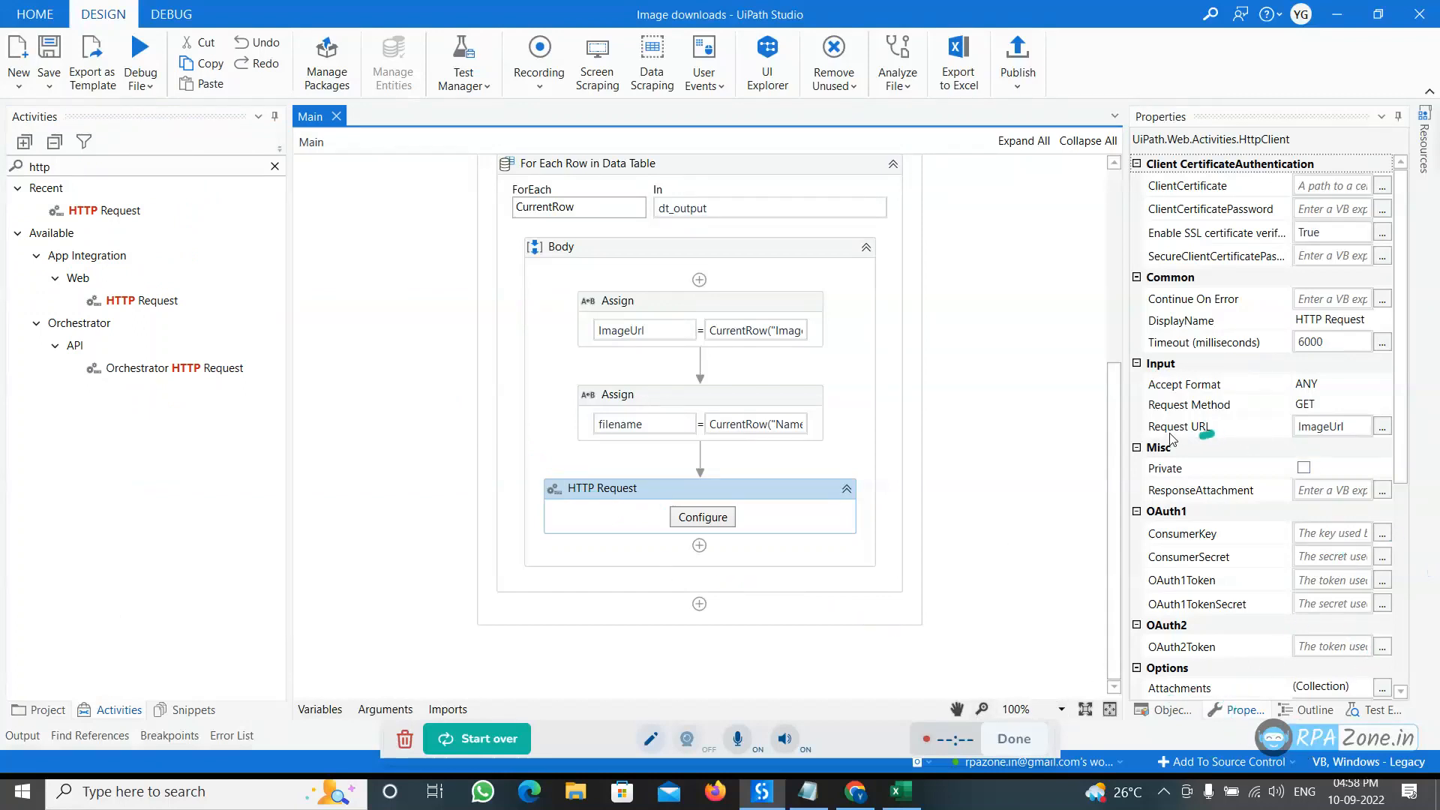
mouse_move(1266, 441)
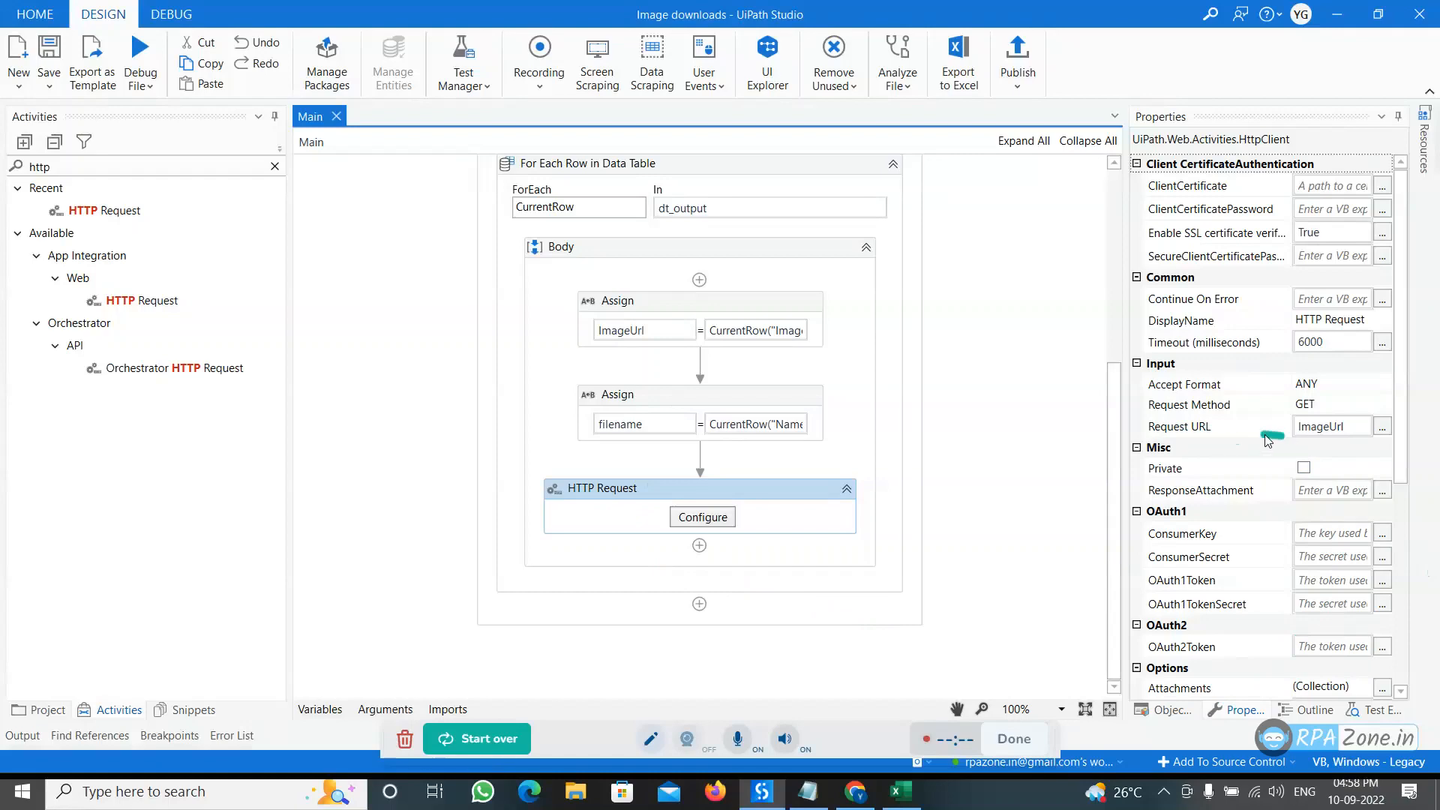
mouse_move(1383, 424)
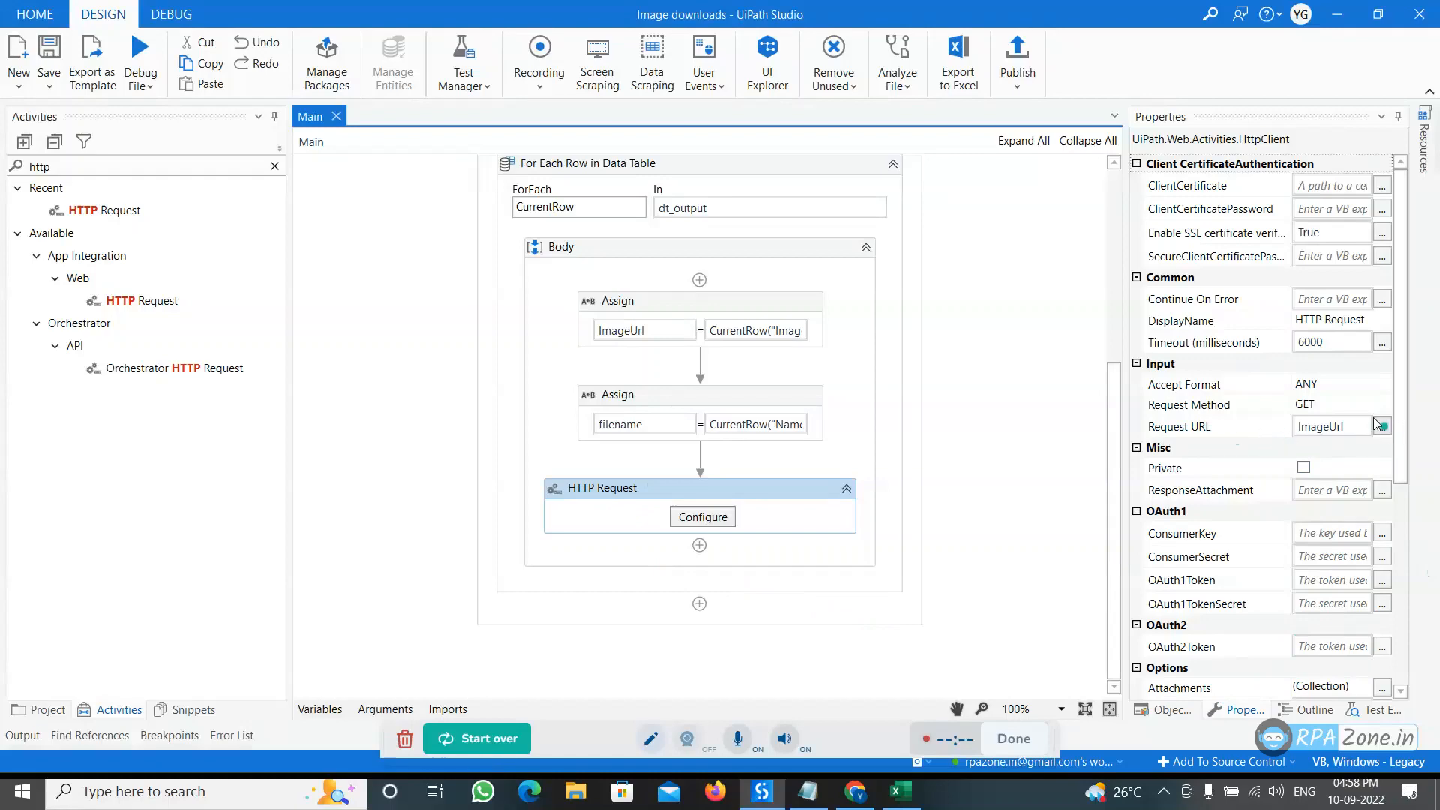
left_click(898, 790)
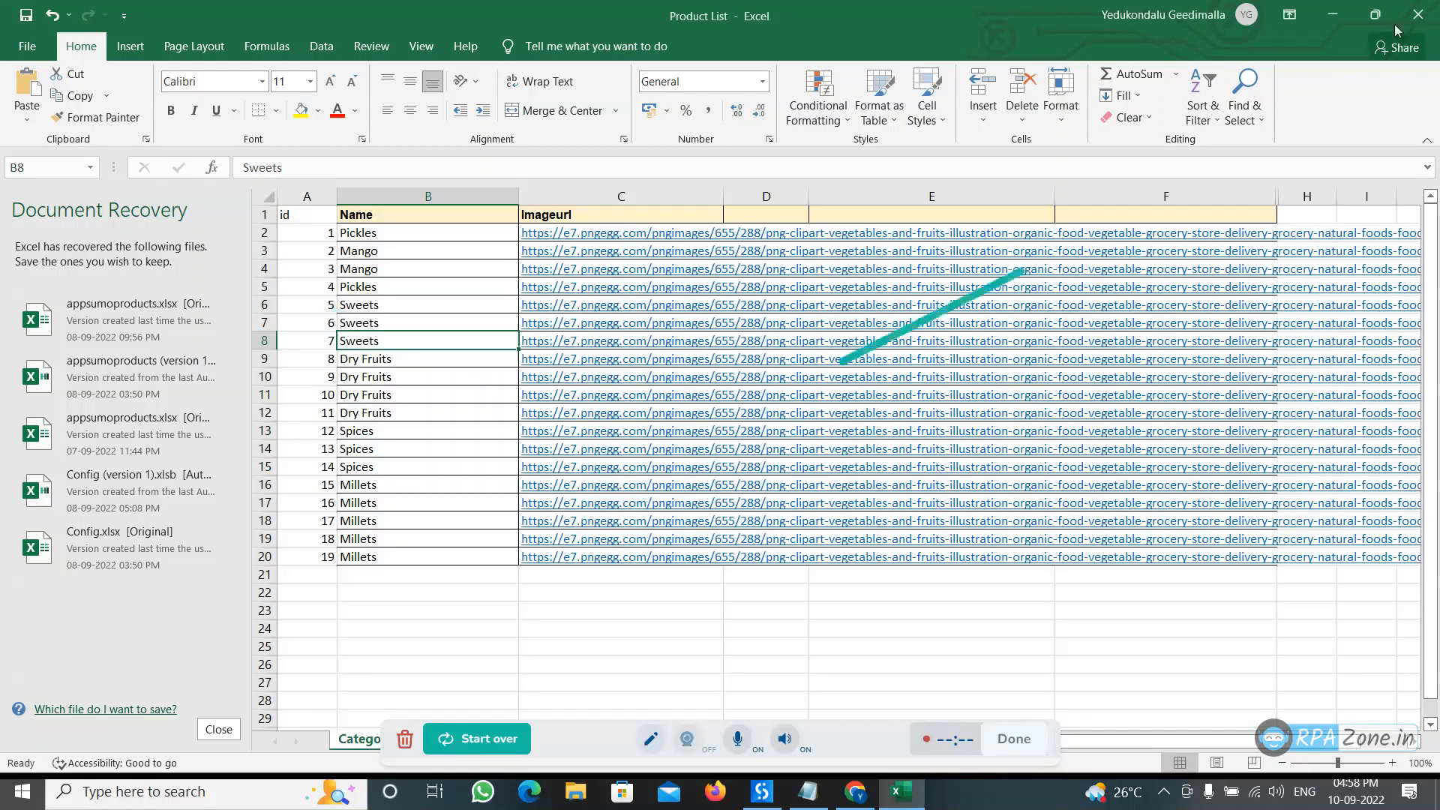
left_click(897, 790)
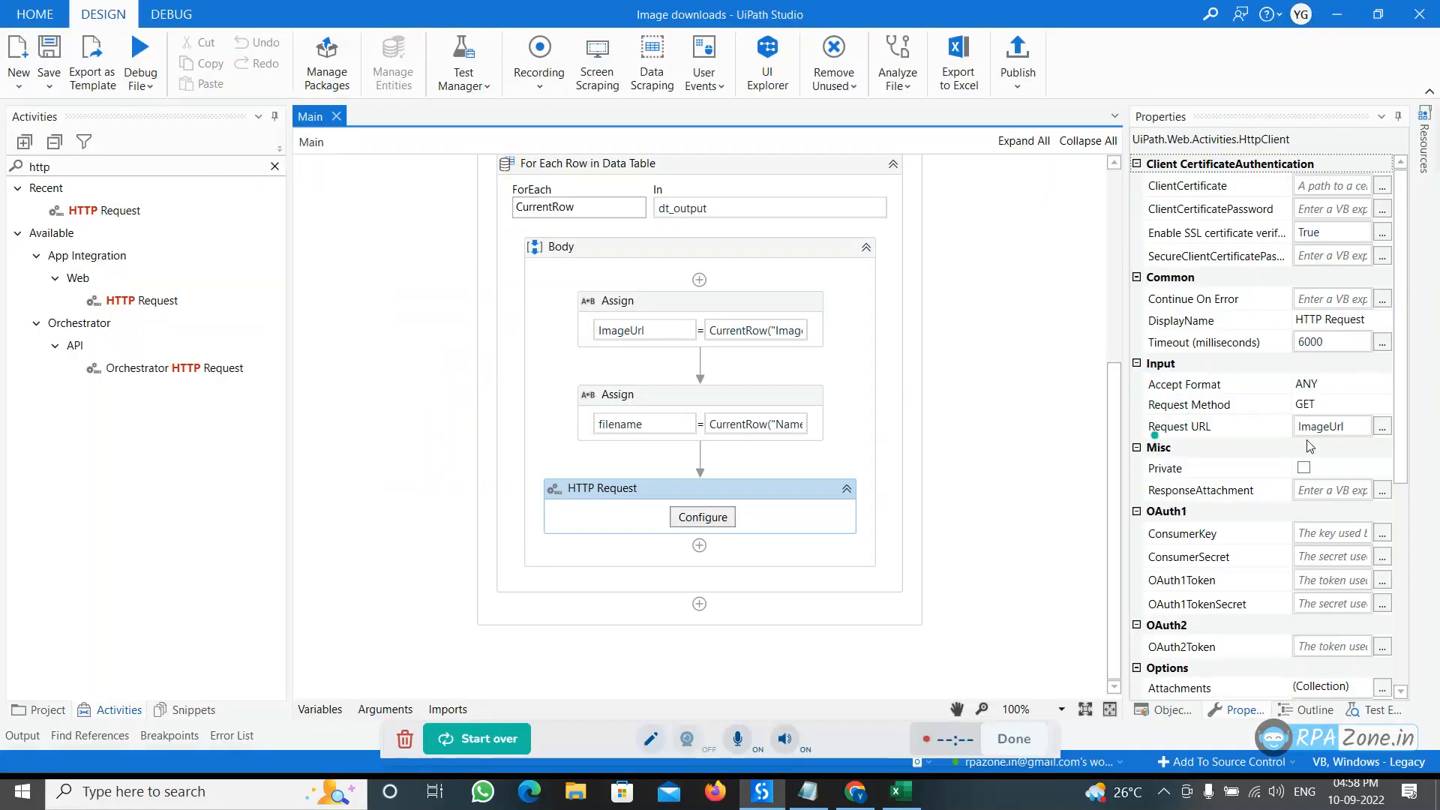
left_click(643, 316)
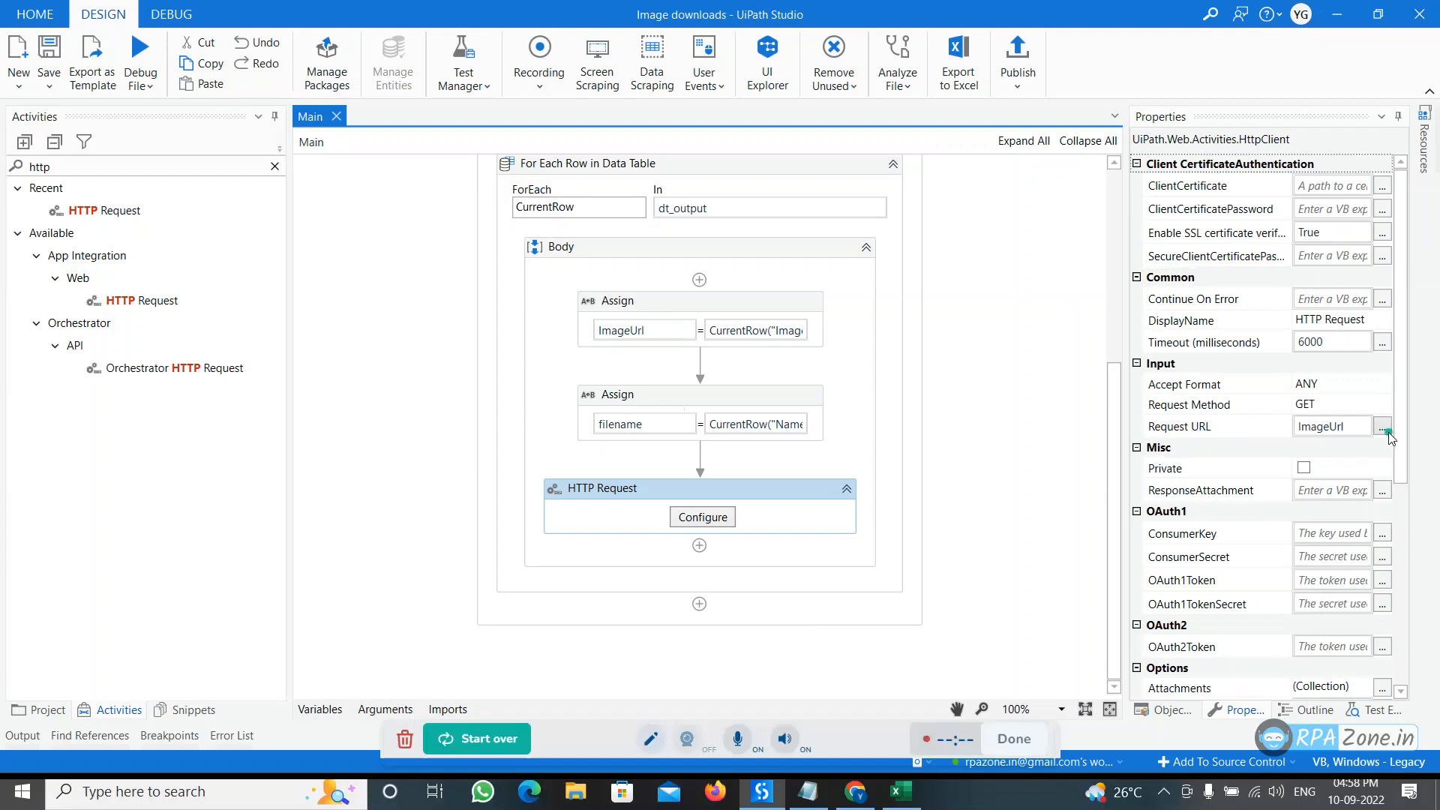
left_click(1382, 426)
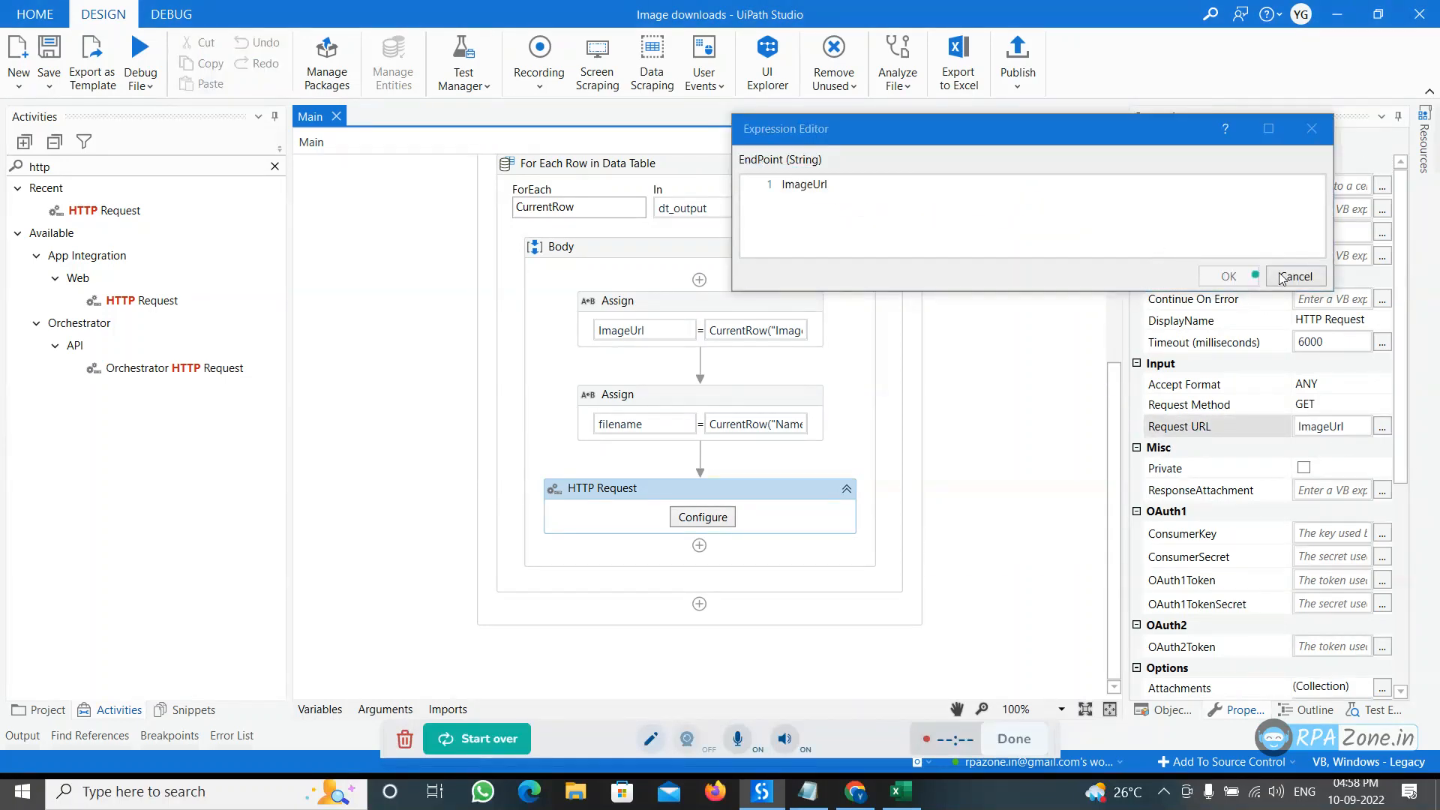
left_click(1296, 276)
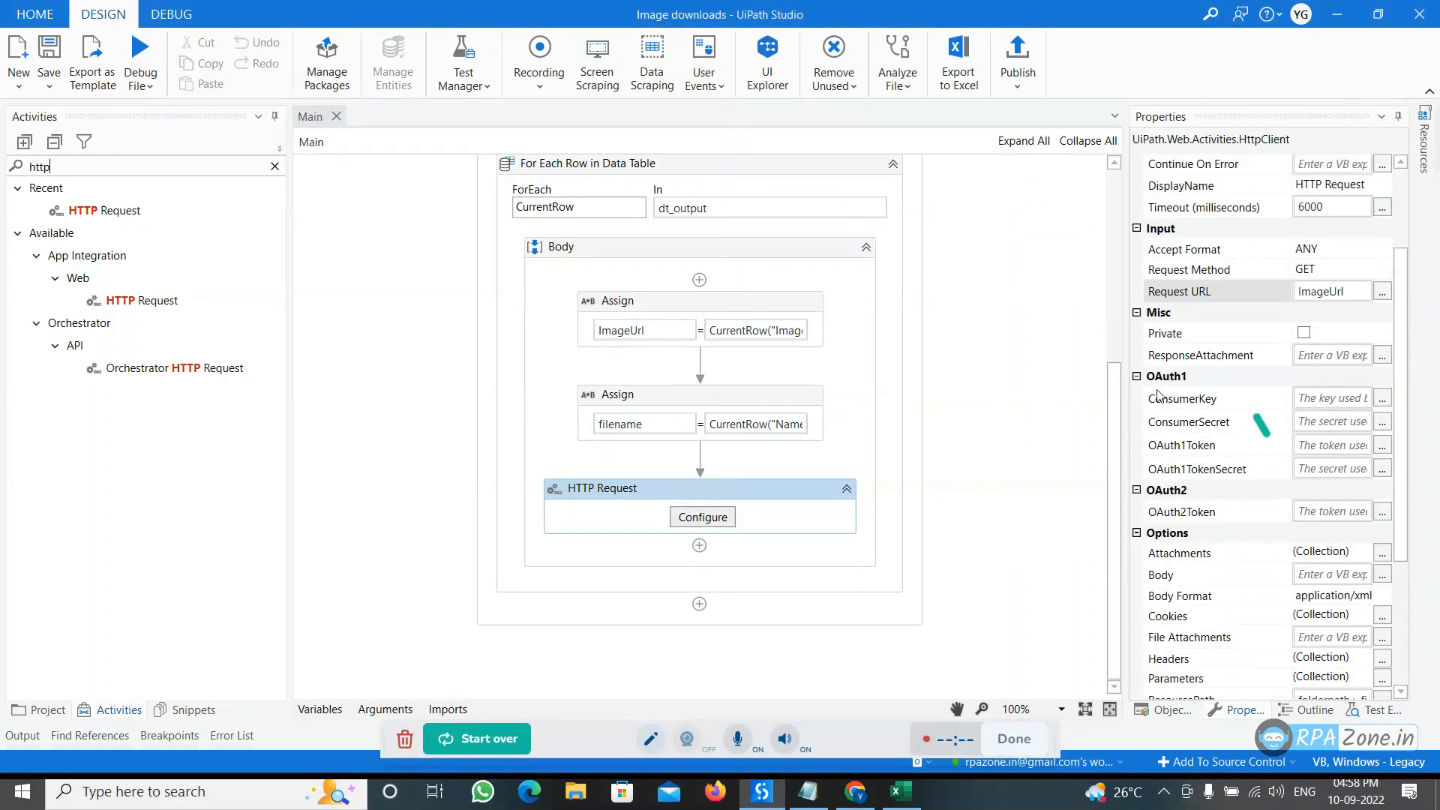
scroll("down", 3)
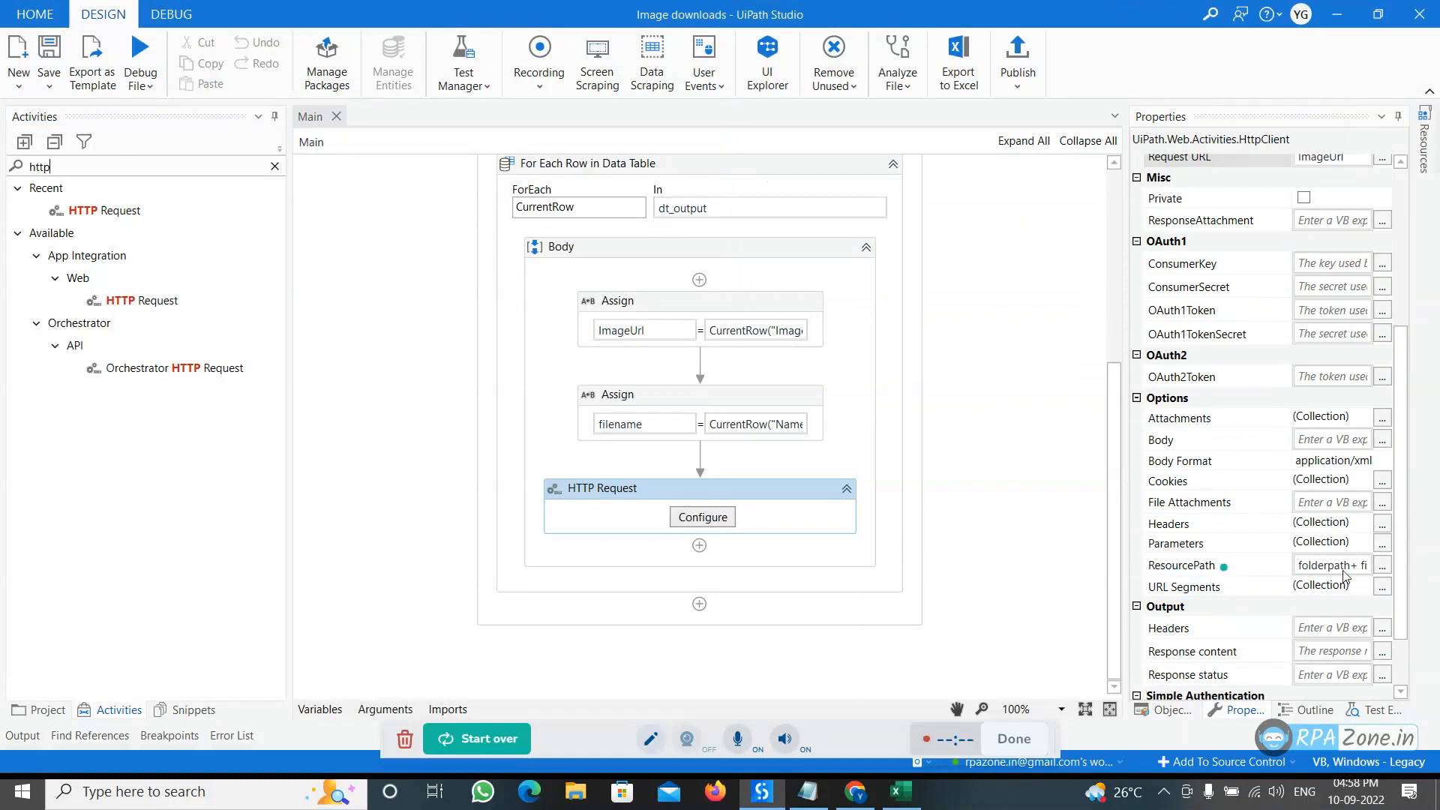
left_click(1382, 565)
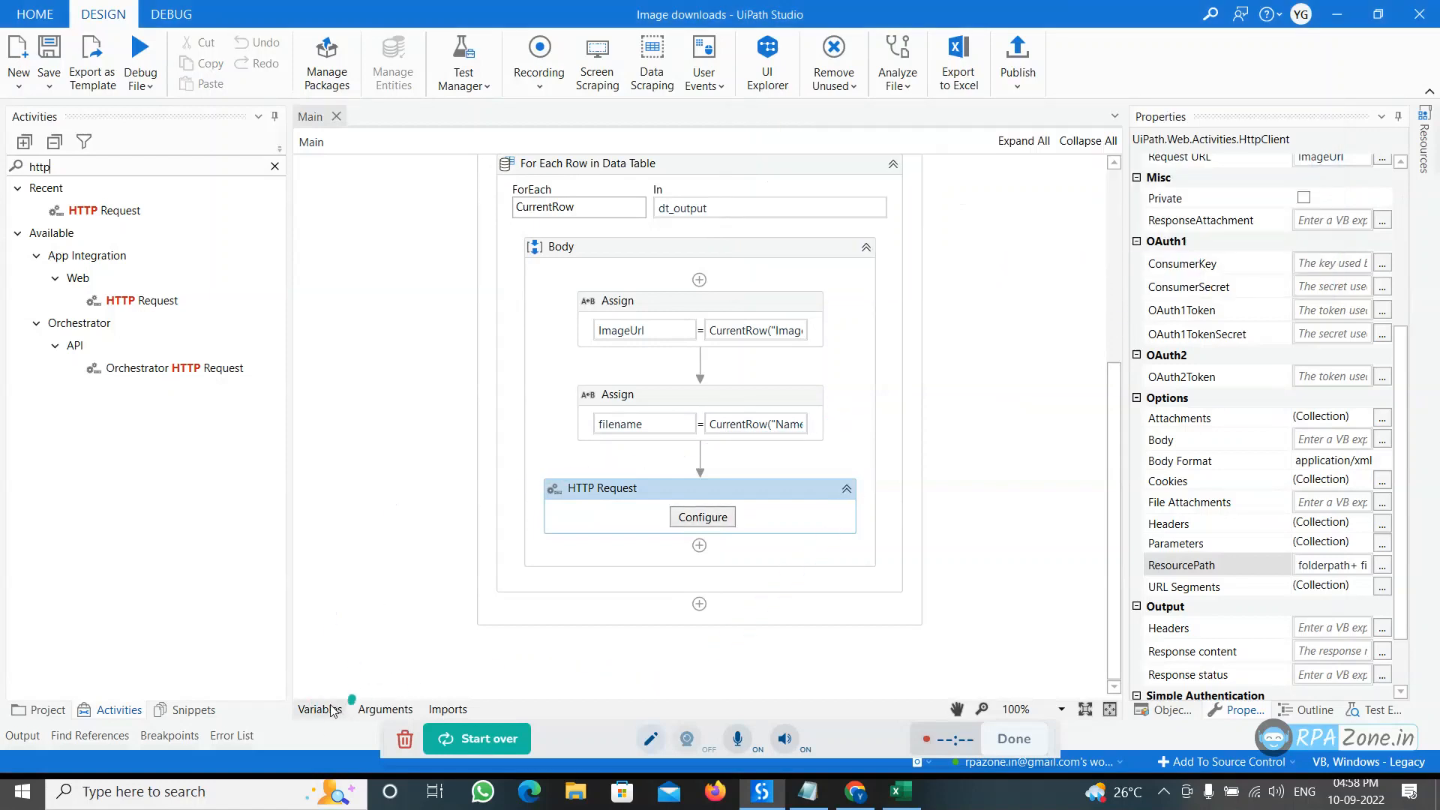
Set folderpath's default to the "…\Image downloads\InputCategories\" path
left_click(319, 709)
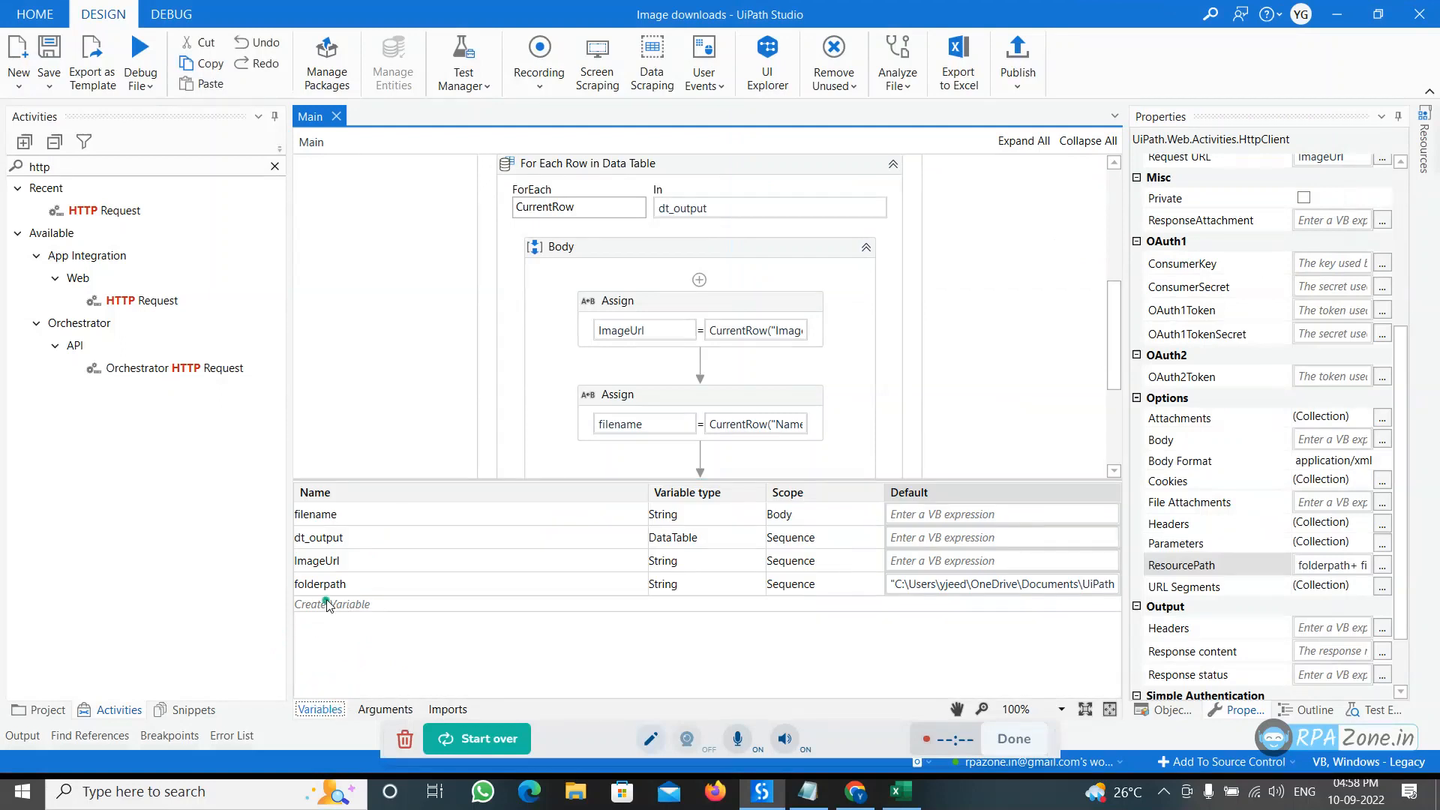
left_click(318, 583)
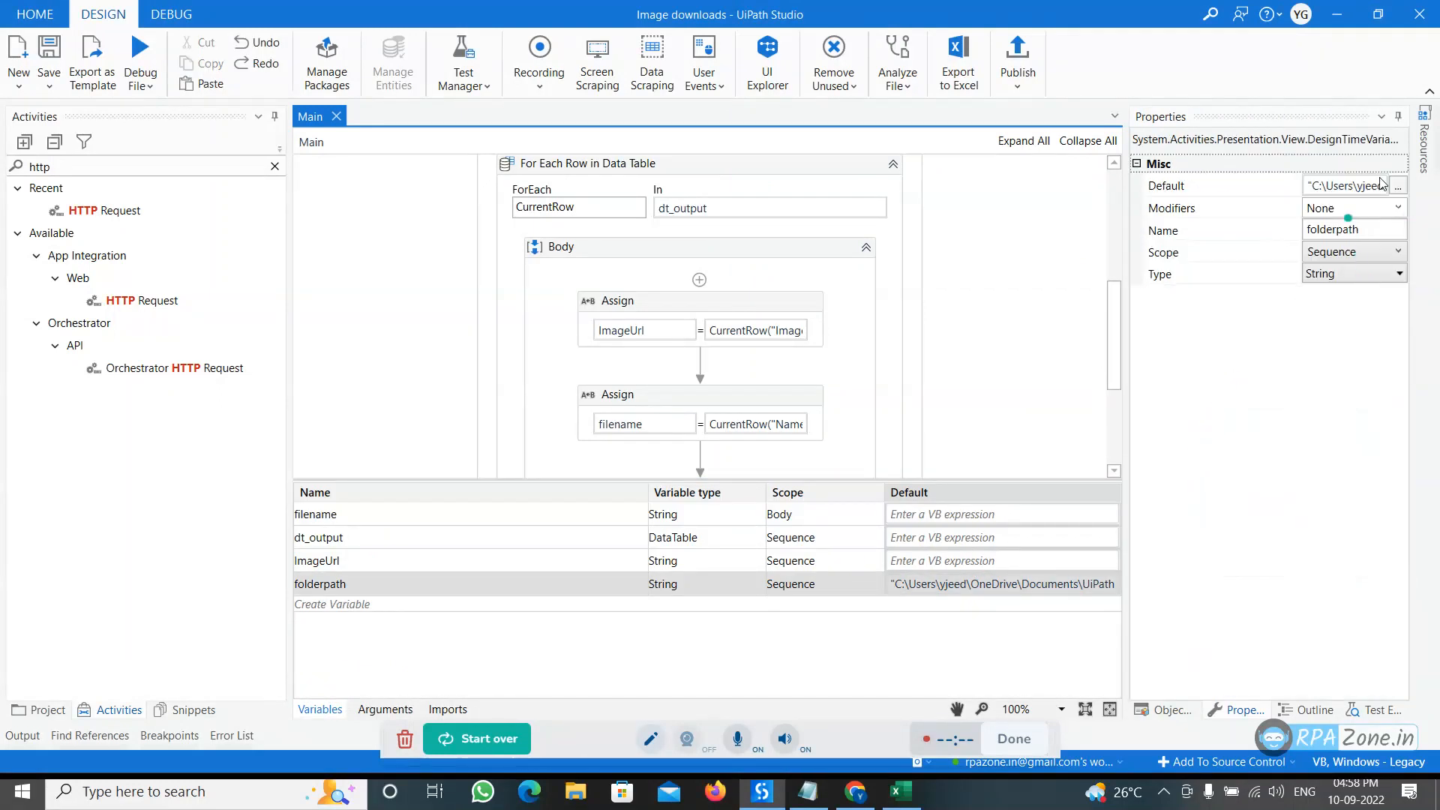
left_click(1399, 184)
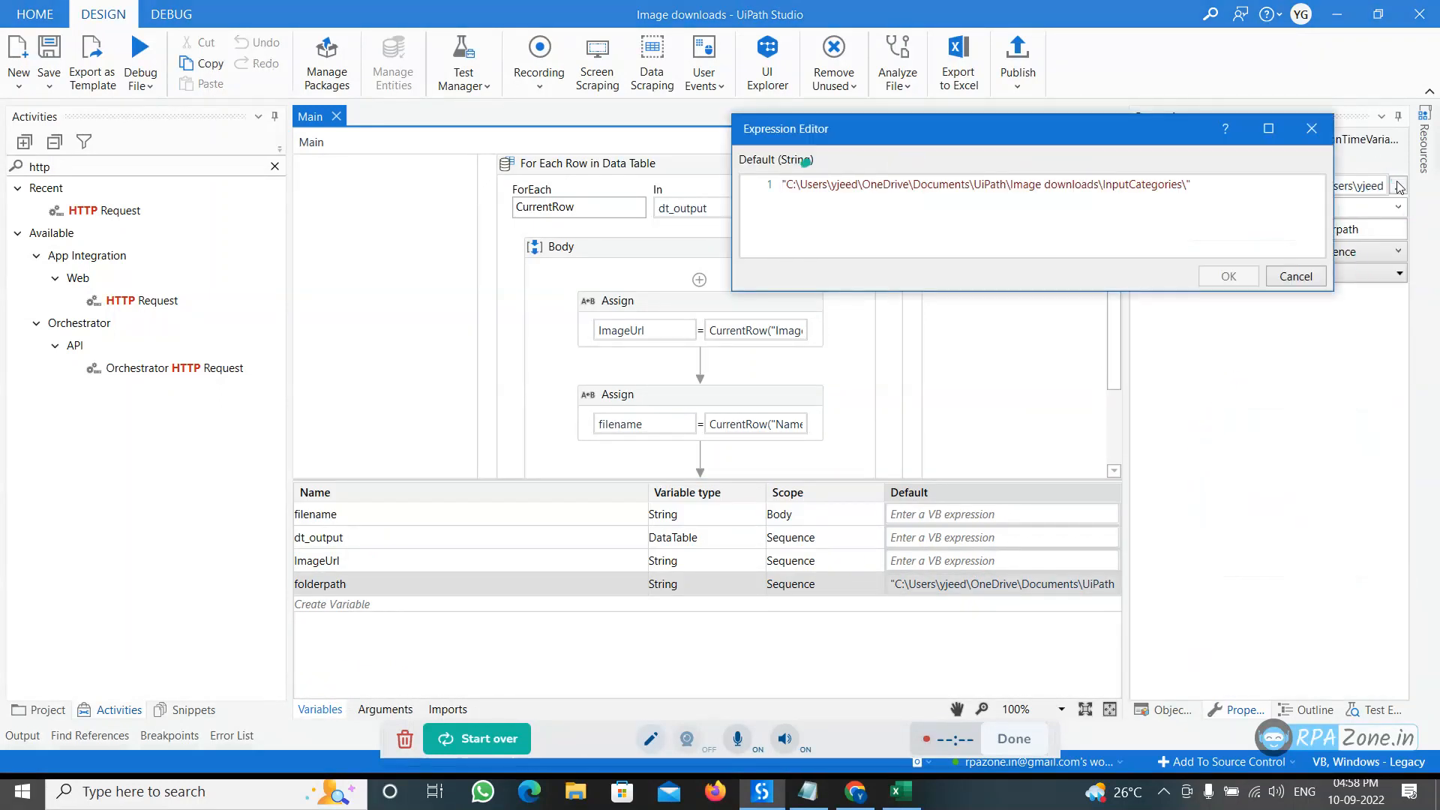
left_click(1229, 277)
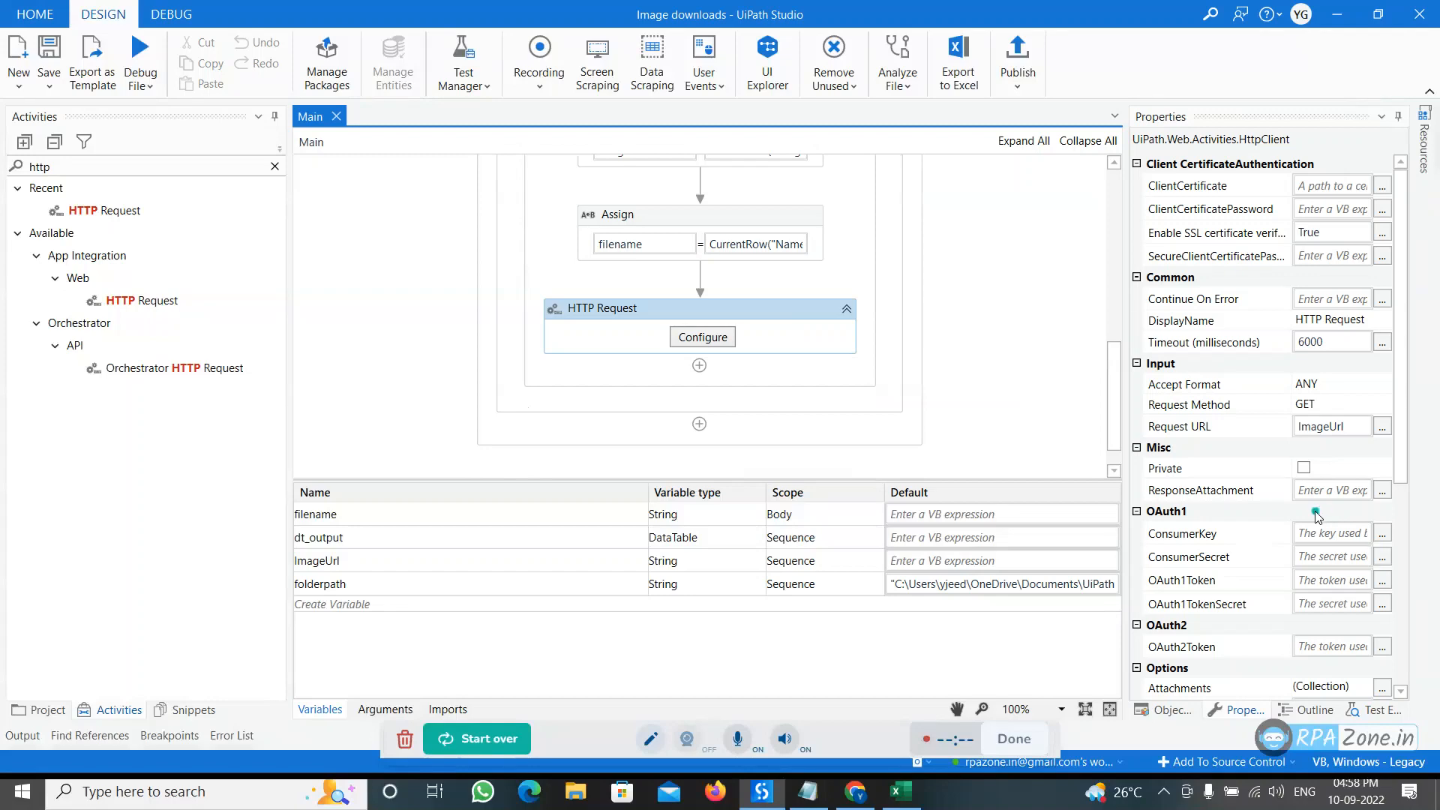
Set the HTTP Request ResourcePath expression to folderpath+ filename+".png"
scroll("down", 3)
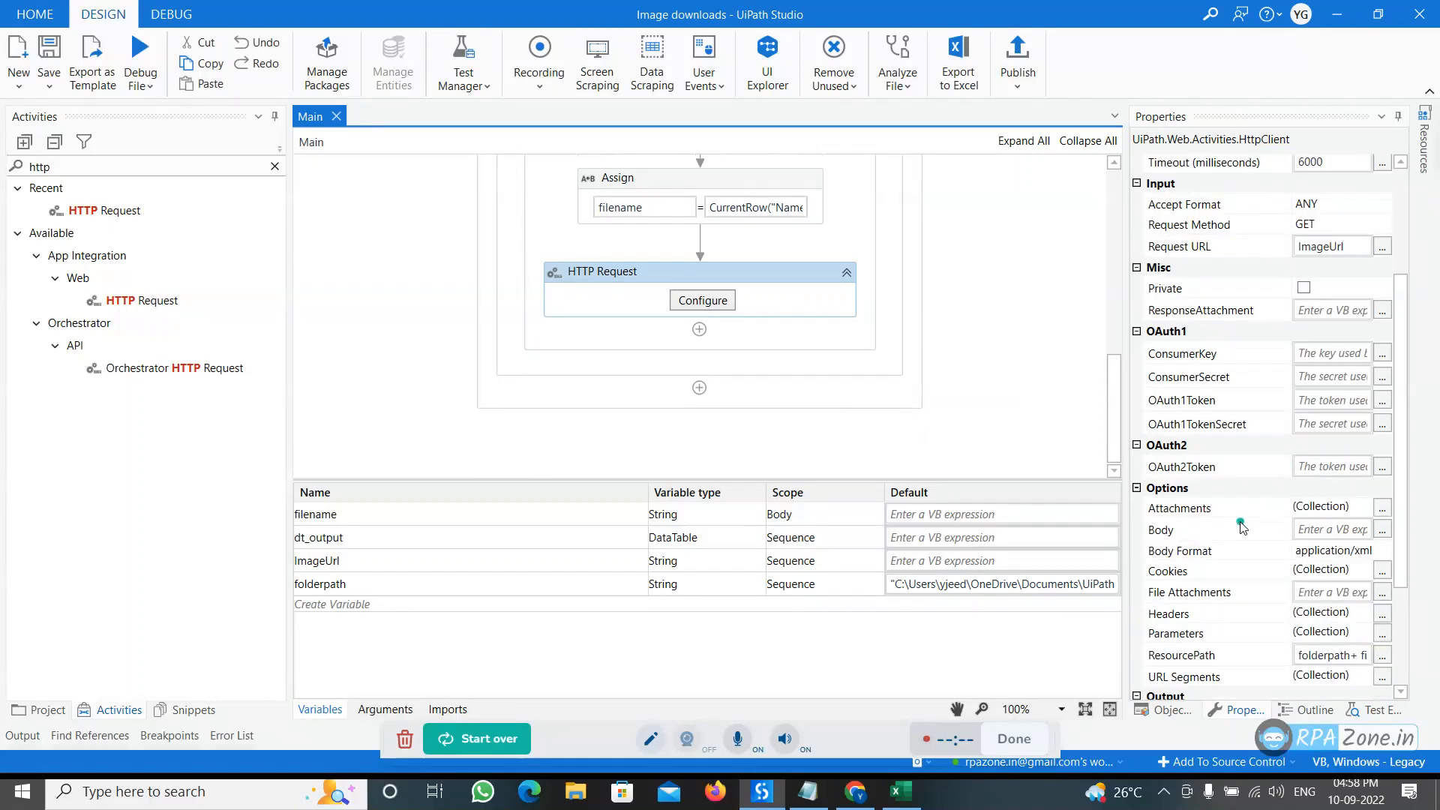
scroll("down", 3)
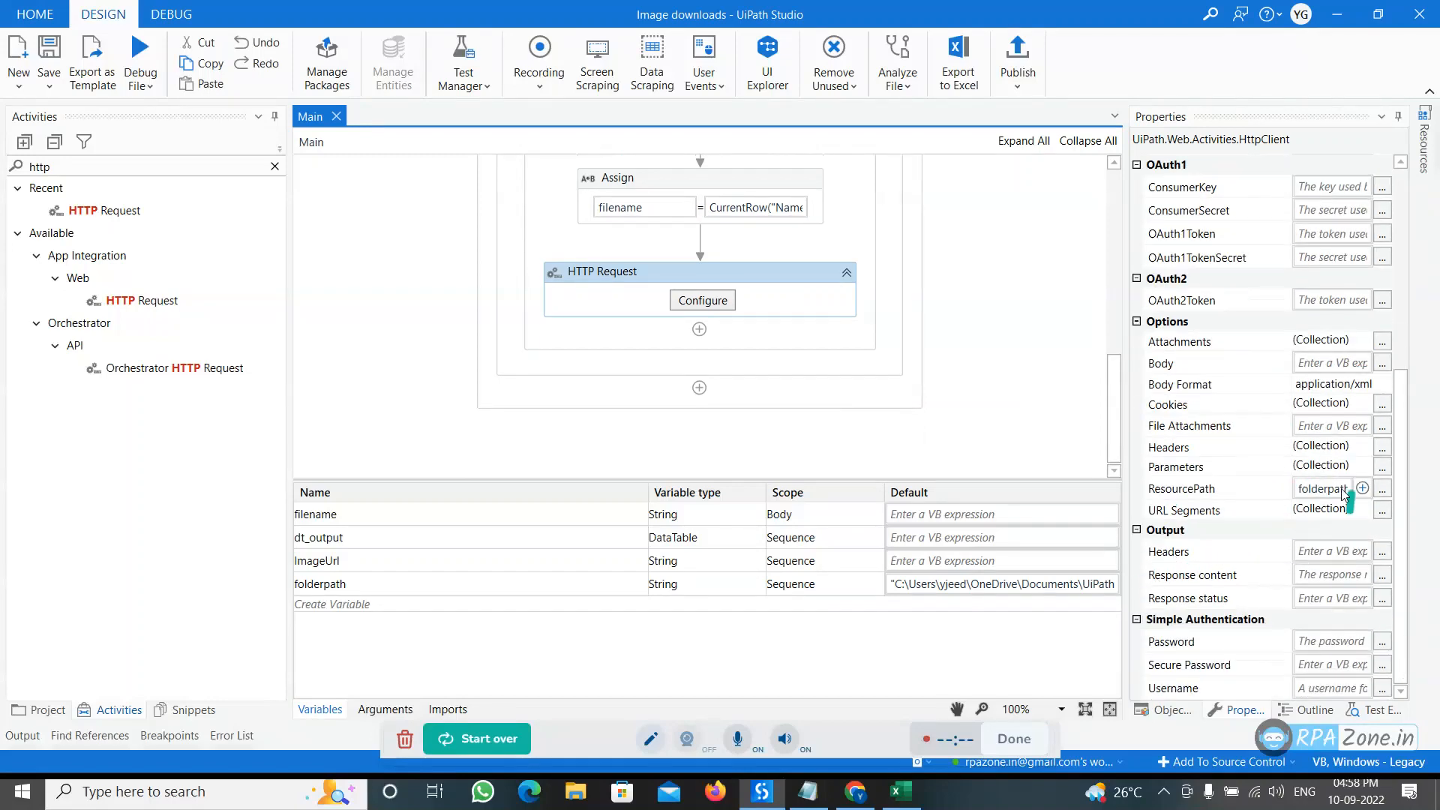
left_click(1382, 487)
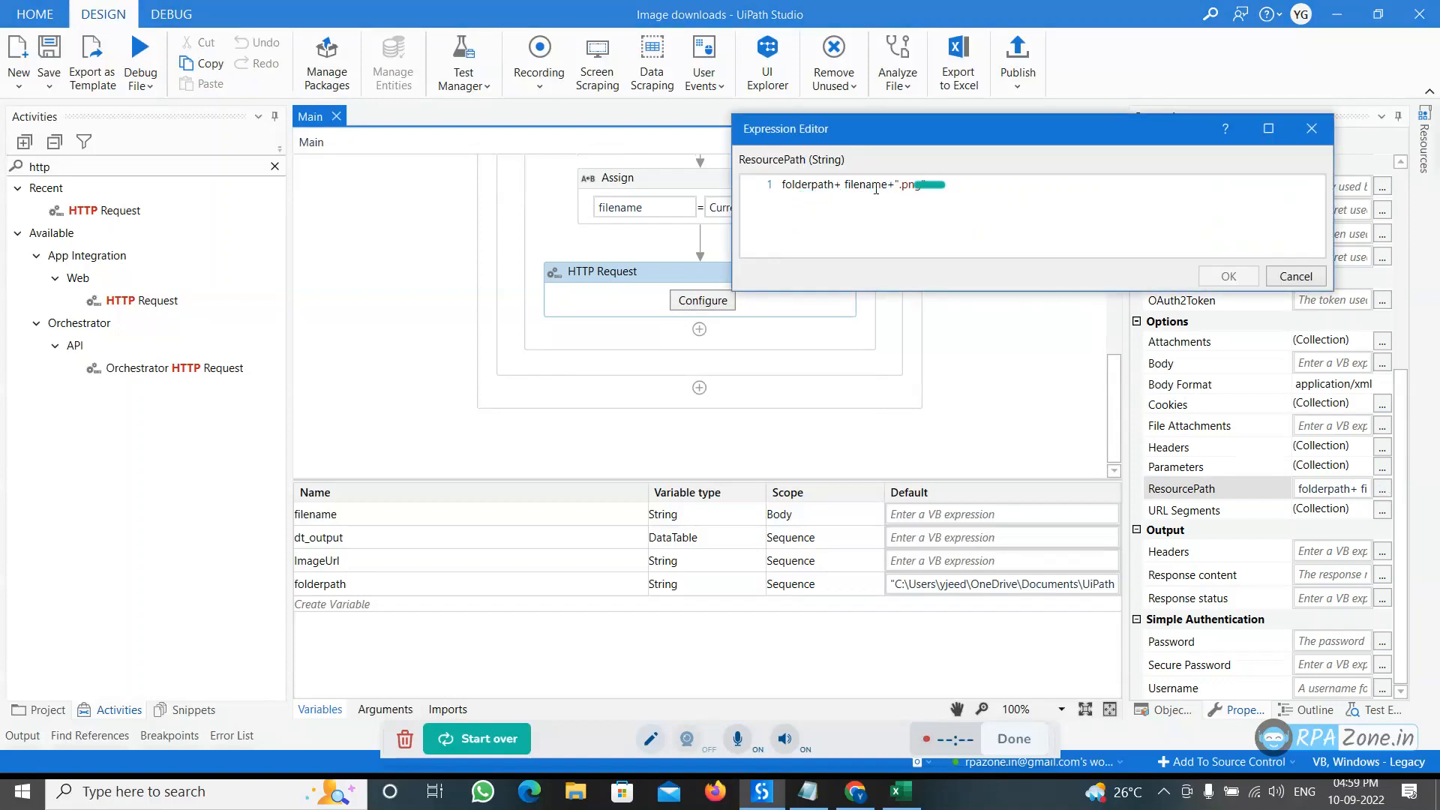
left_click(961, 193)
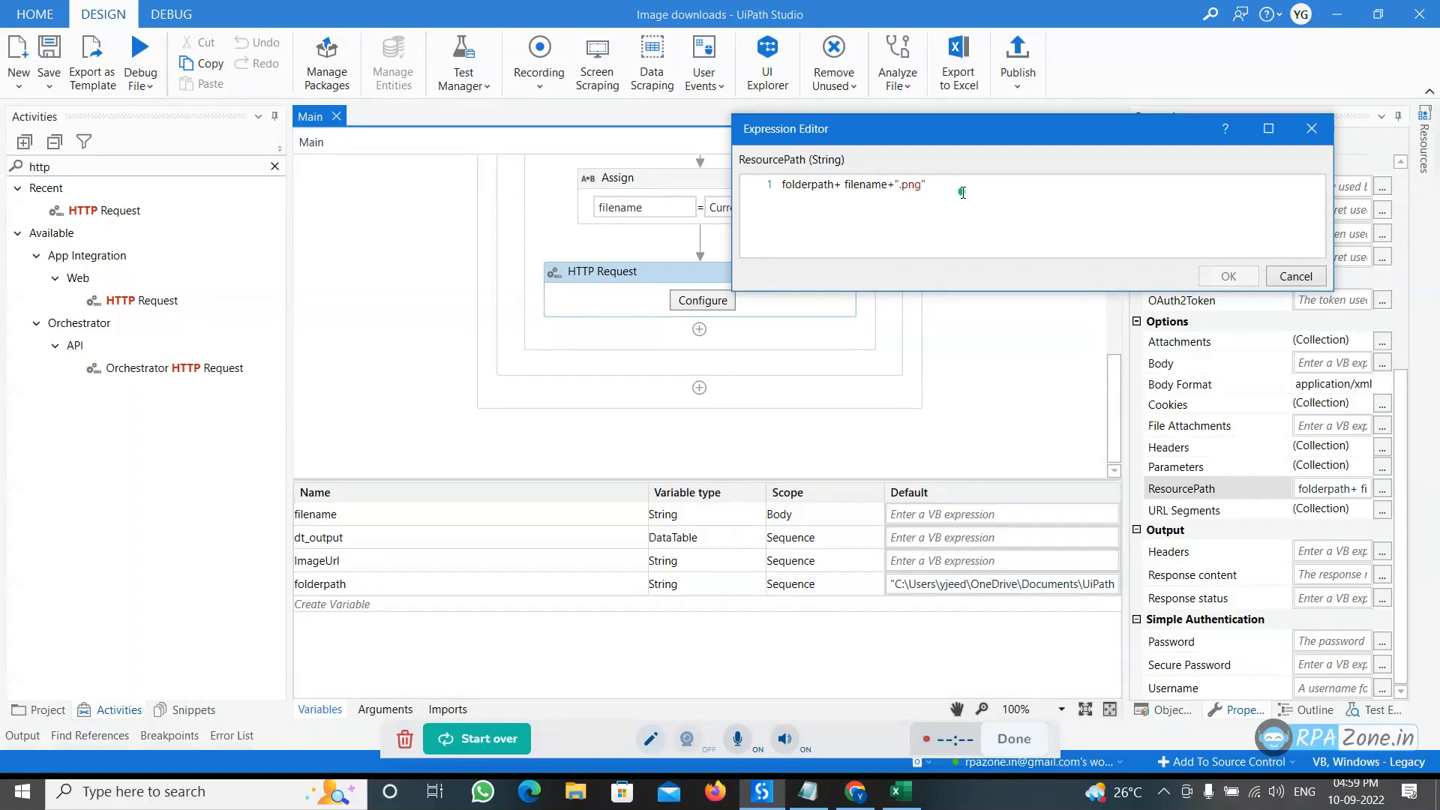
left_click(1228, 277)
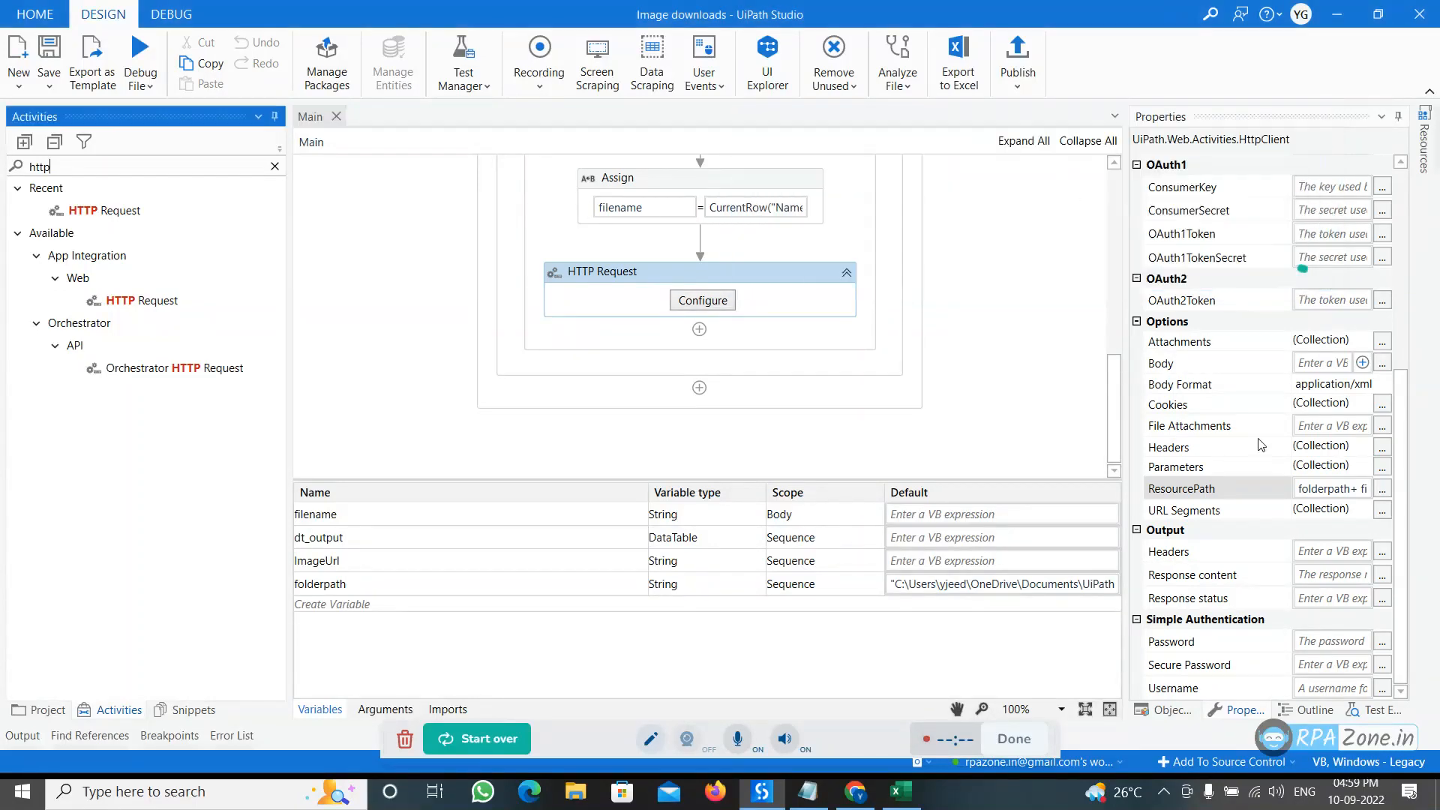
scroll("up", 3)
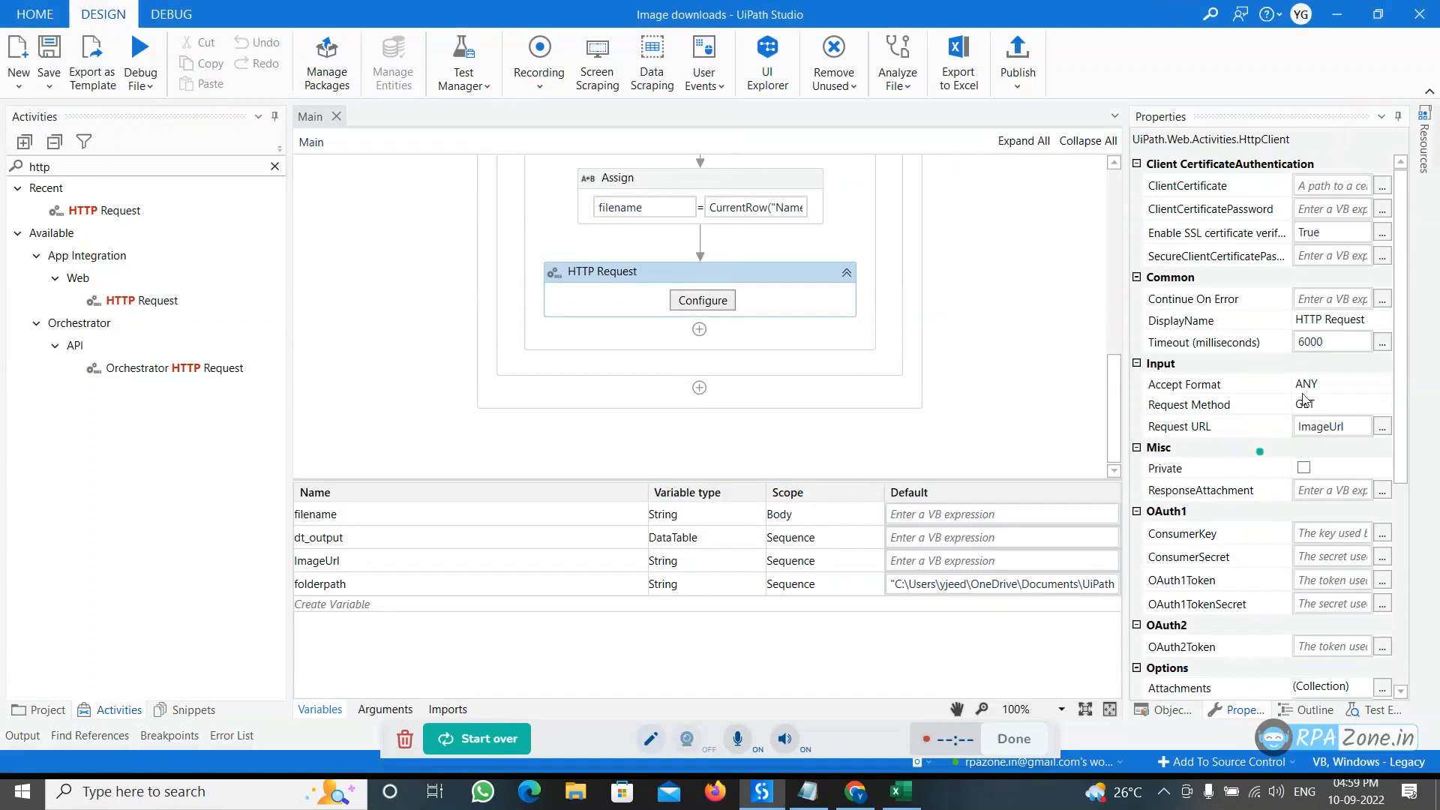
left_click(1382, 404)
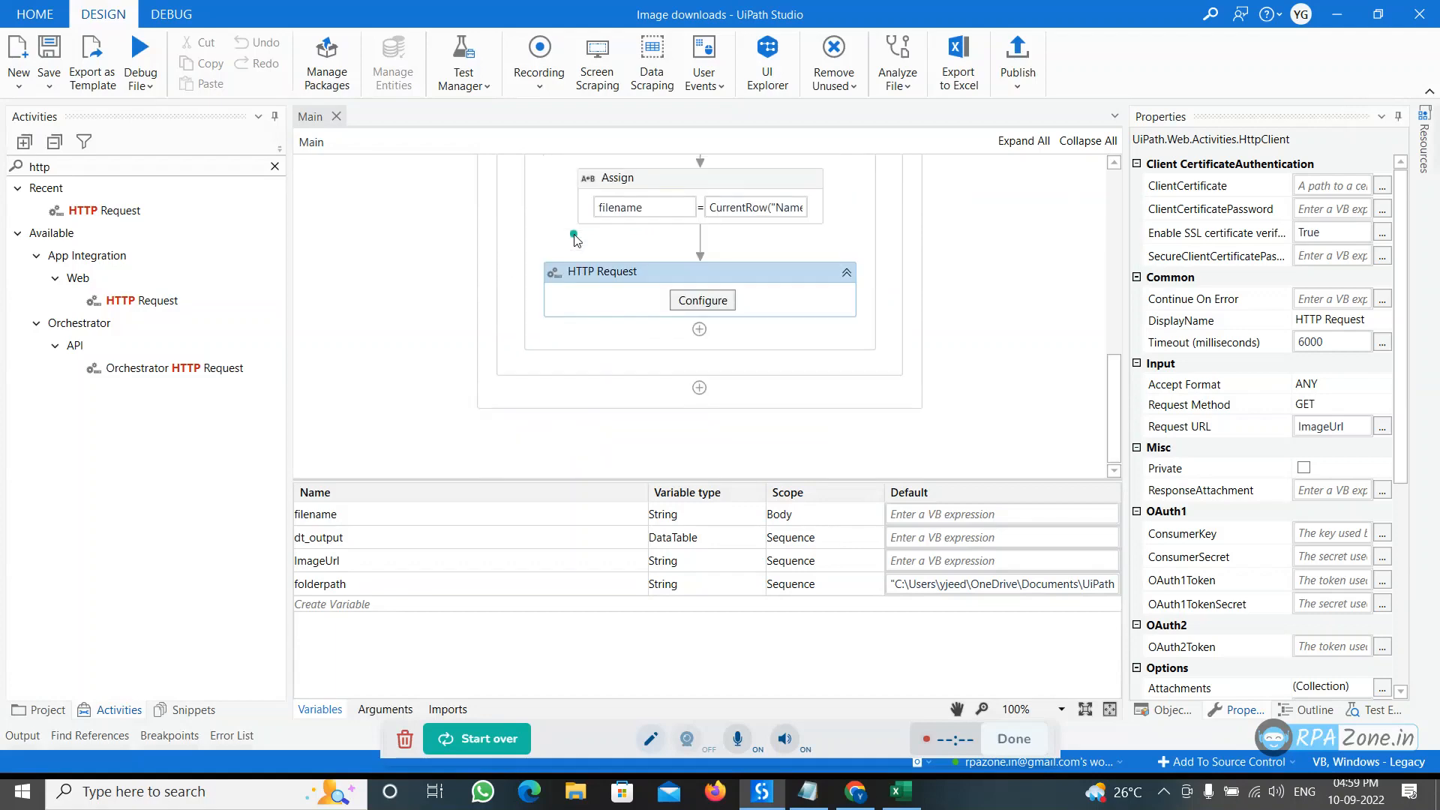
Close the Product List workbook in Excel, saving its changes
left_click(141, 54)
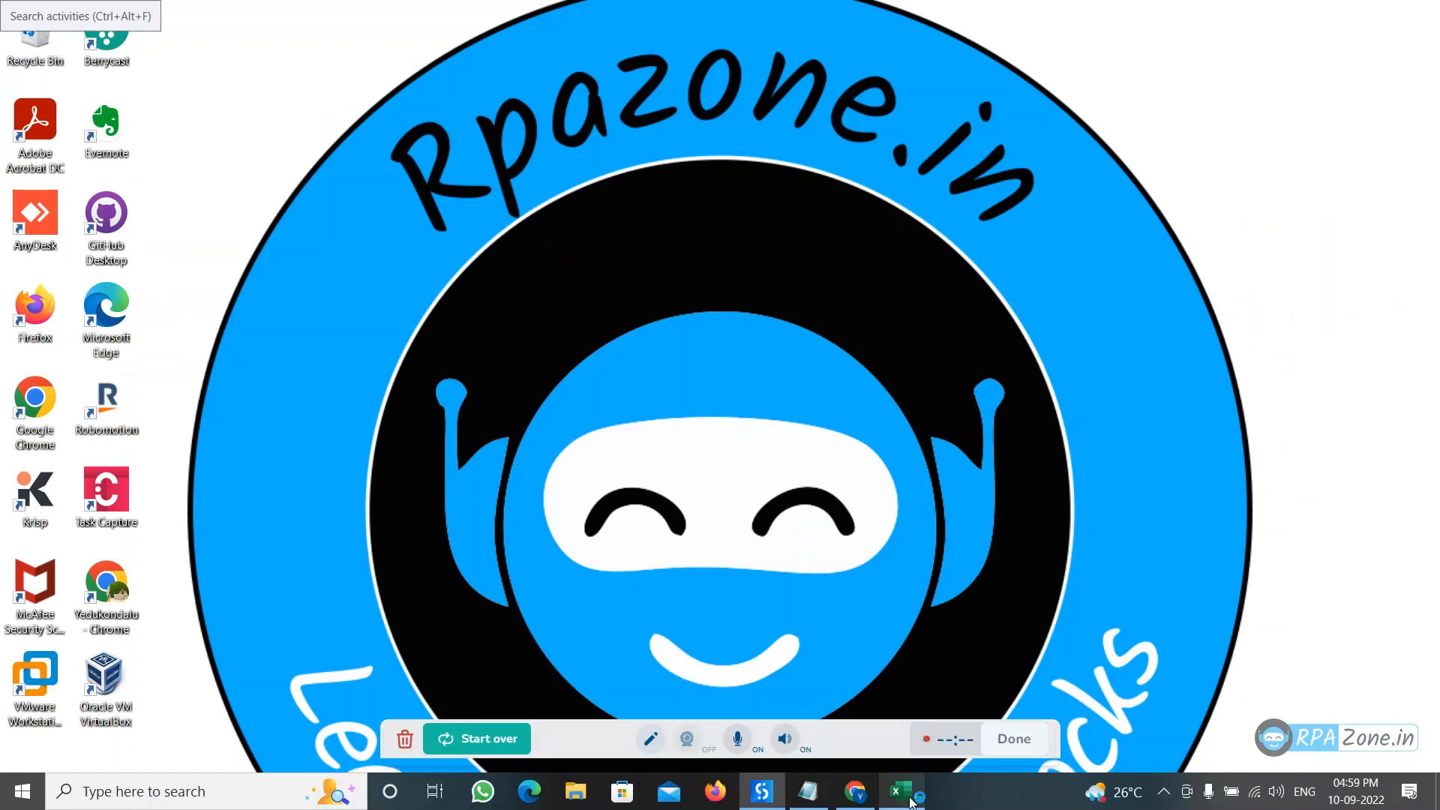
left_click(901, 790)
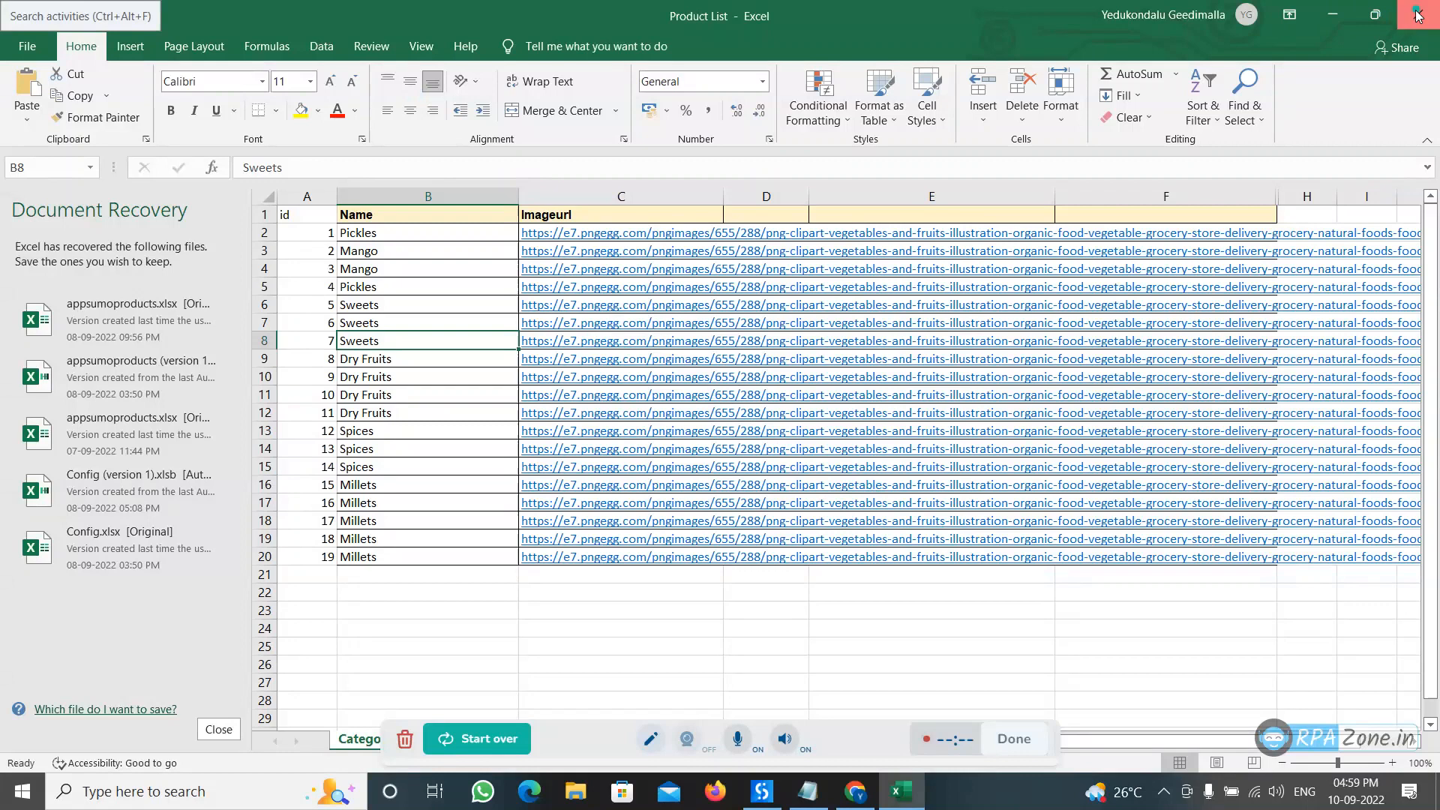
left_click(1416, 13)
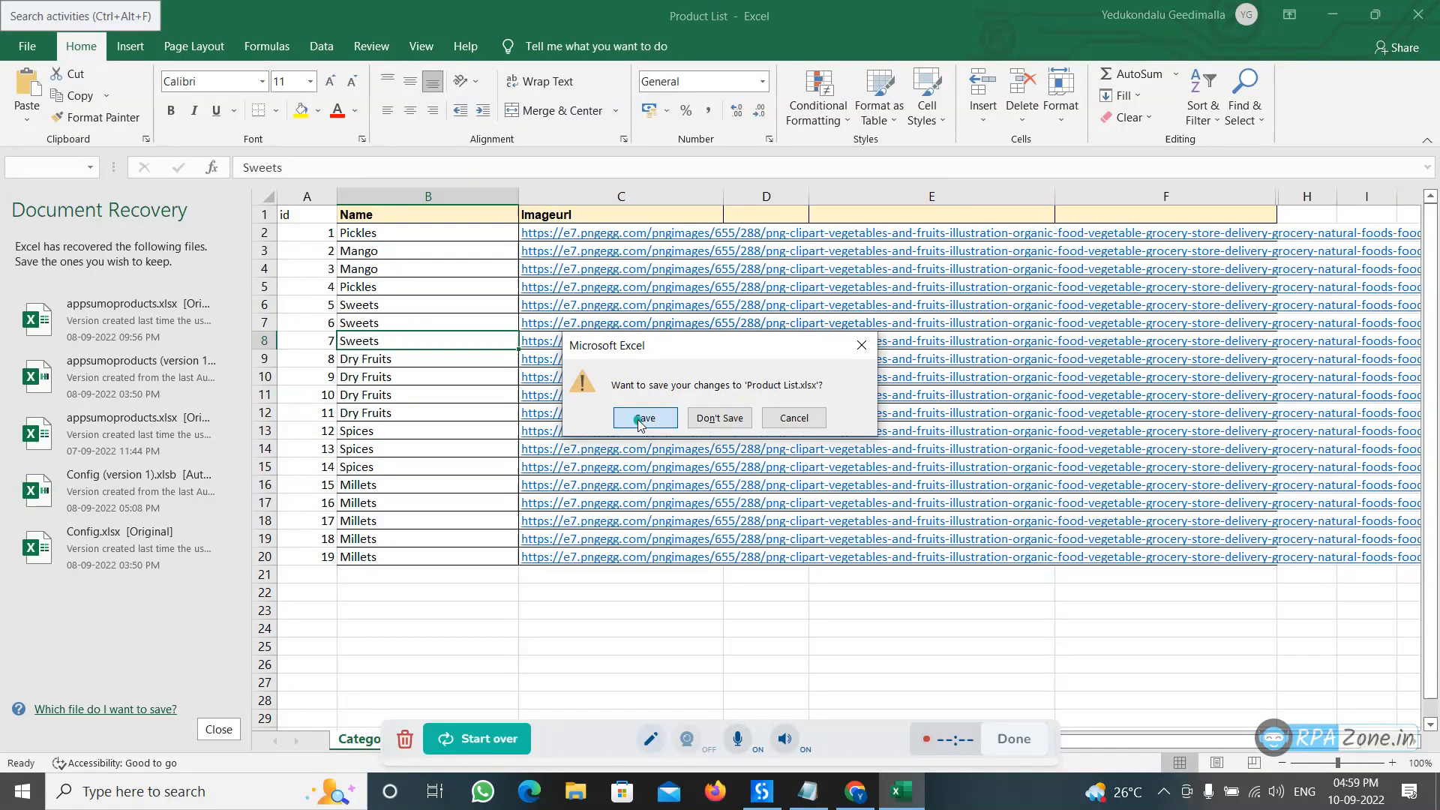
left_click(644, 417)
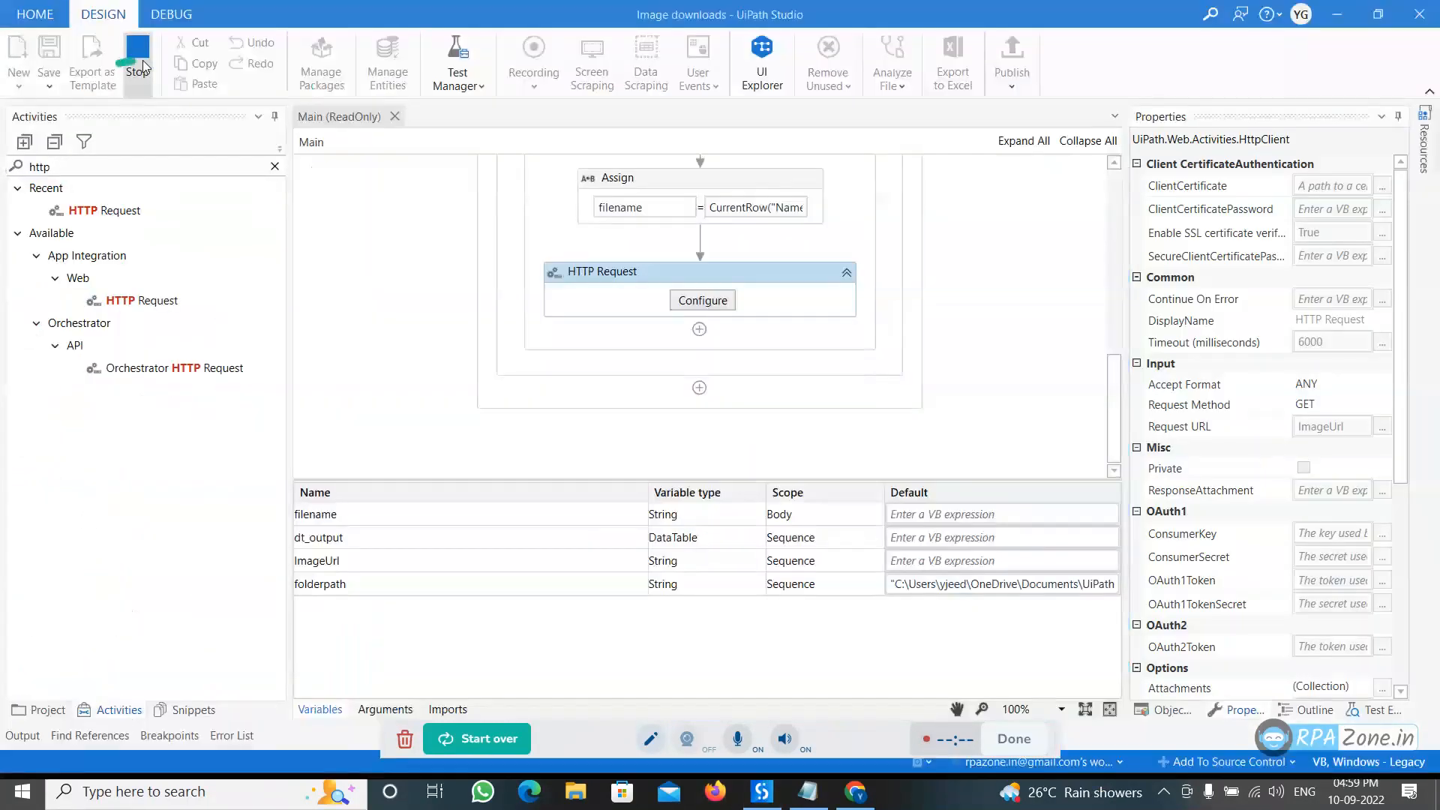
mouse_move(380, 299)
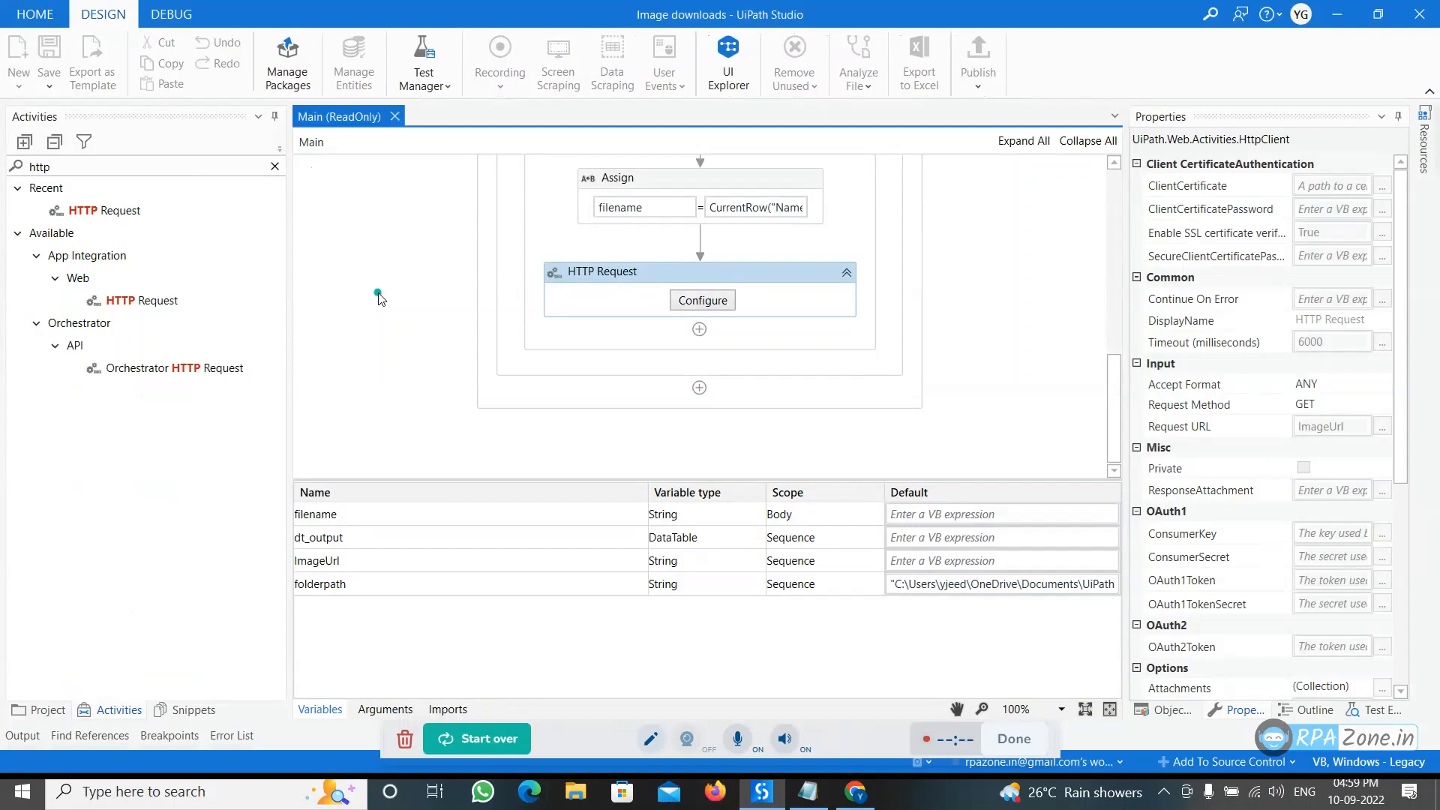
Run the Image downloads file with Run File and wait for it to finish
left_click(141, 62)
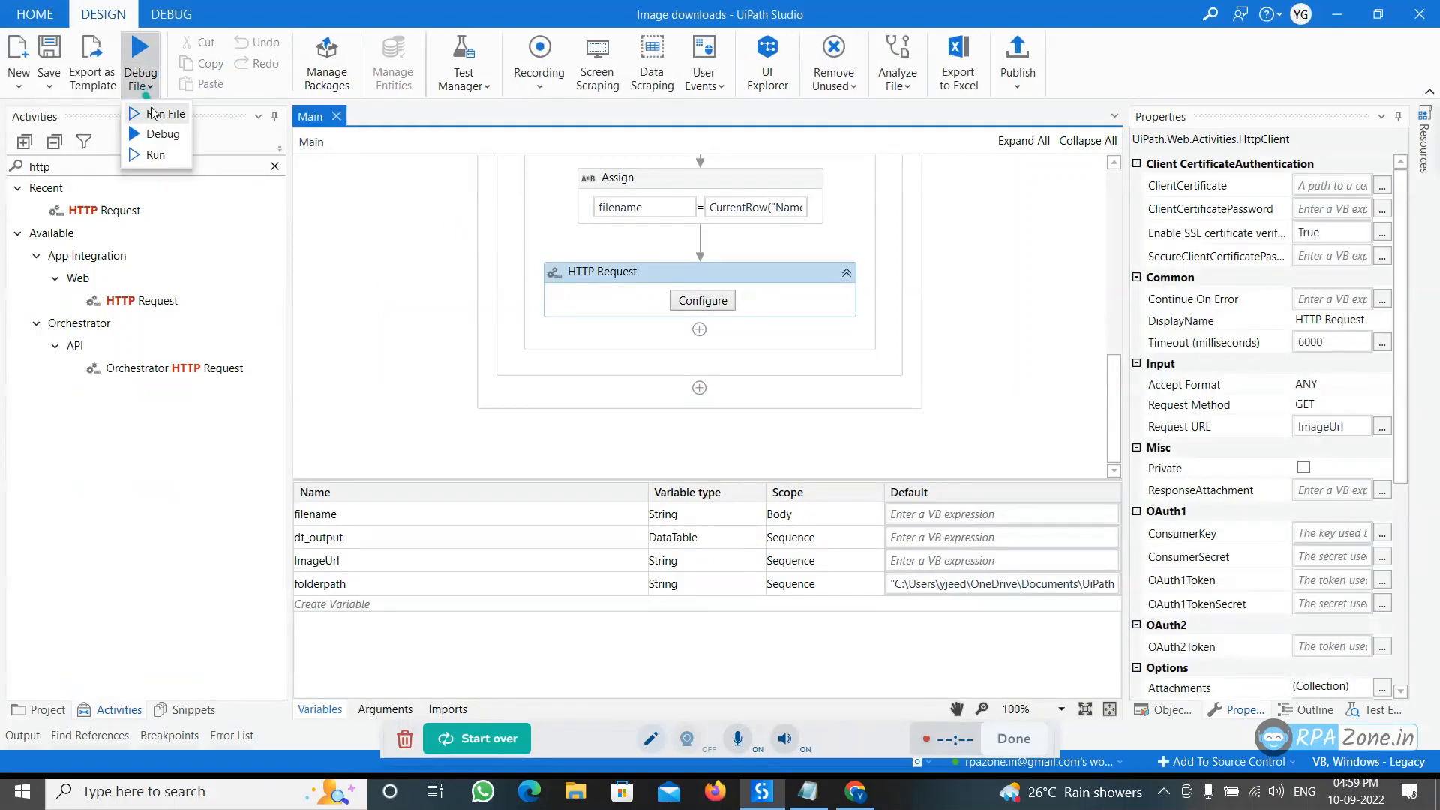
left_click(383, 200)
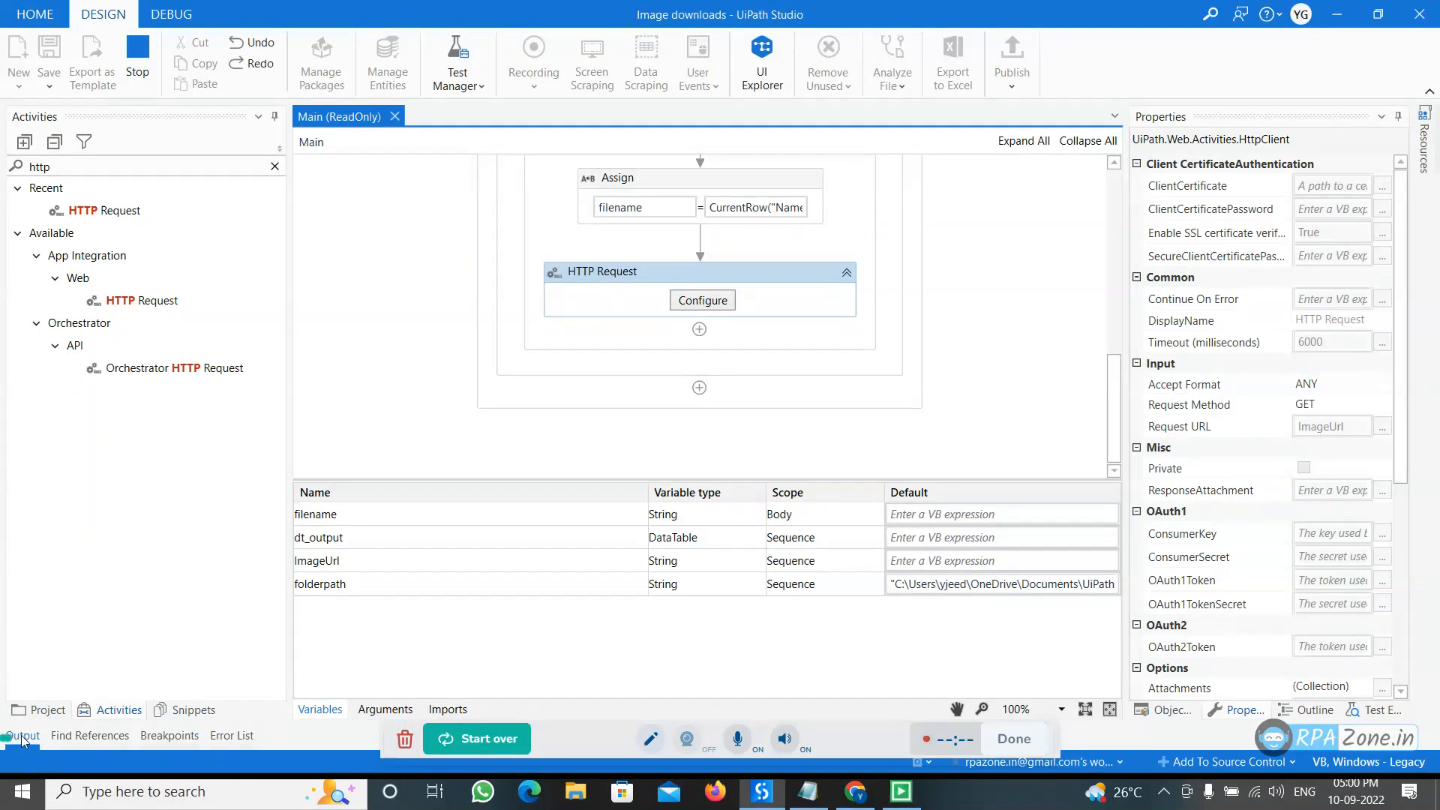
left_click(21, 735)
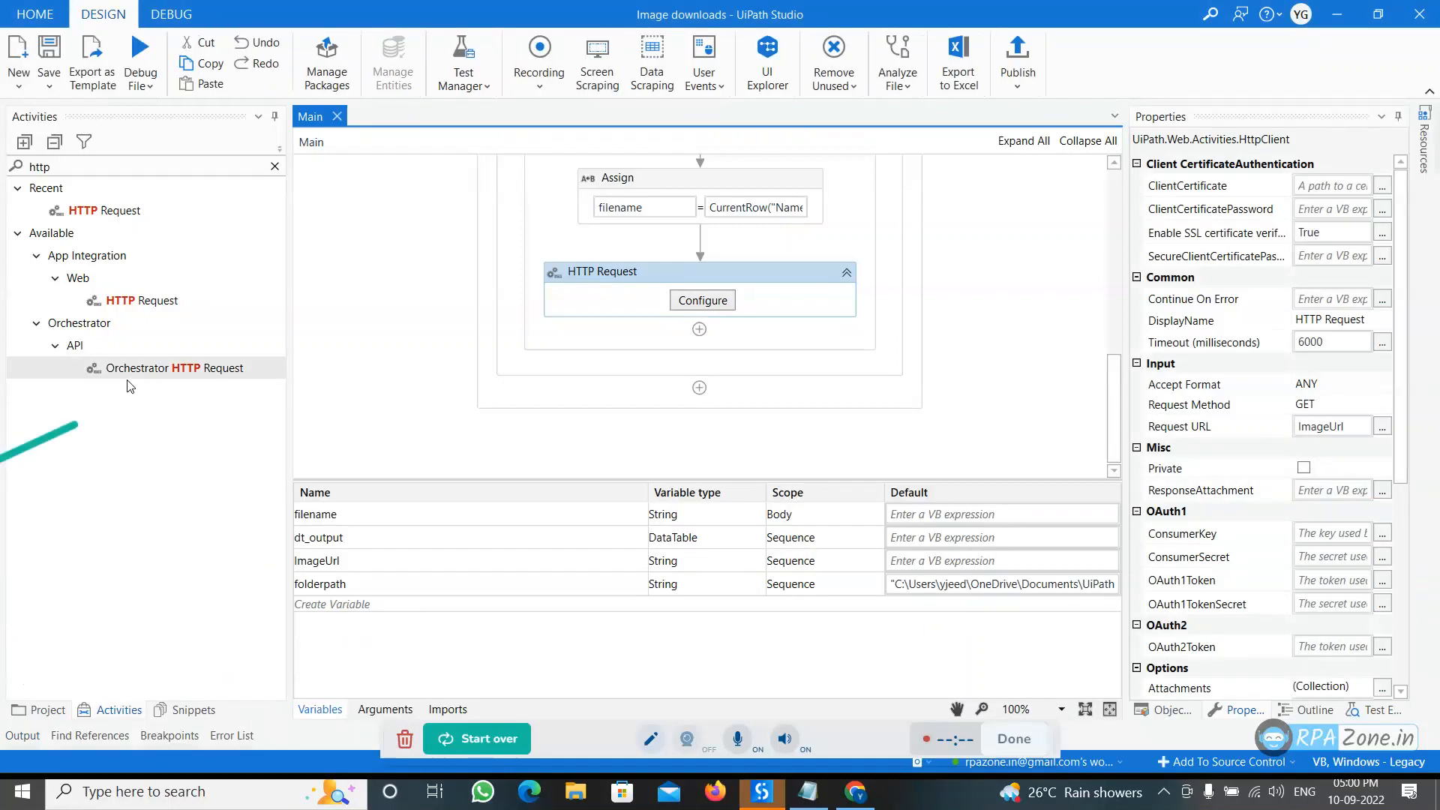
Clear the activity search and open InputCategories from the Project panel to view the 19 images
left_click(273, 166)
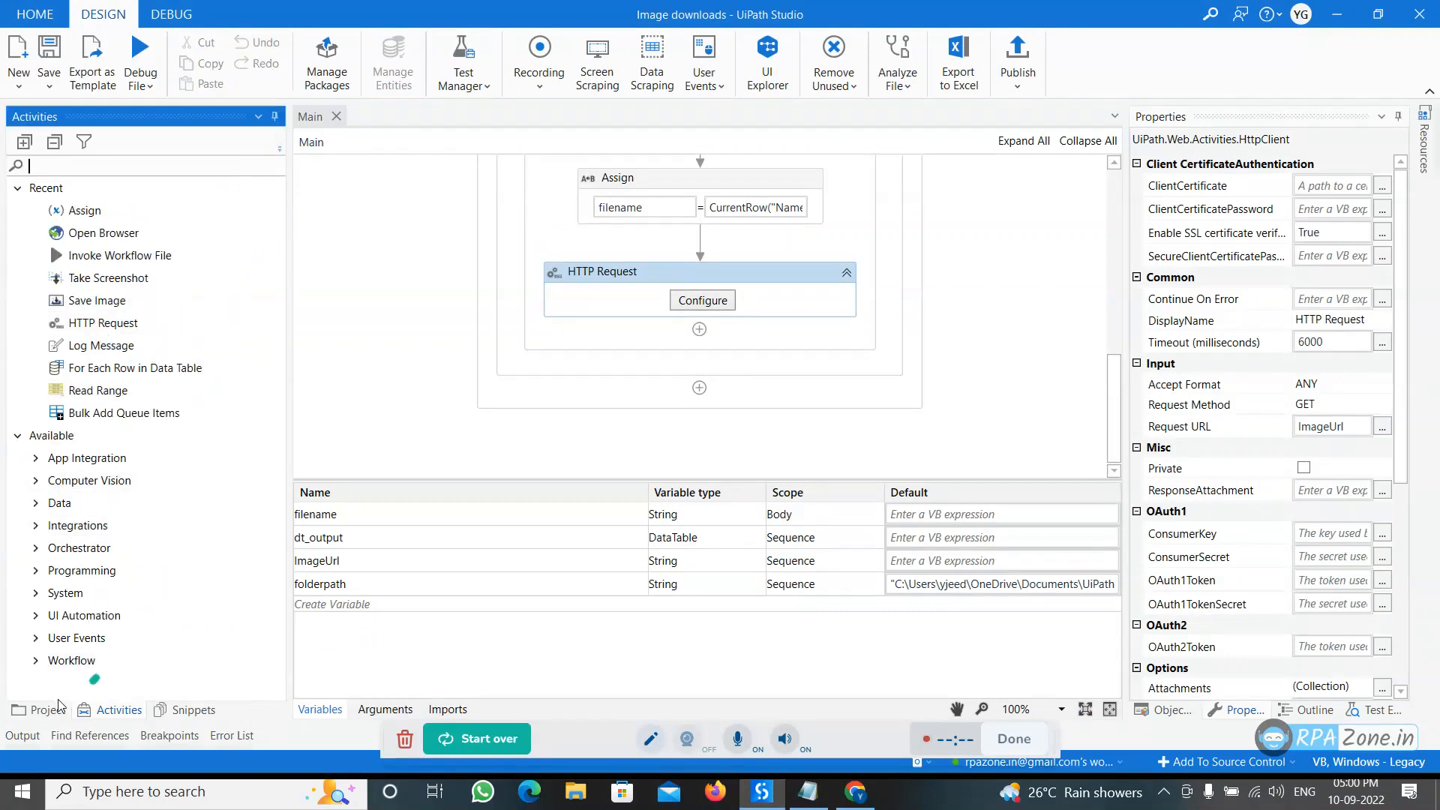
left_click(36, 709)
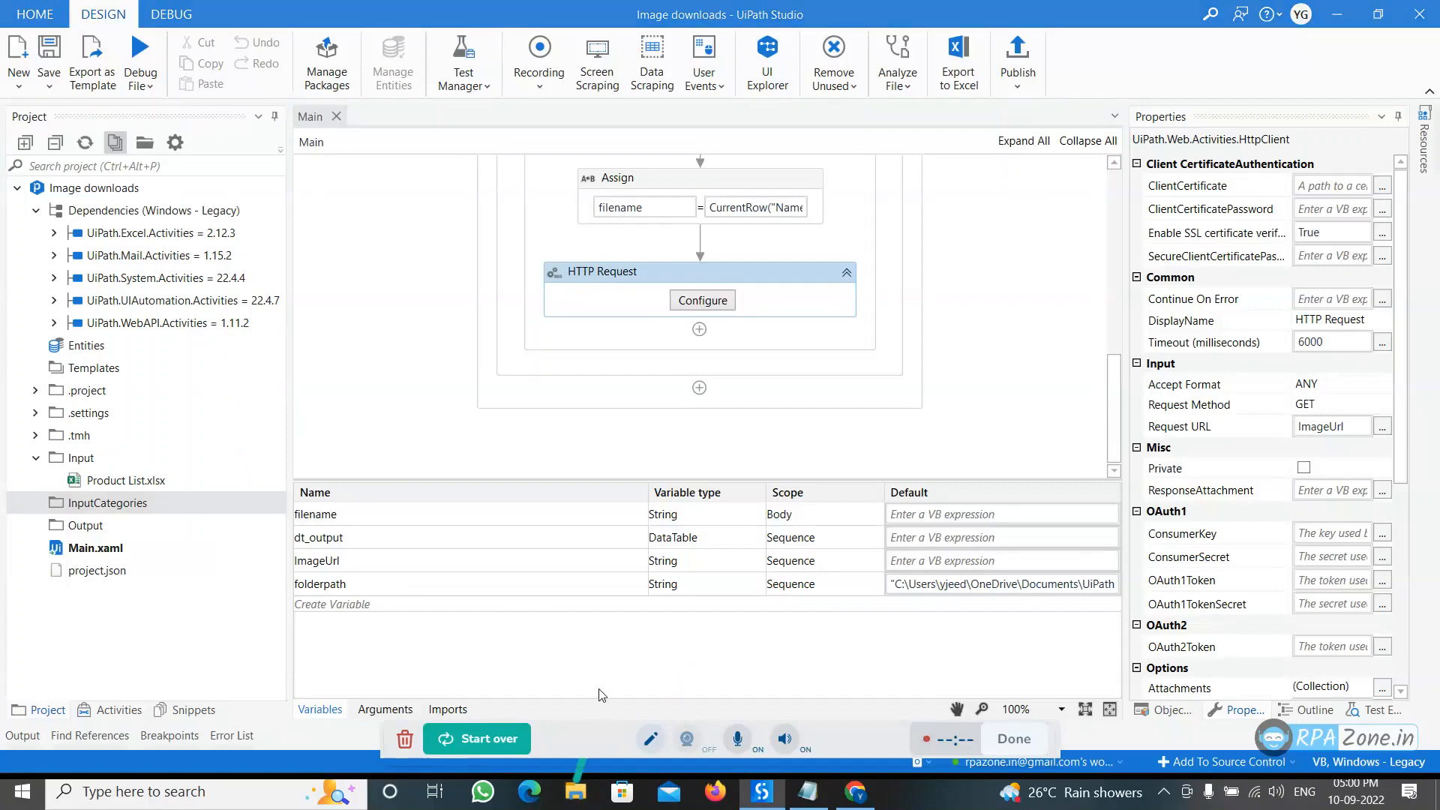
left_click(573, 792)
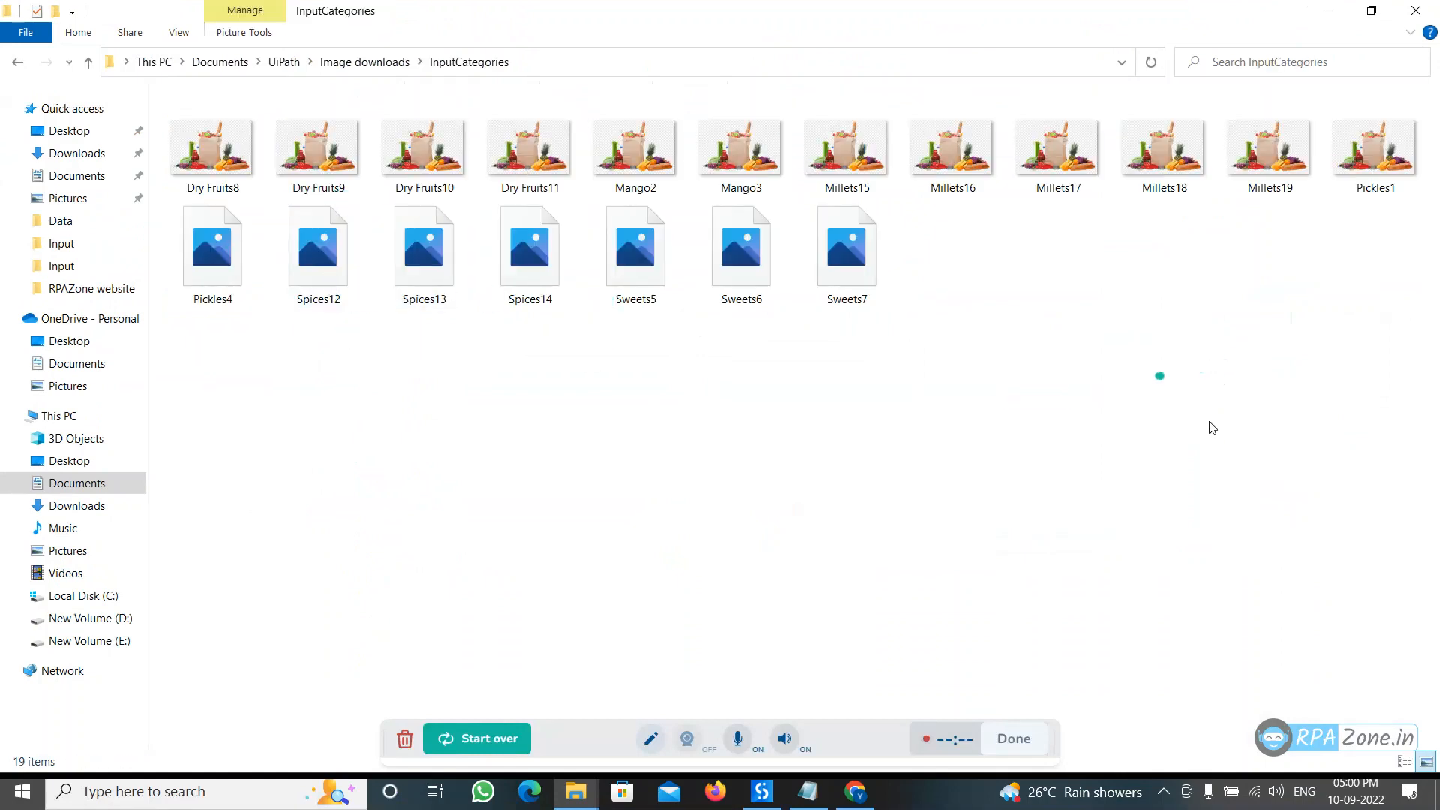
left_click(423, 246)
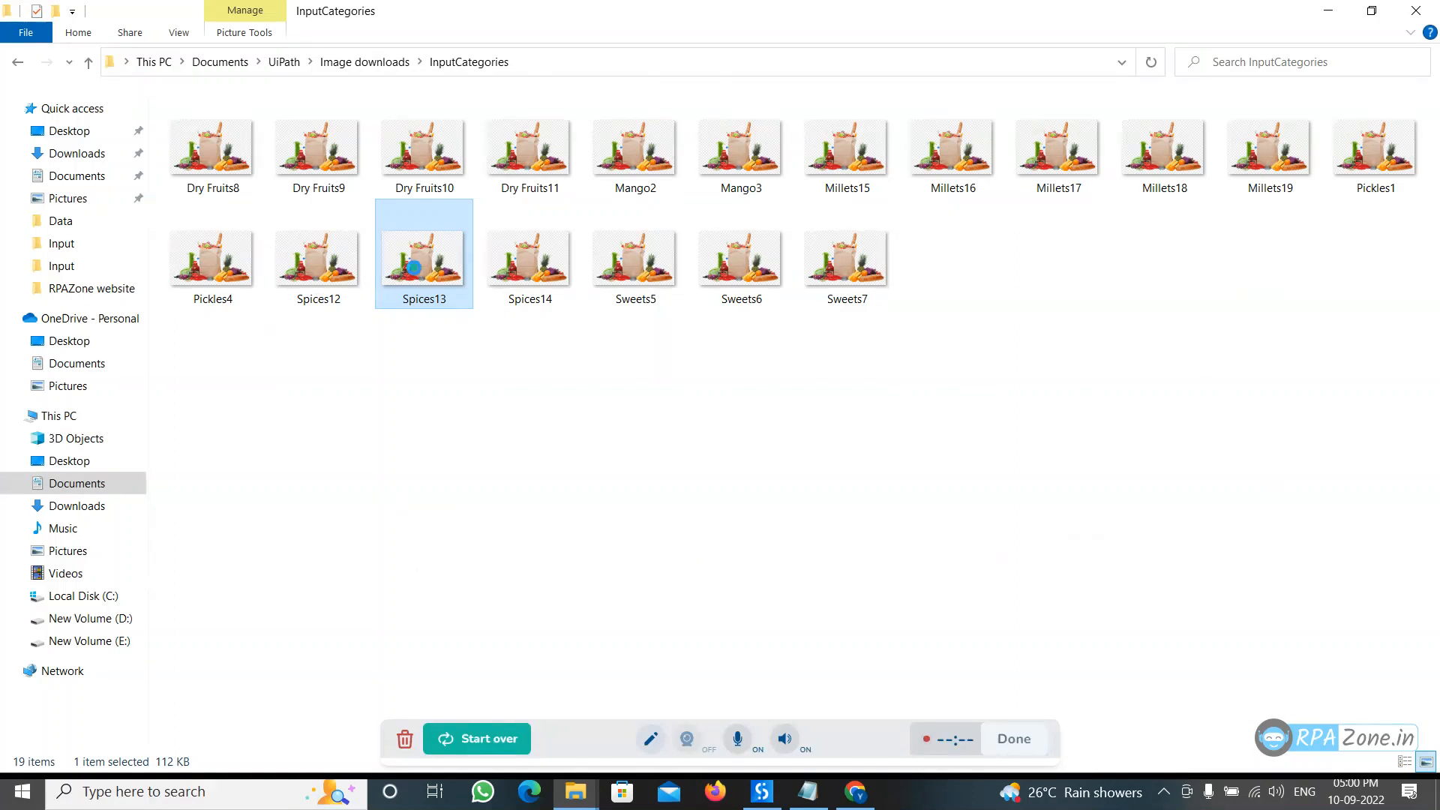
right_click(422, 255)
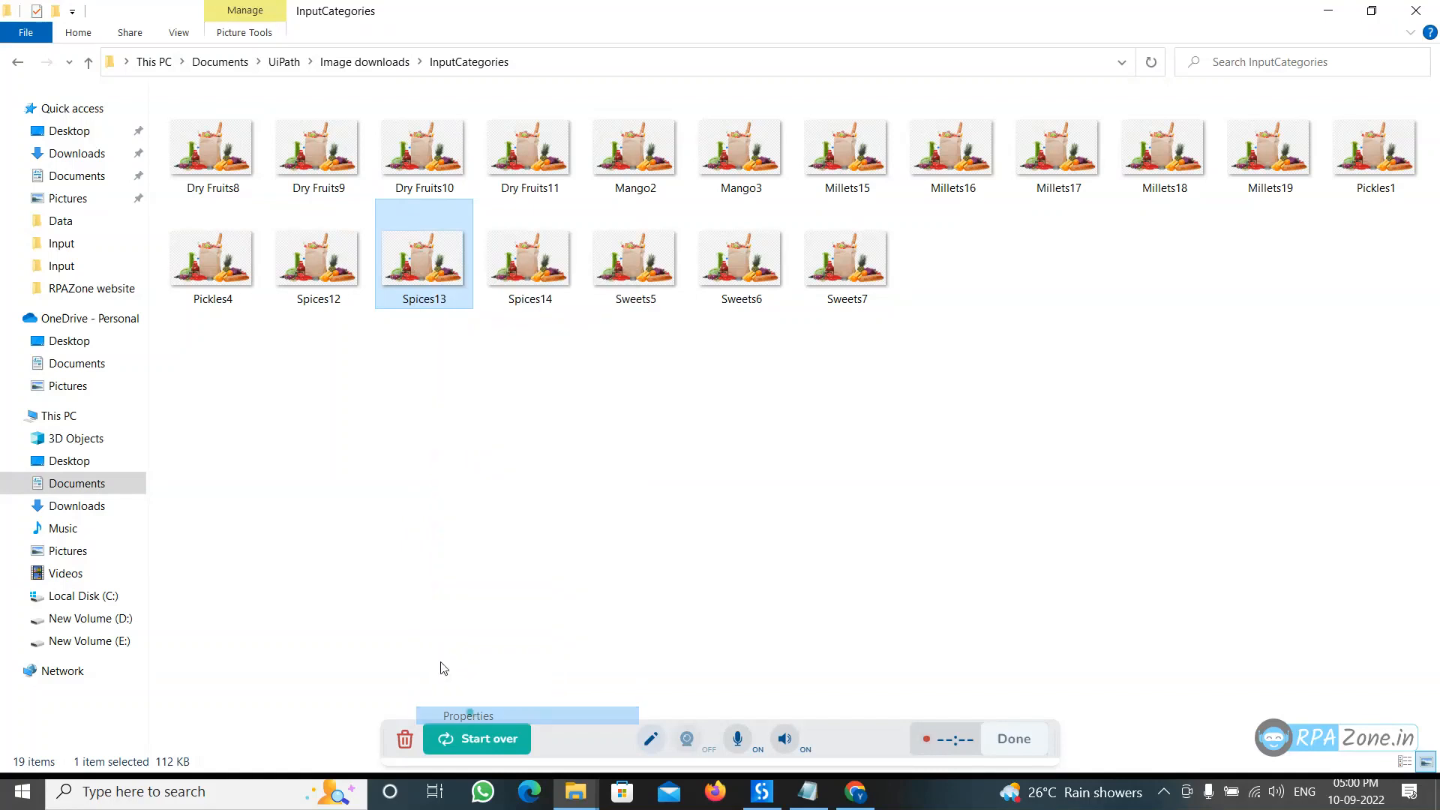
left_click(468, 716)
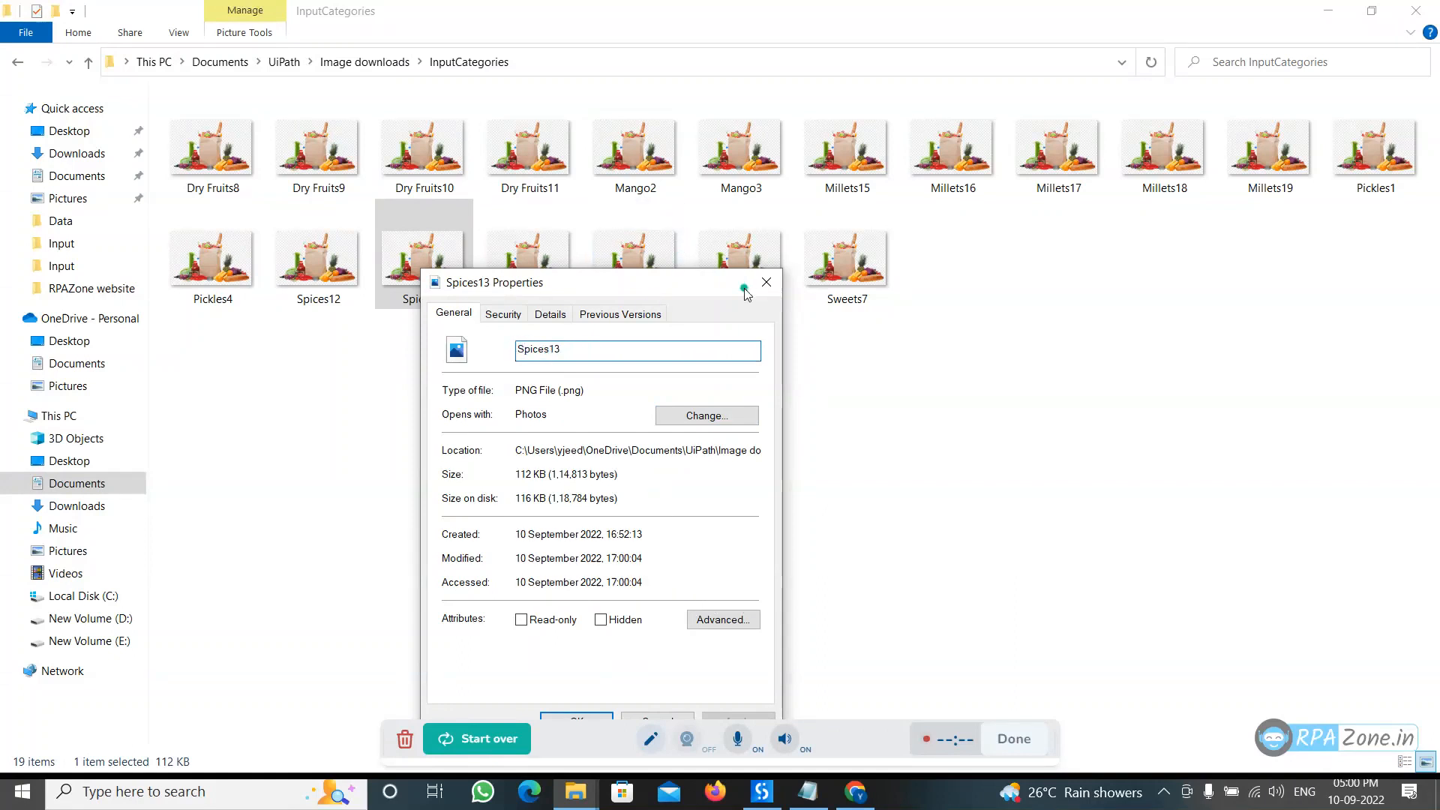
left_click(766, 282)
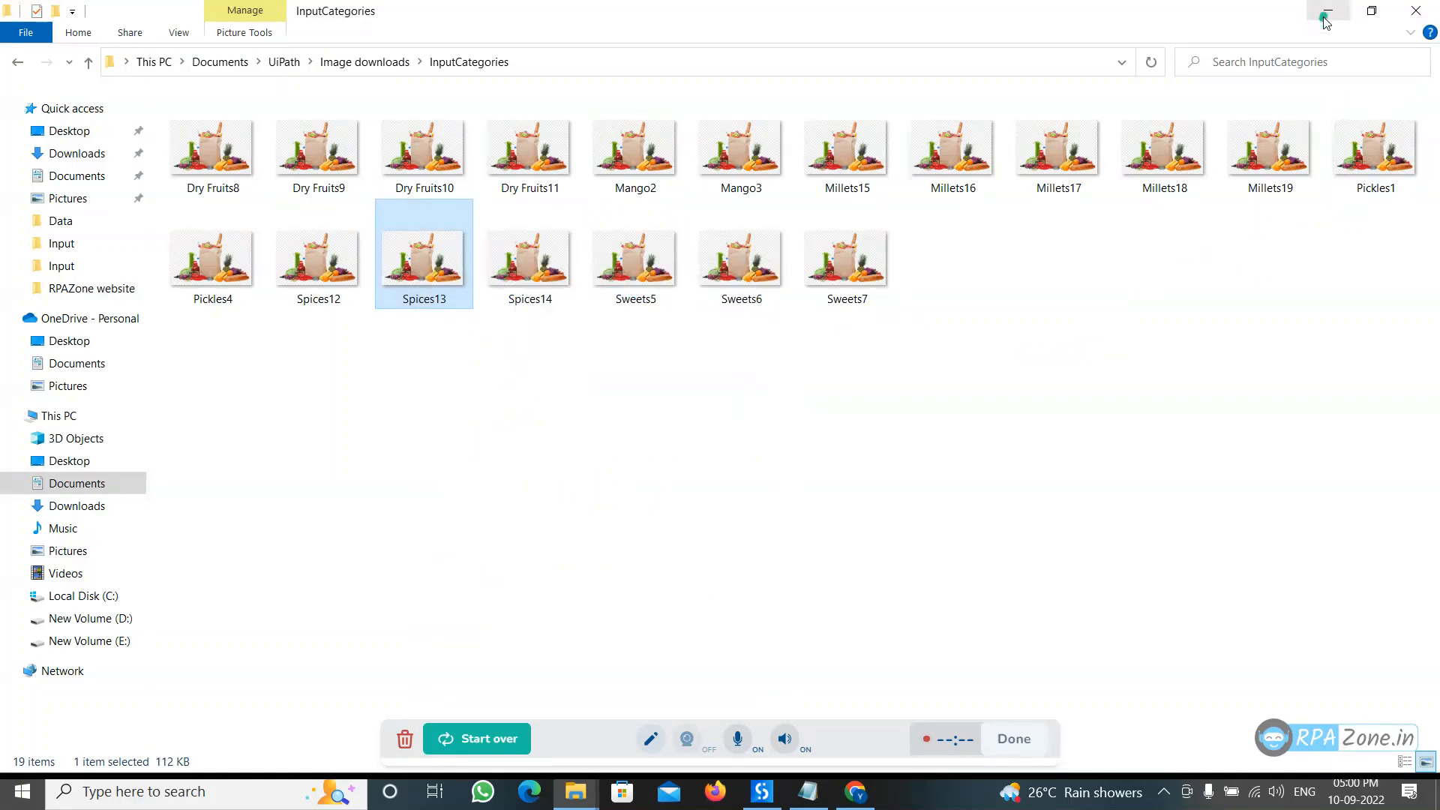